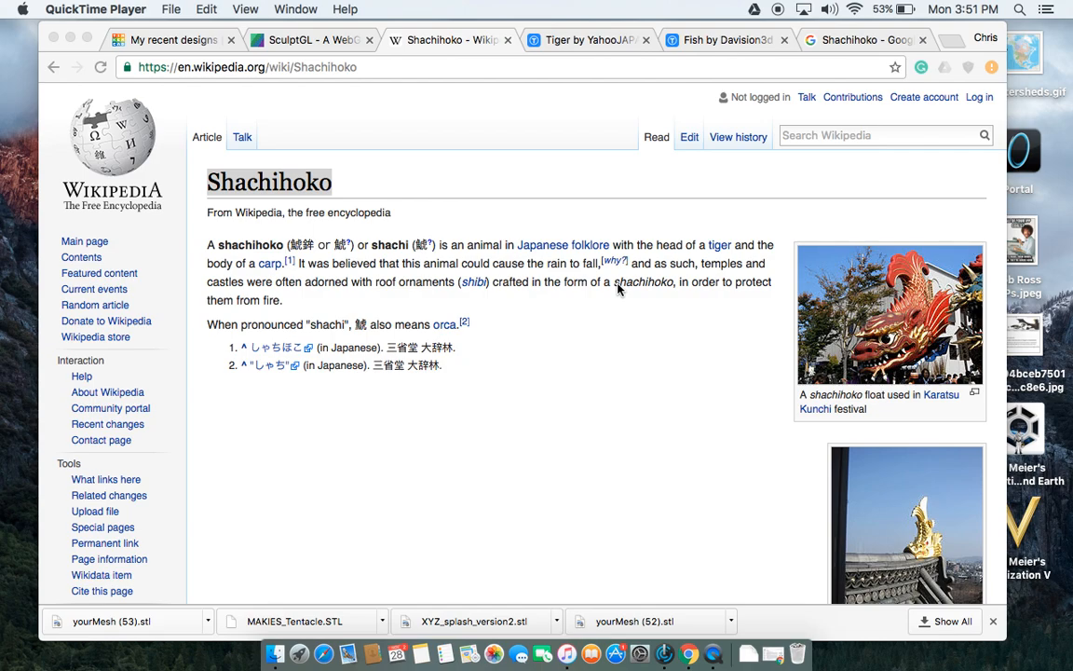
Look through the Tinkercad and SculptGL tabs, ending on the 'Fish by Davision3d' Thingiverse page.
click(172, 39)
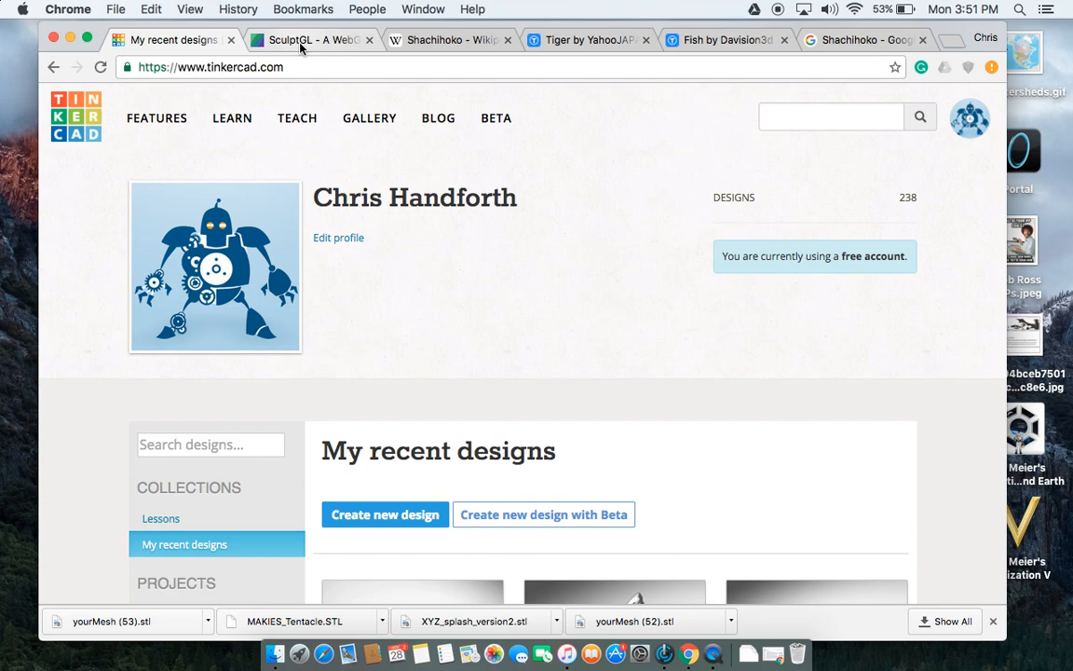
click(307, 39)
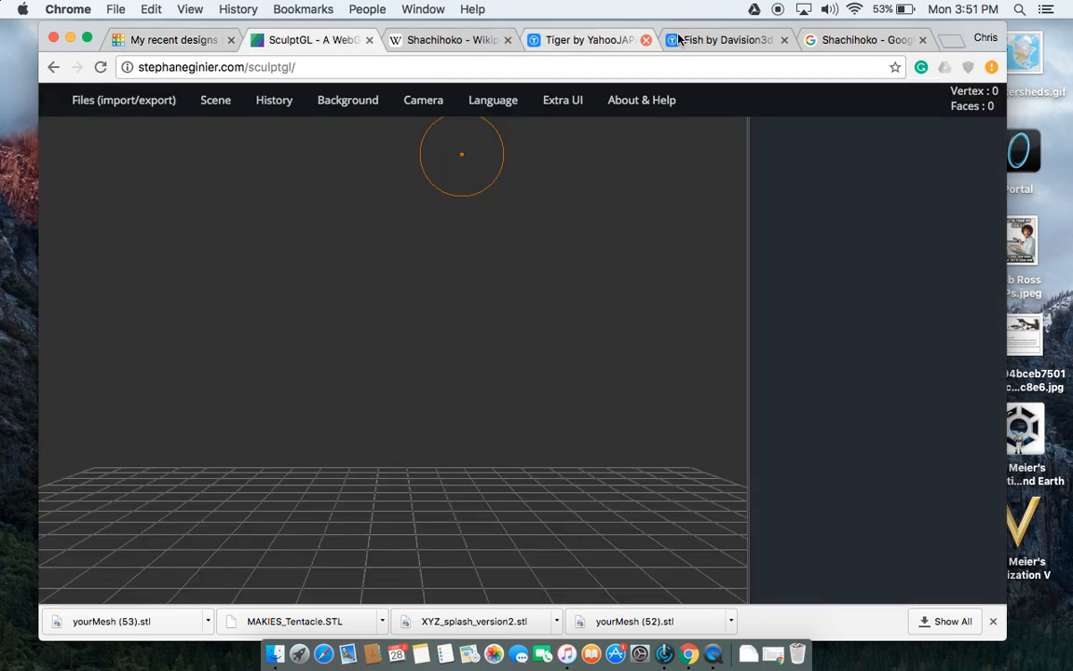
click(450, 40)
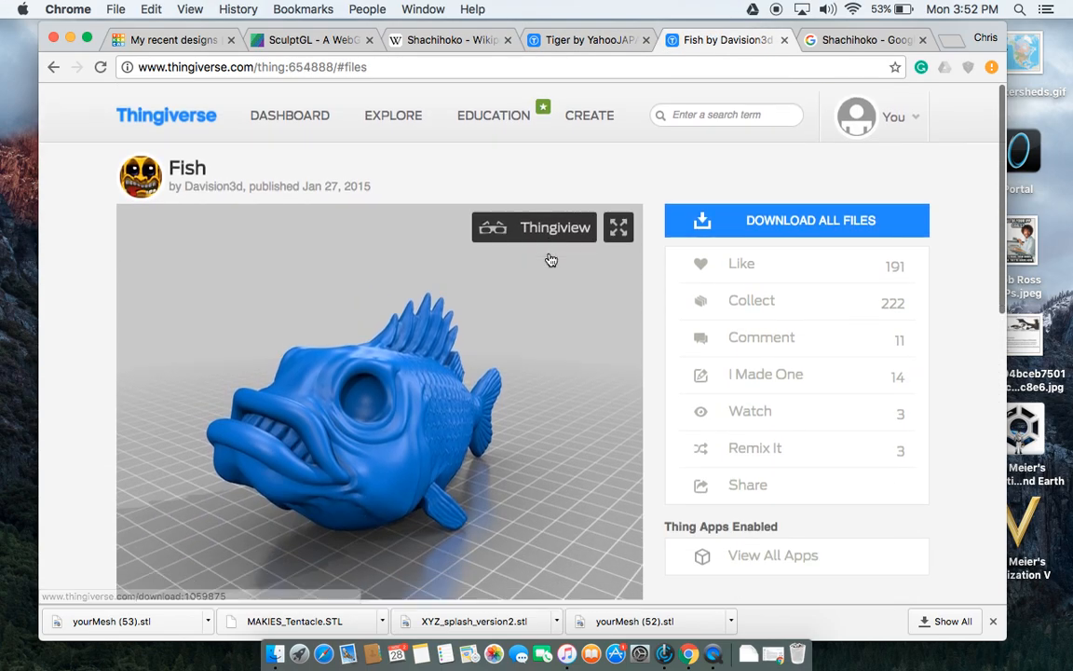
Download Tiger_t.stl from the Tiger model's Thing Files on Thingiverse.
scroll(down, 3)
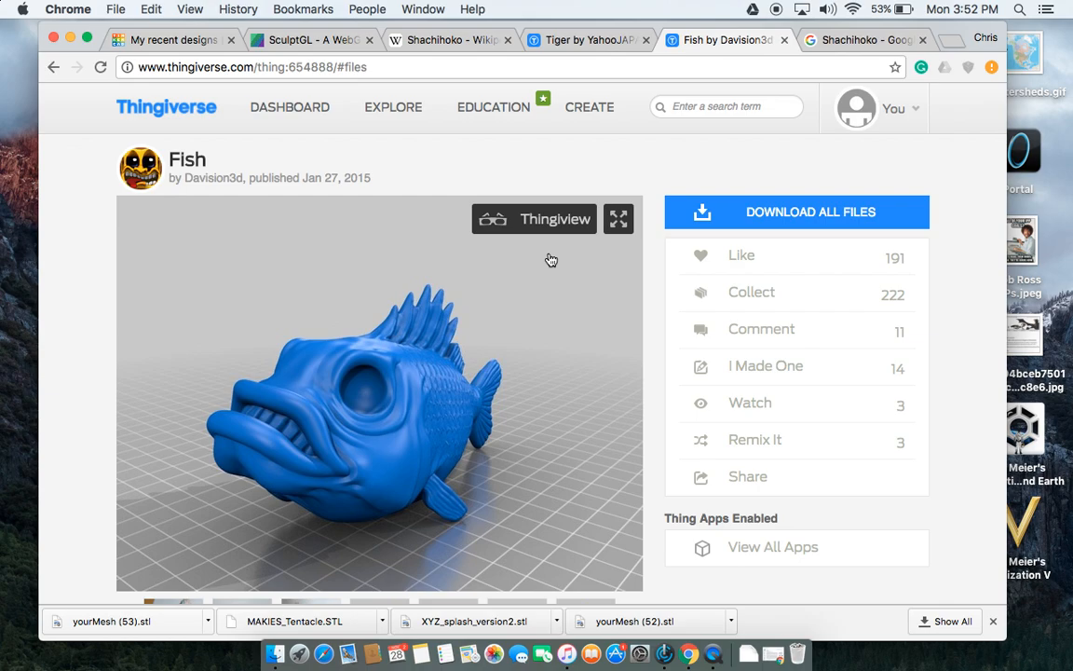
scroll(down, 3)
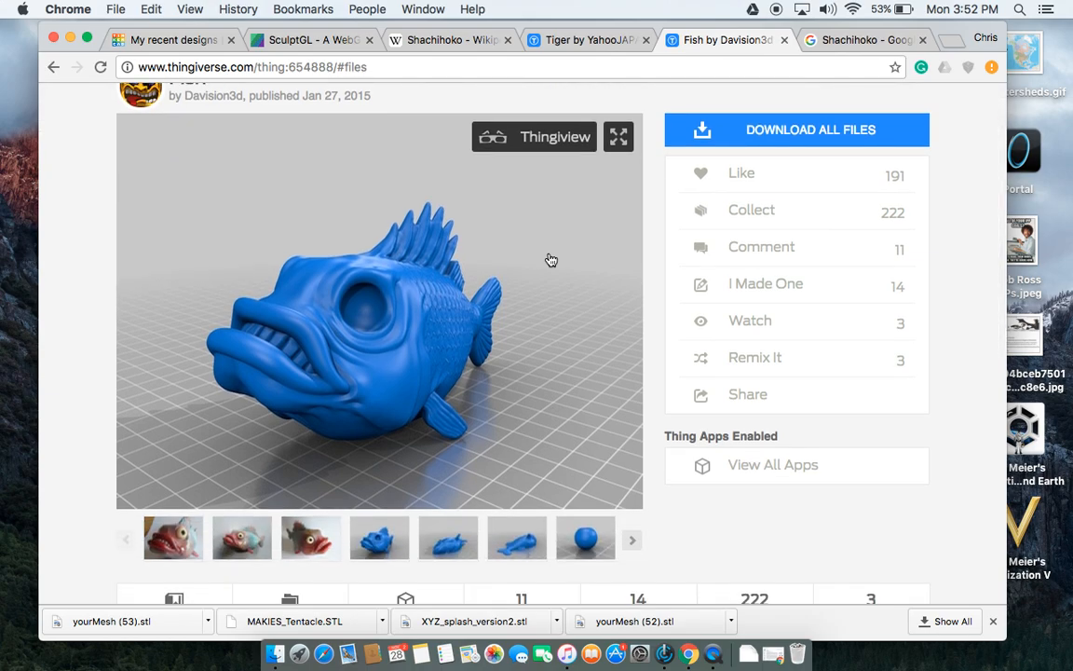
mouse_move(388, 212)
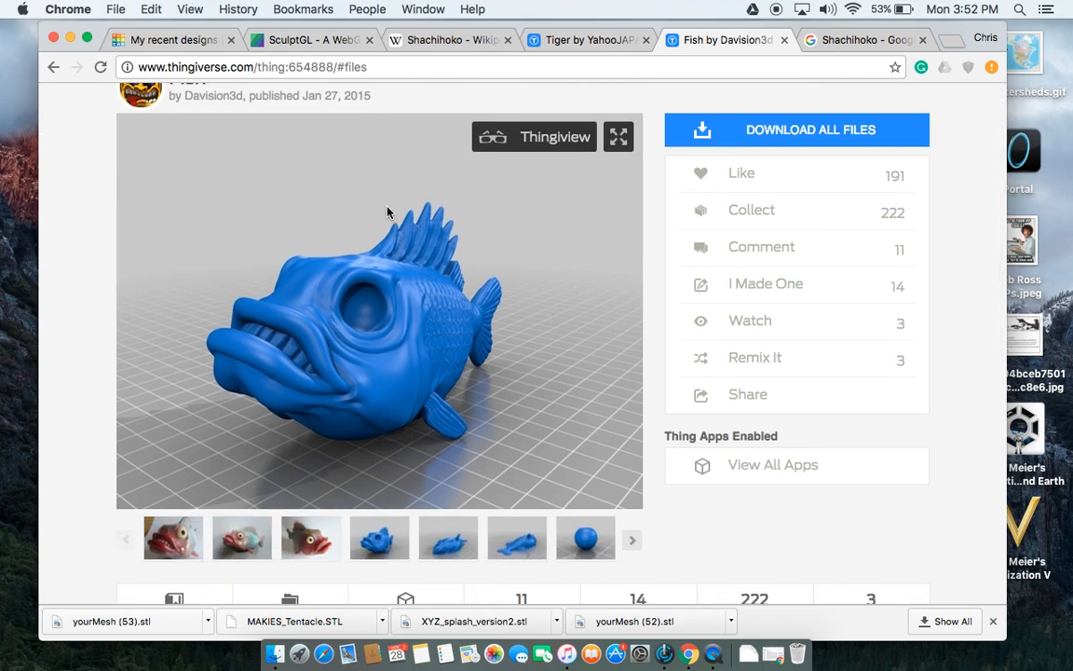
scroll(down, 3)
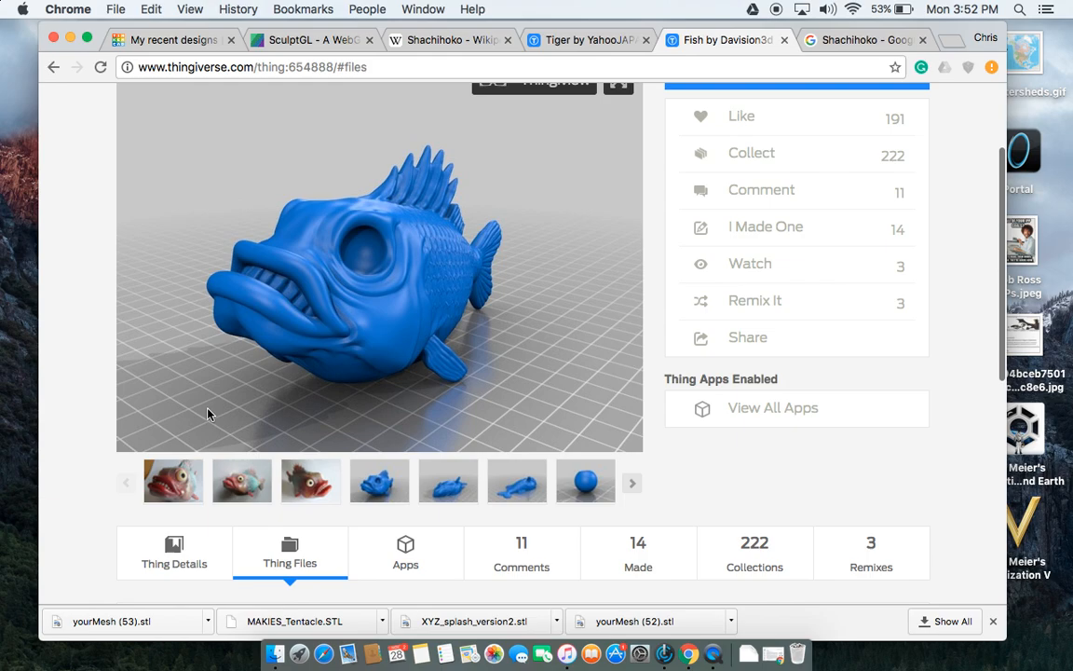
scroll(down, 3)
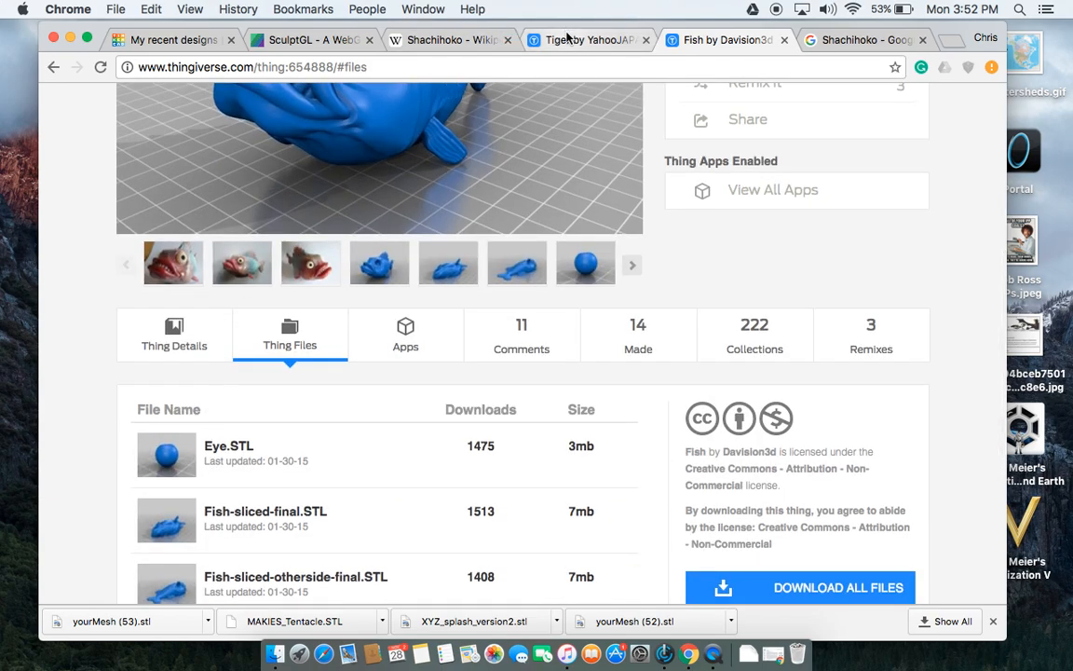
click(588, 39)
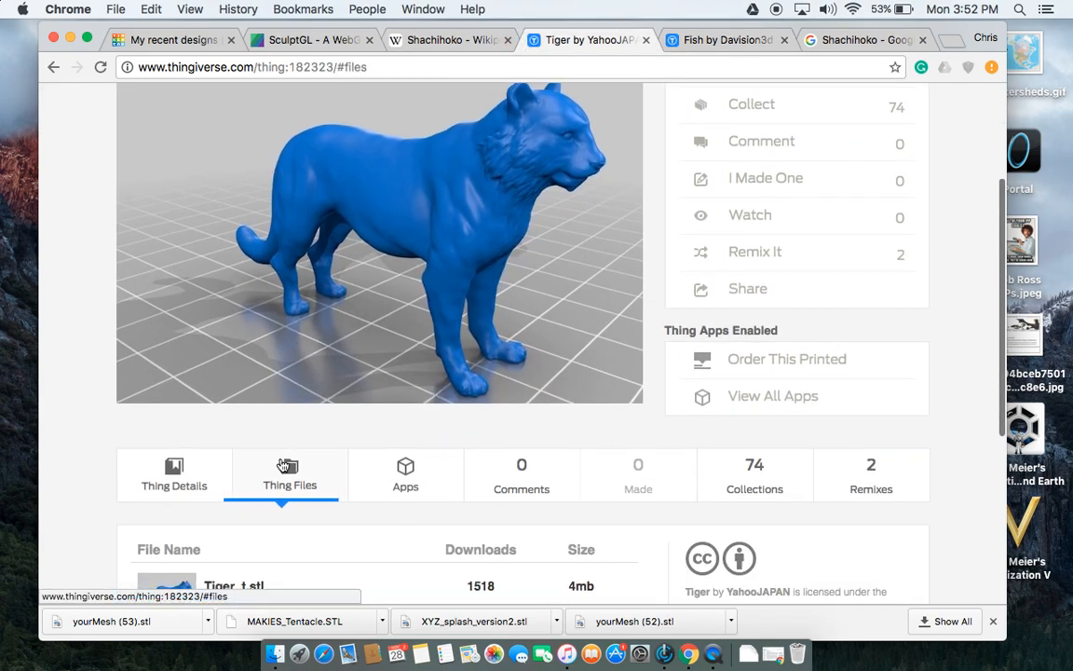
scroll(down, 3)
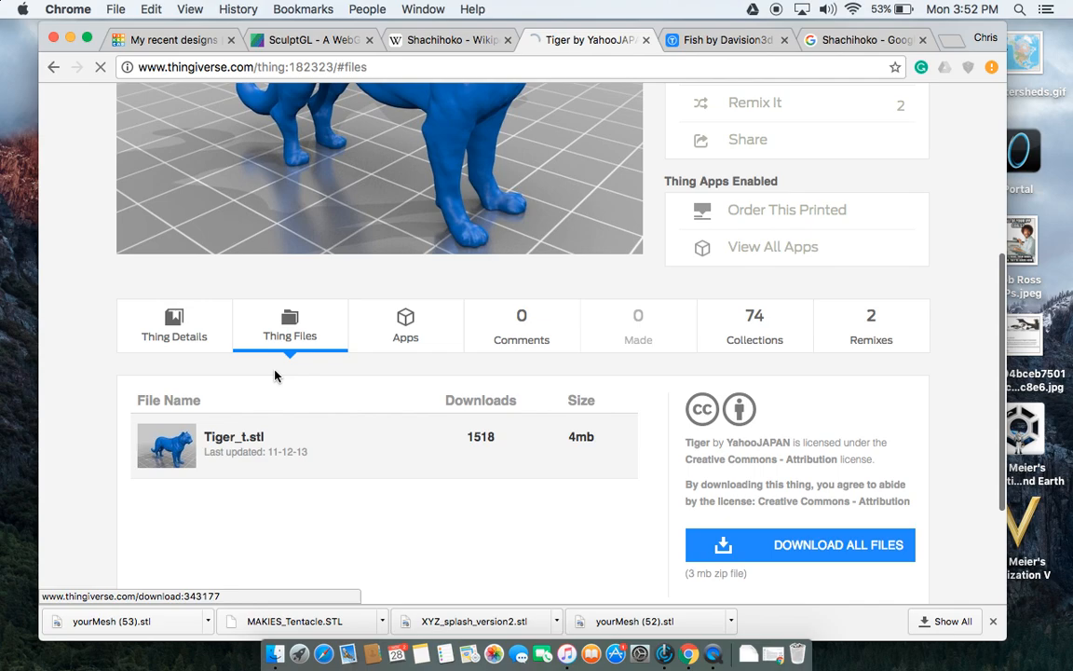
click(234, 436)
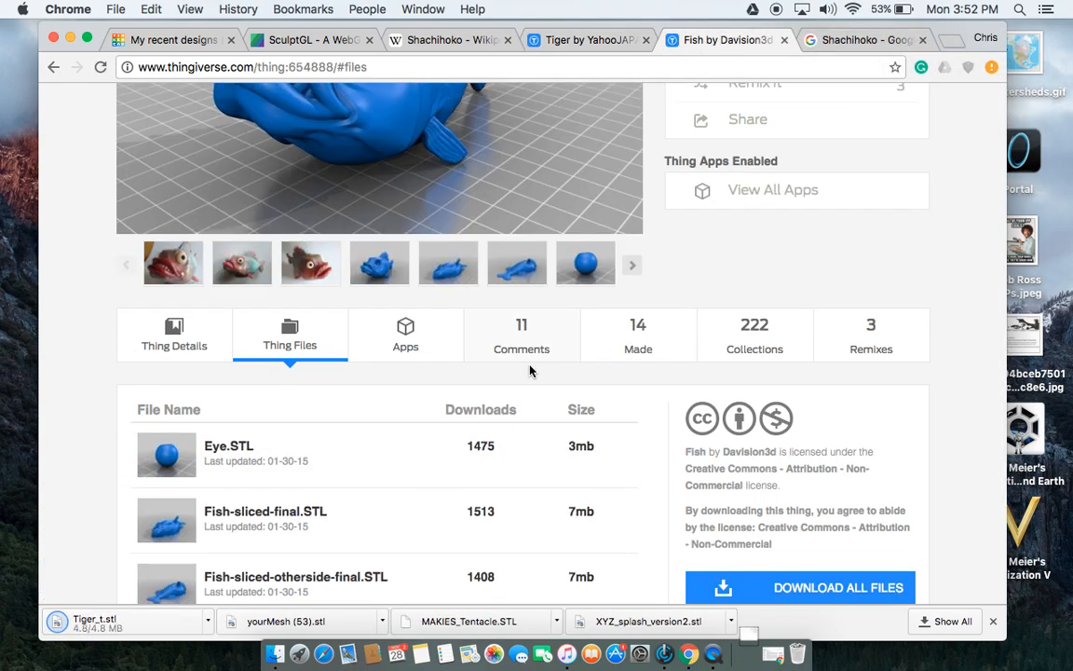
Download Fish-normal-final.STL from the Fish model page and return to Tinkercad.
scroll(down, 3)
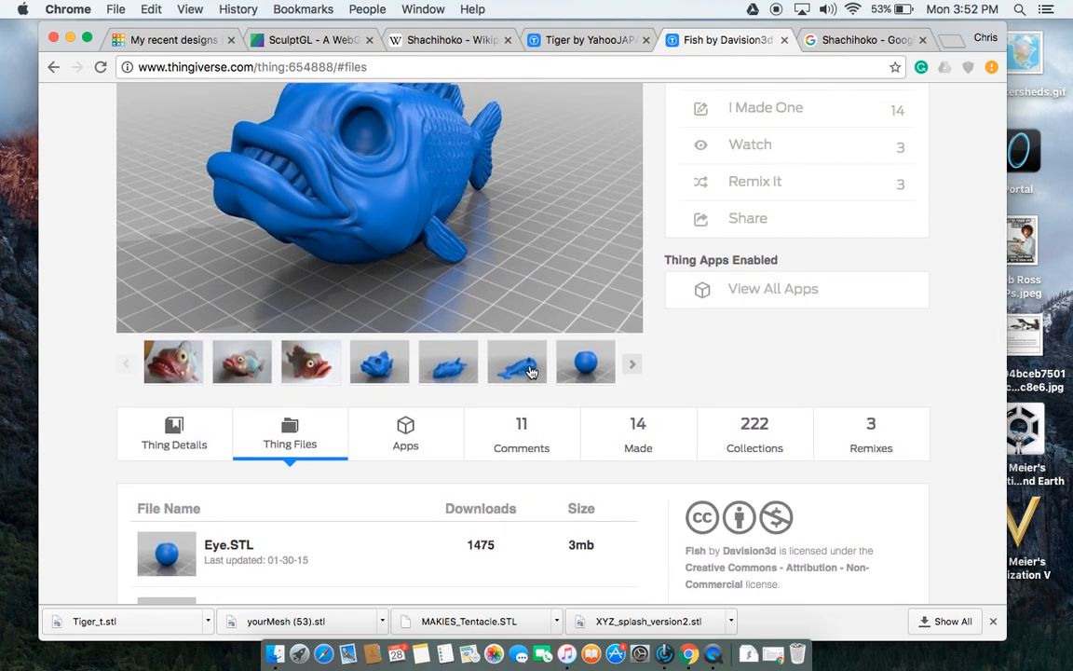
scroll(down, 3)
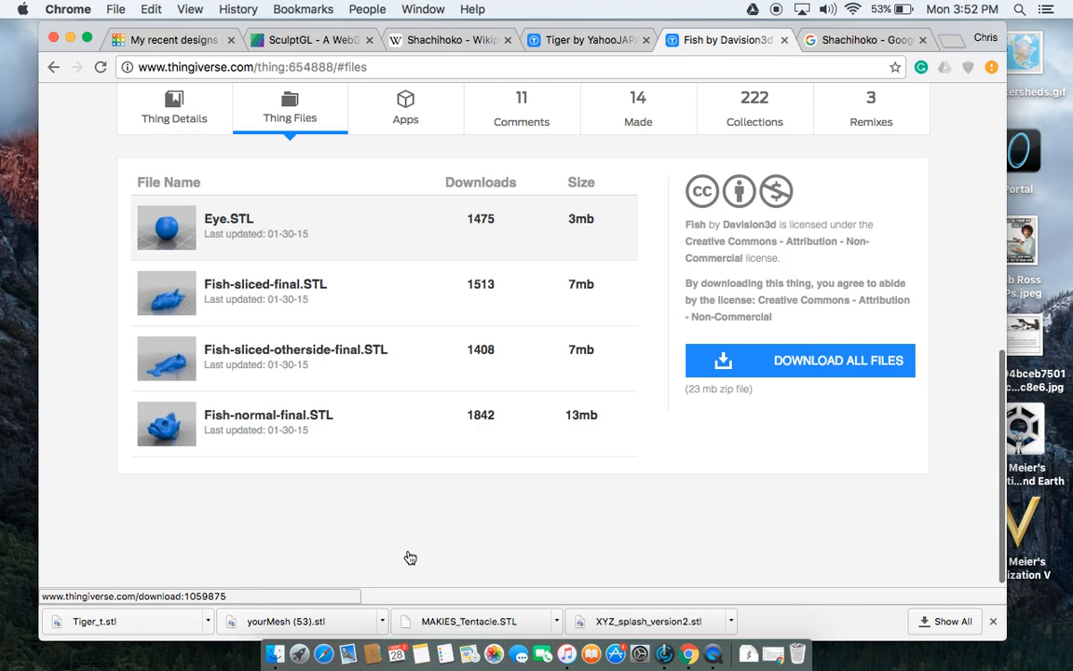
mouse_move(287, 392)
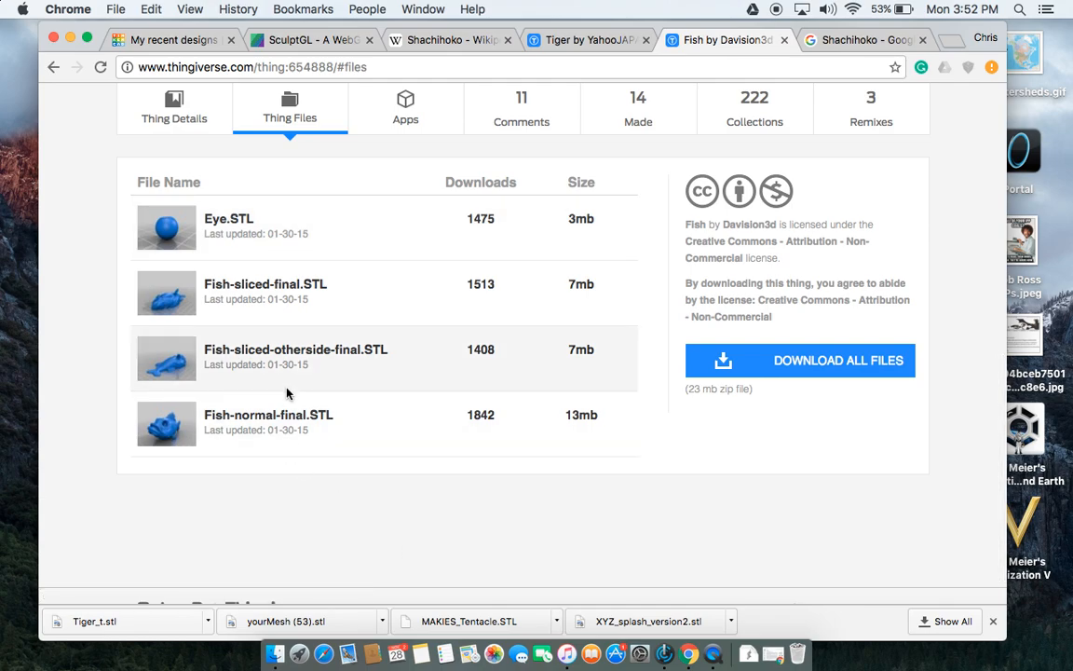
mouse_move(229, 444)
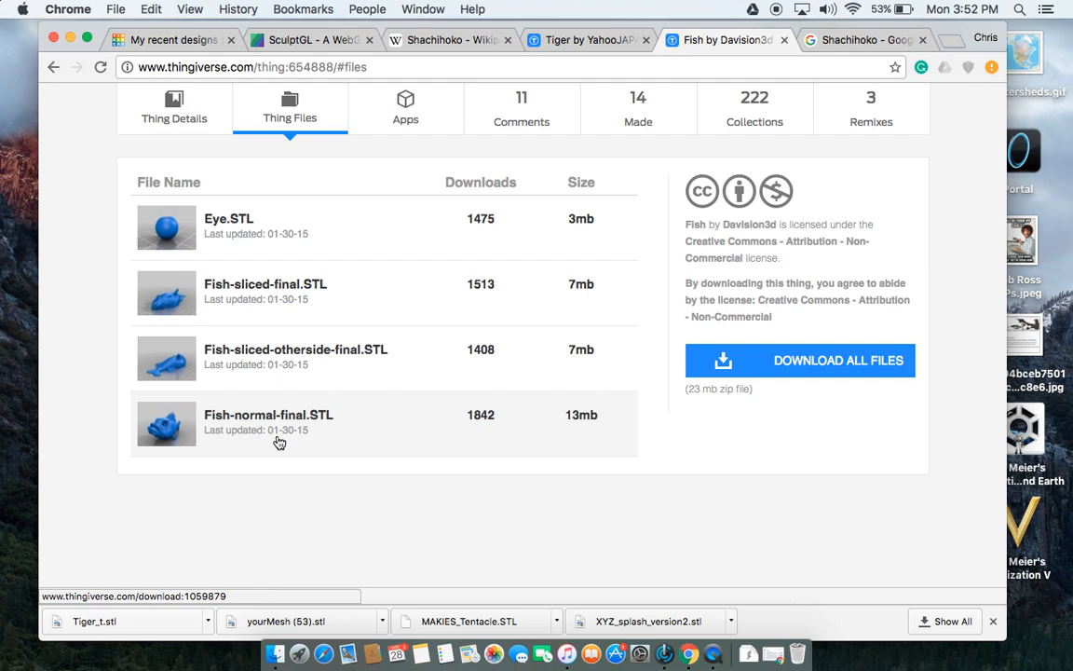
click(268, 415)
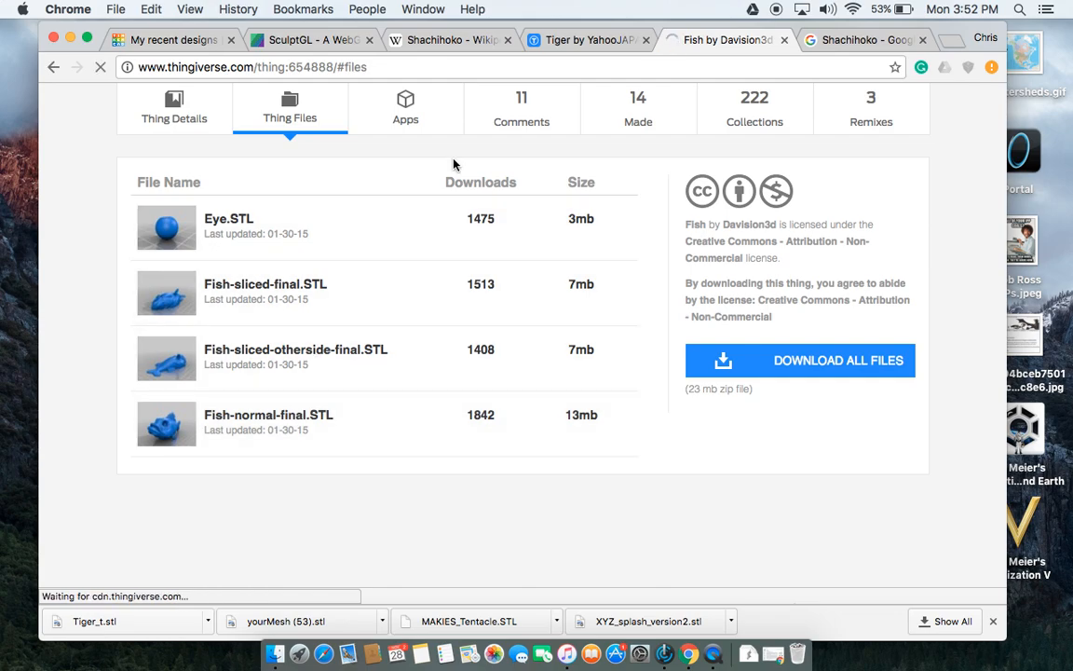
click(268, 415)
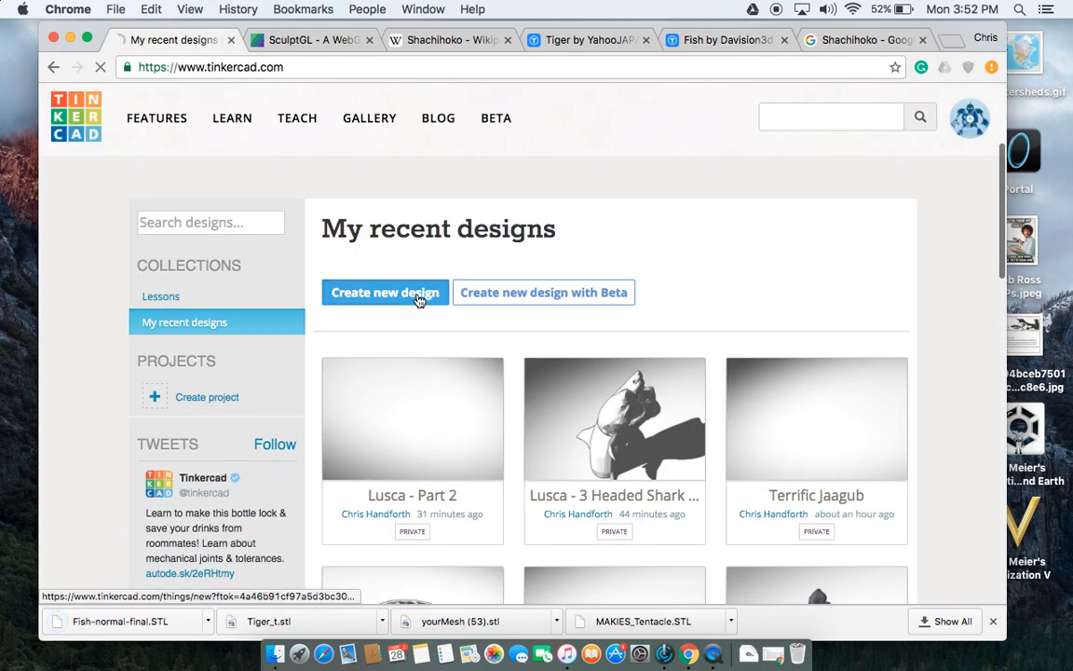
Start a blank design named 'Super Densor' and show its Design menu.
click(385, 292)
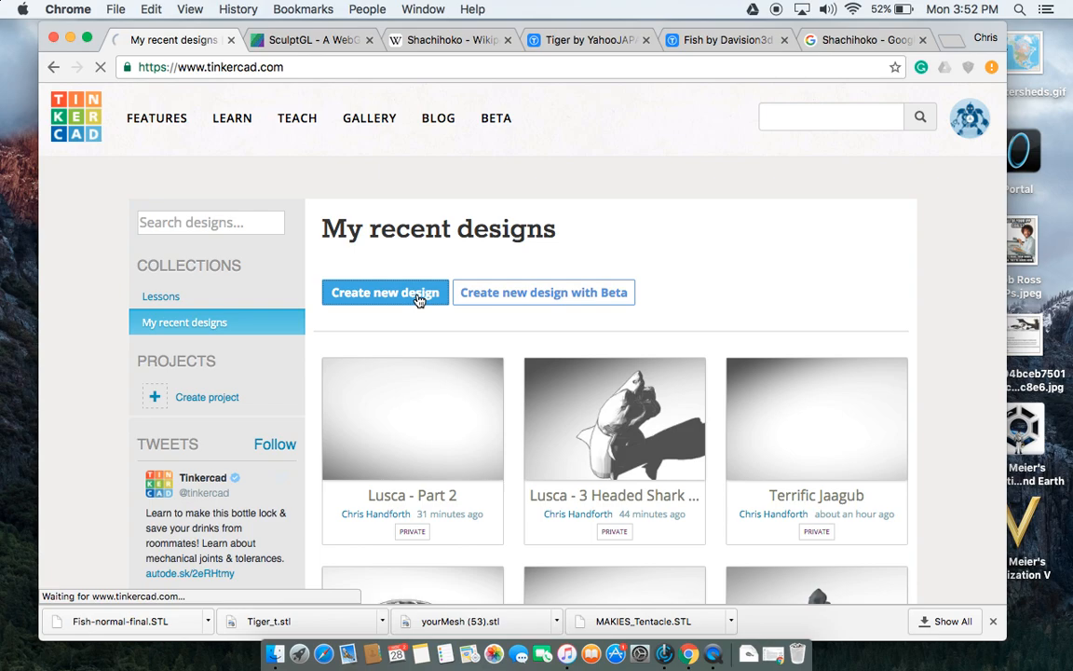
click(385, 291)
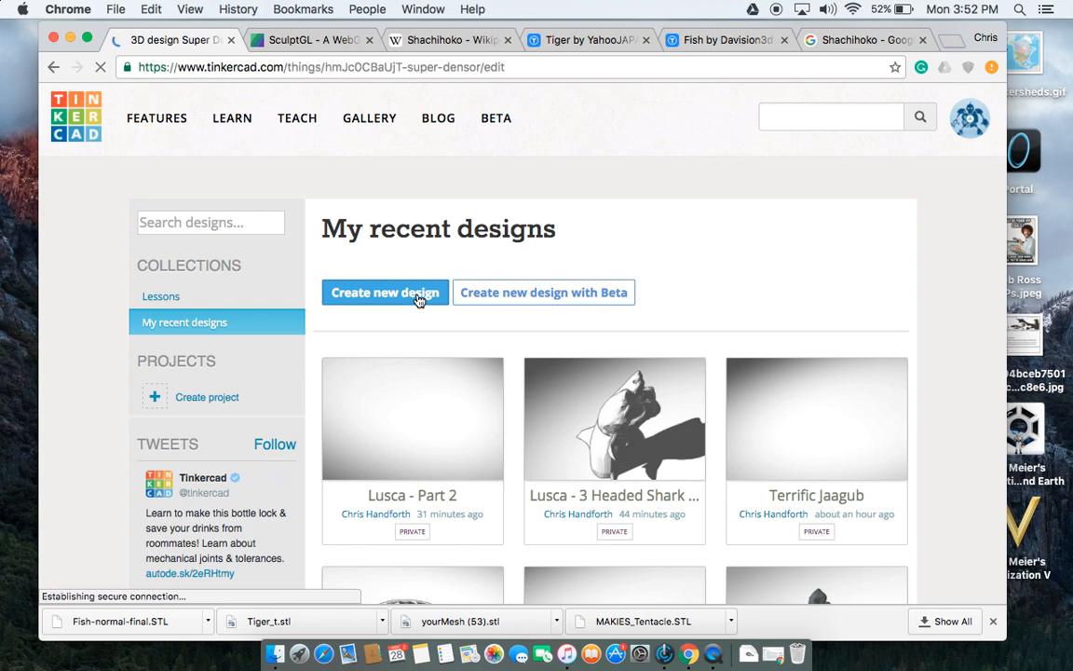
click(385, 292)
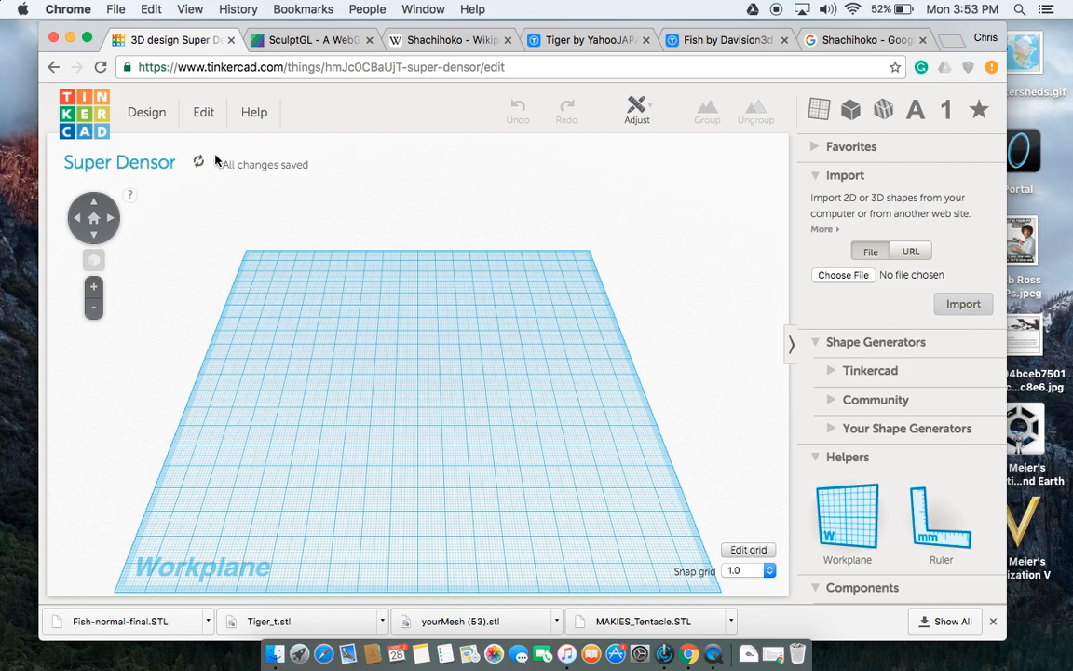
click(147, 112)
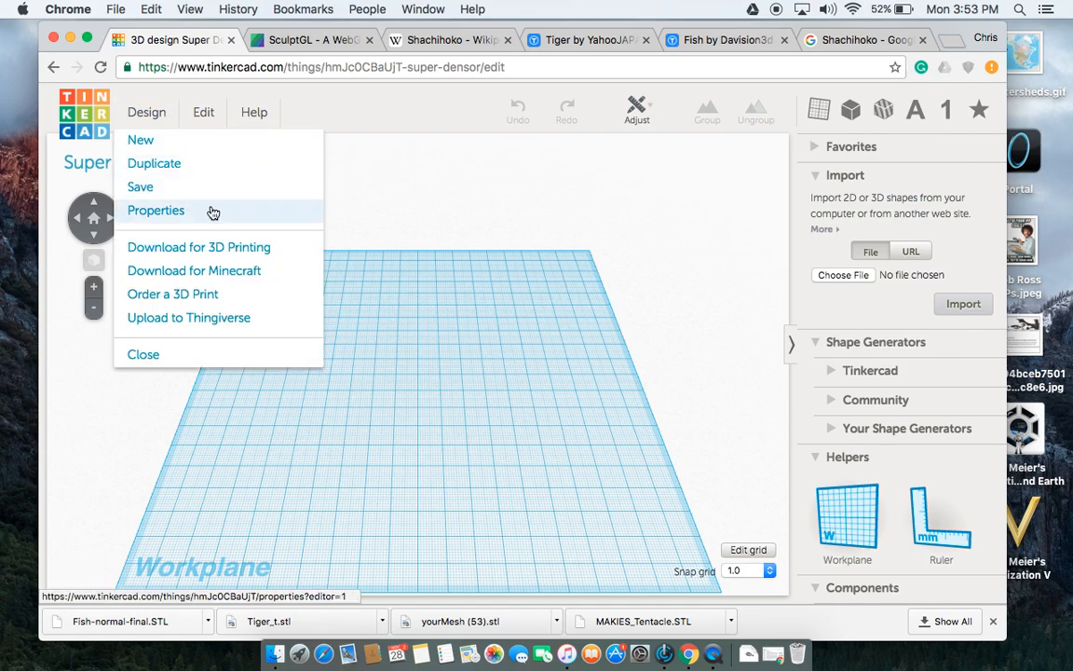
Change the design name to 'Shachihoko - Draft 1' in Design Properties and save.
click(156, 209)
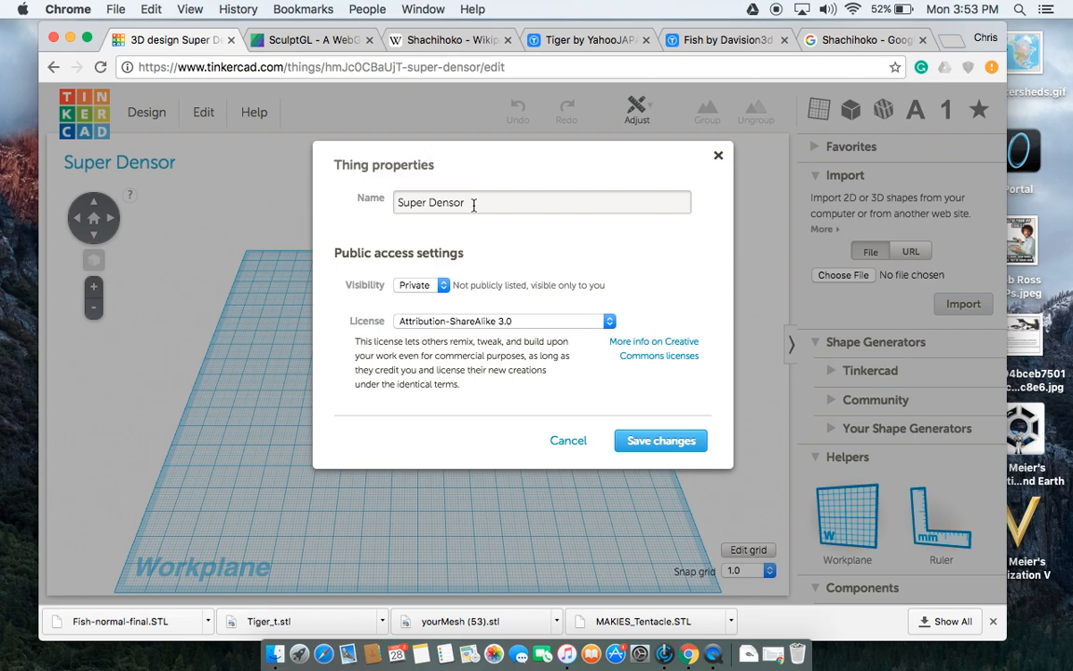
click(541, 202)
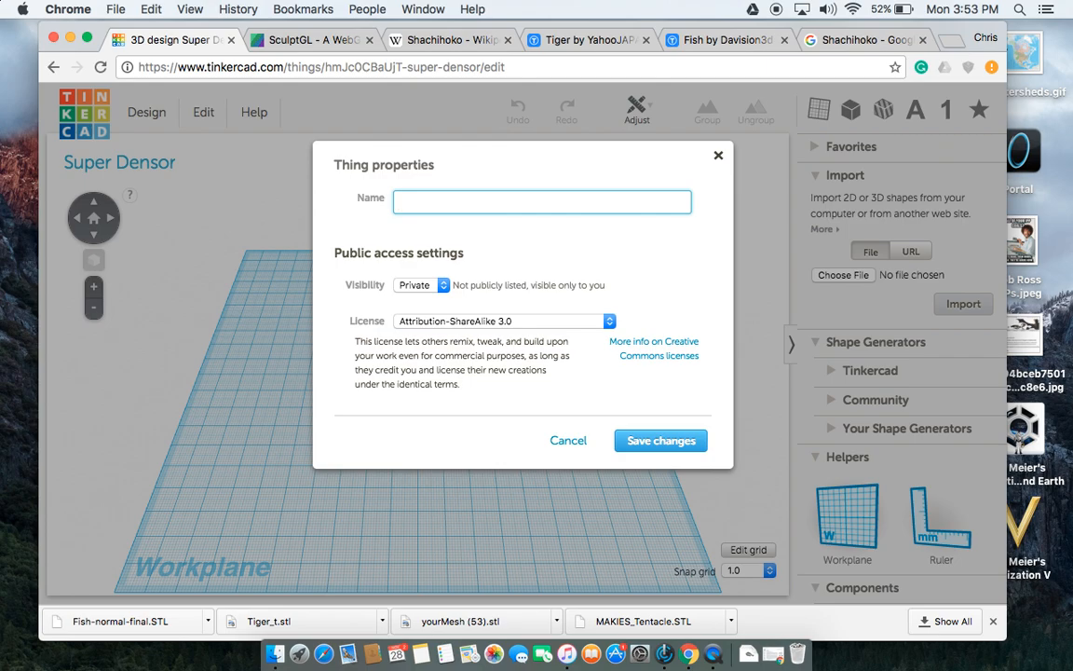
text(S)
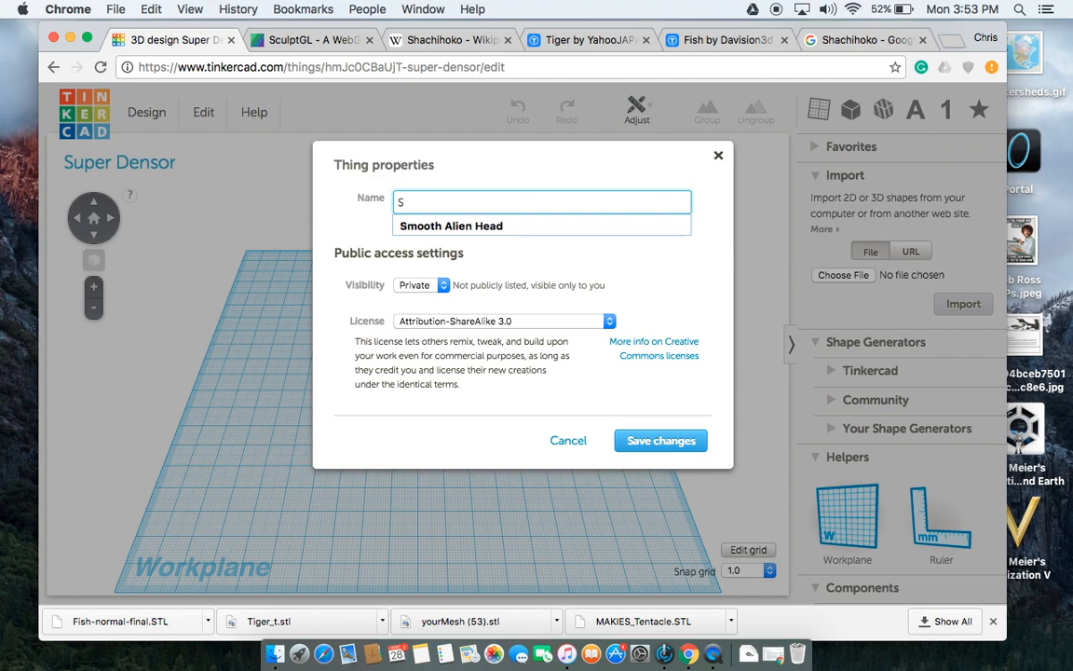
text(hachihoko)
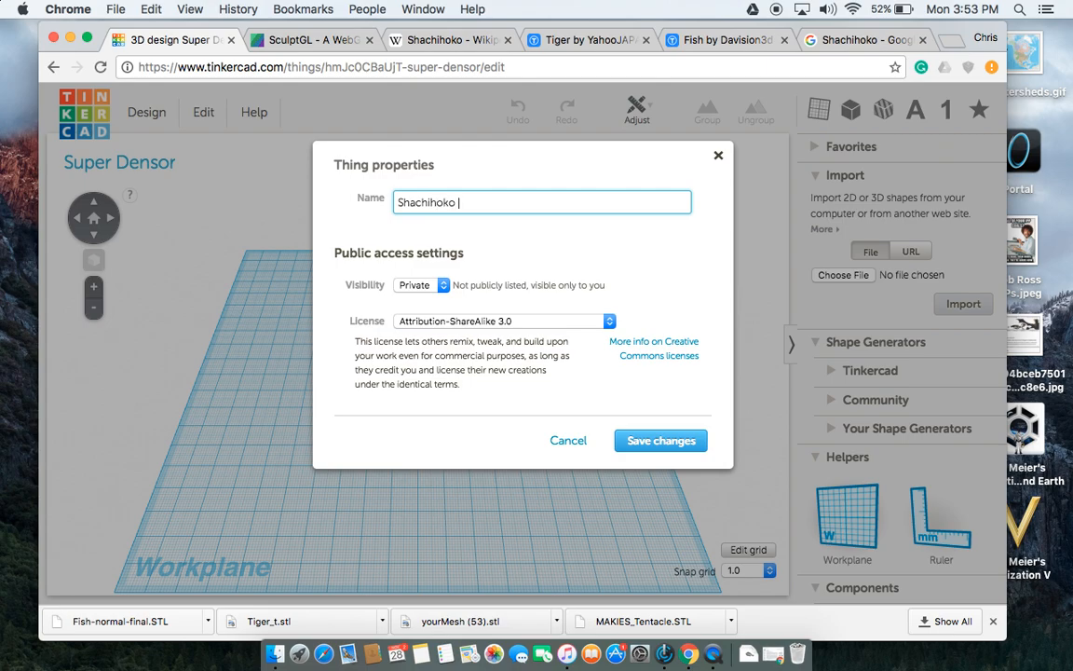
text(- Draft)
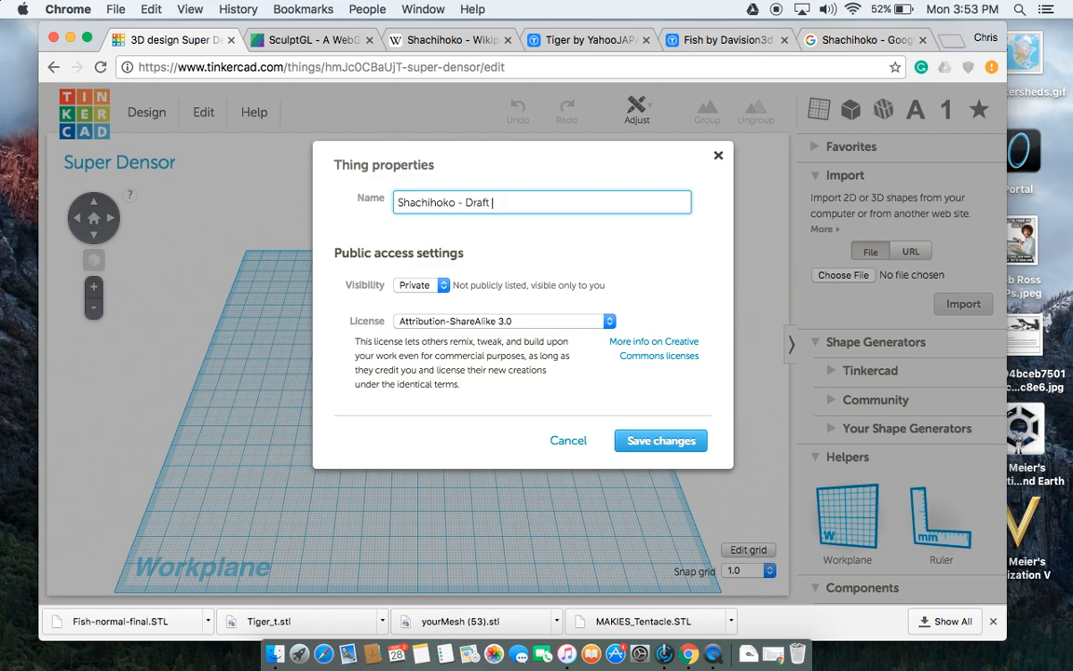
text(1)
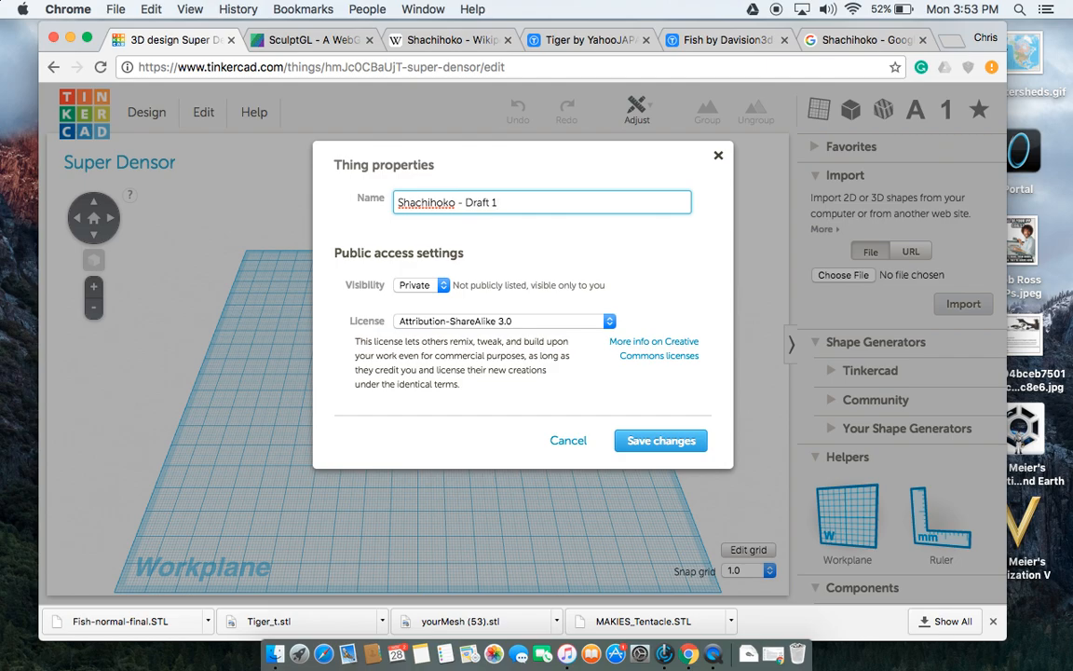
mouse_move(510, 187)
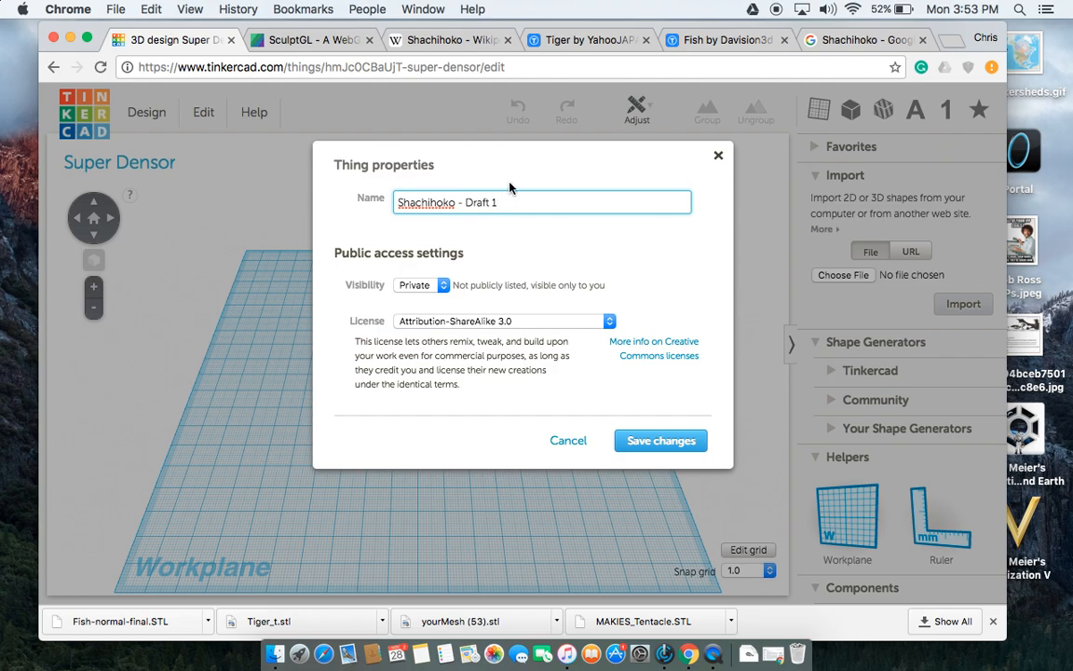
click(660, 441)
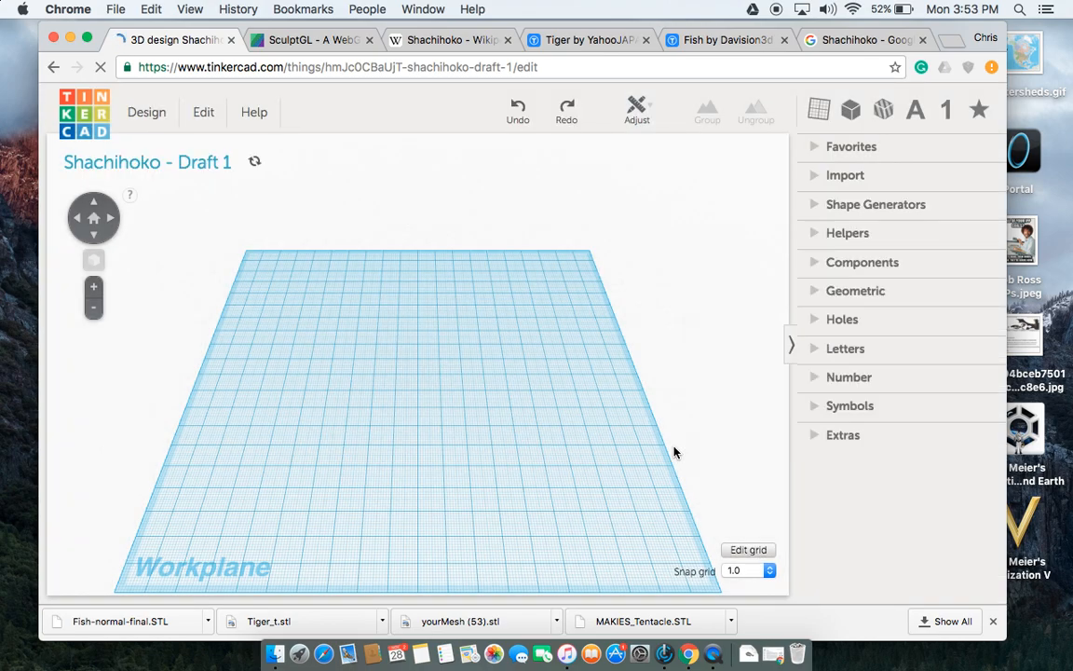
Expand the Import section to show the shape-file options.
click(845, 175)
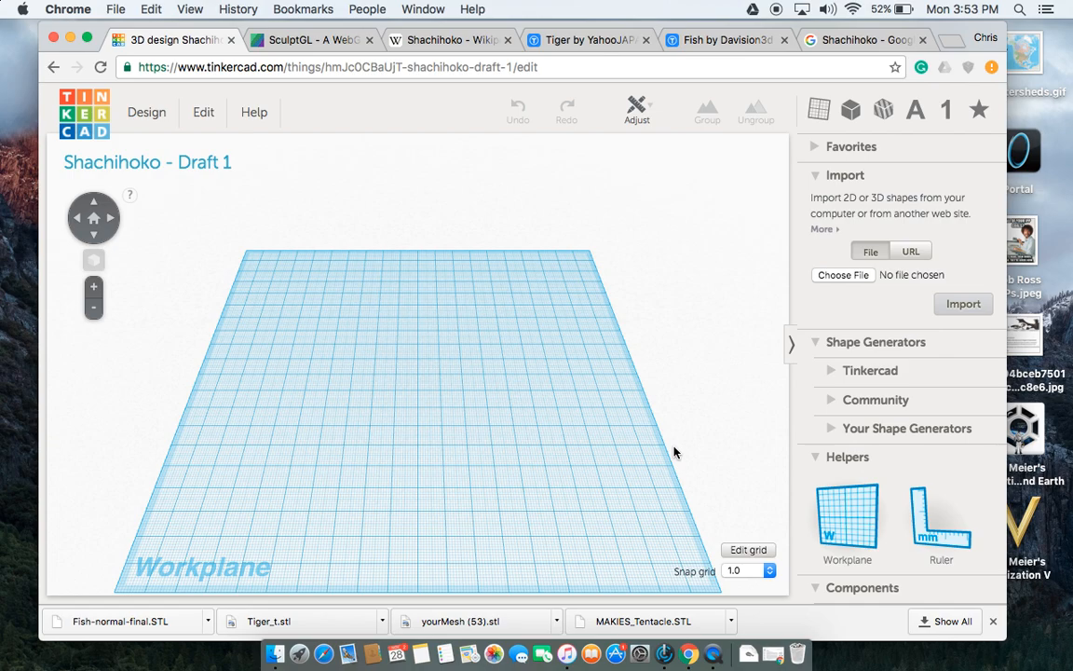
mouse_move(652, 576)
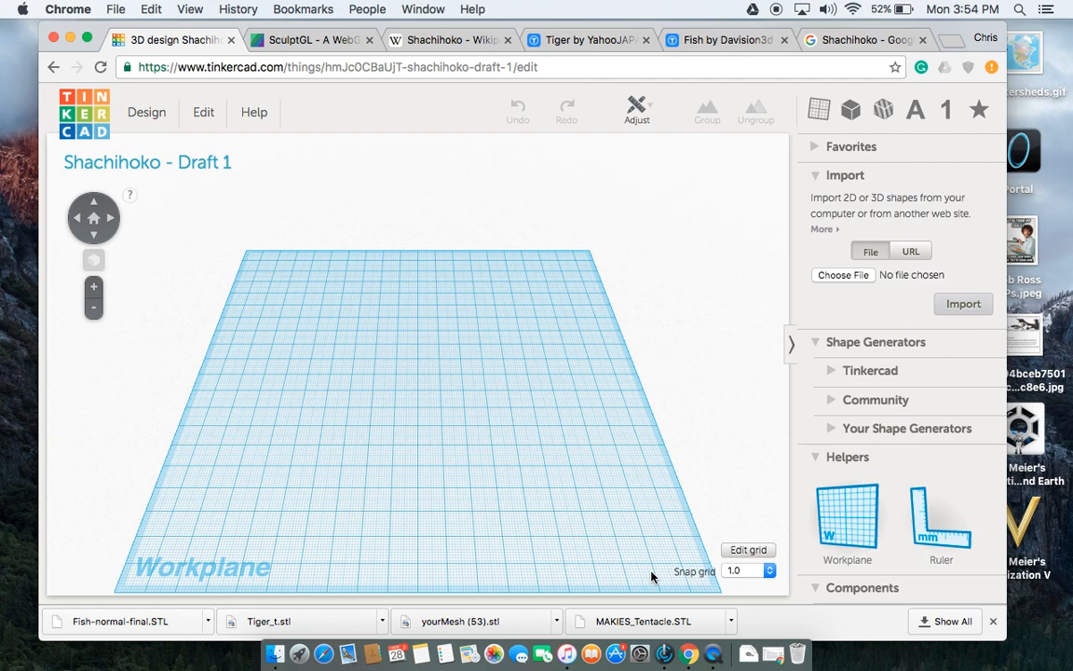
mouse_move(325, 316)
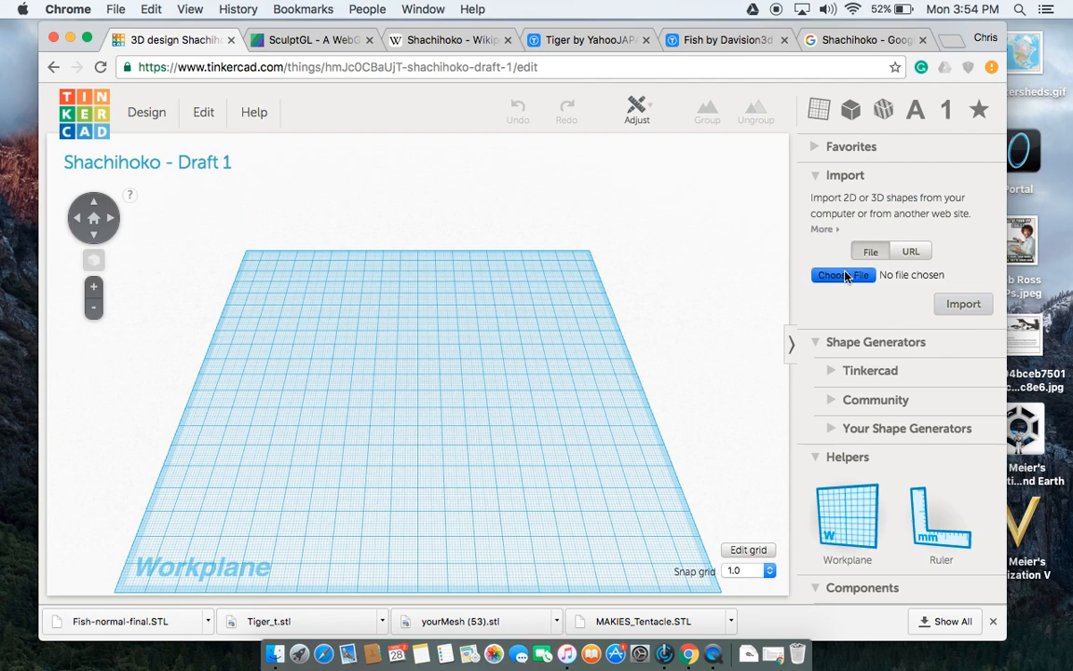
Import Tiger_t.stl onto the workplane.
click(843, 274)
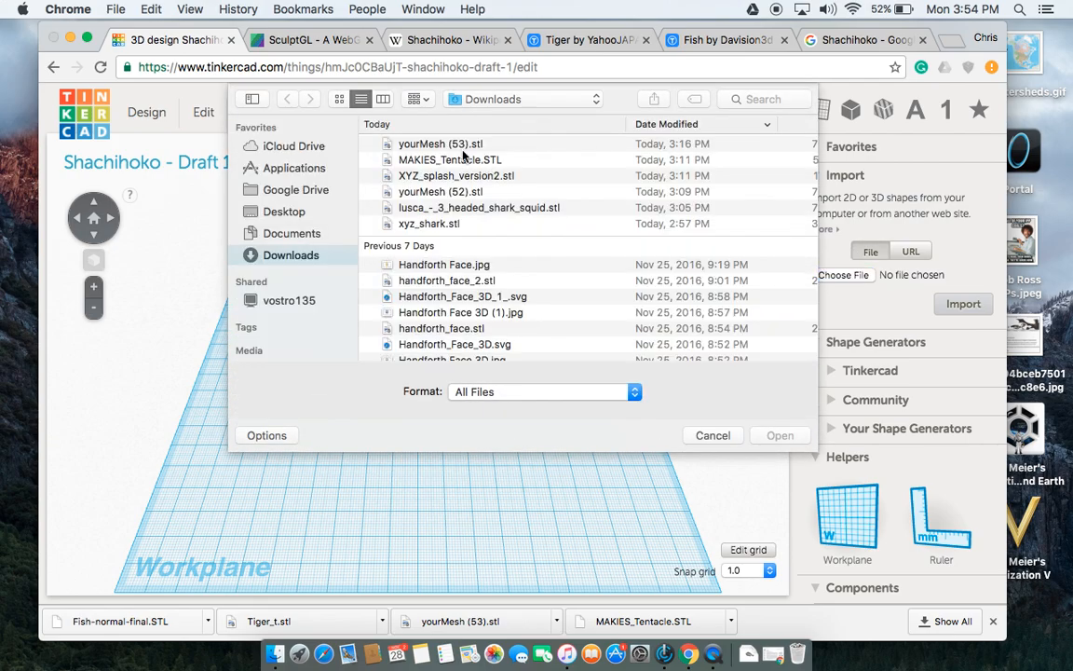
click(713, 435)
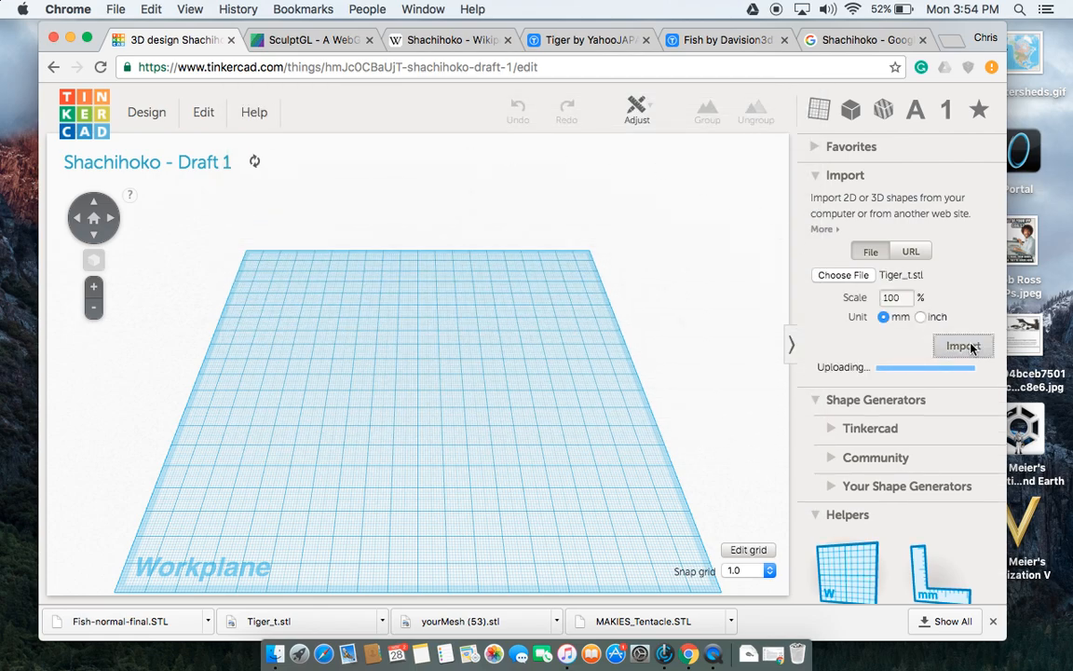
click(964, 346)
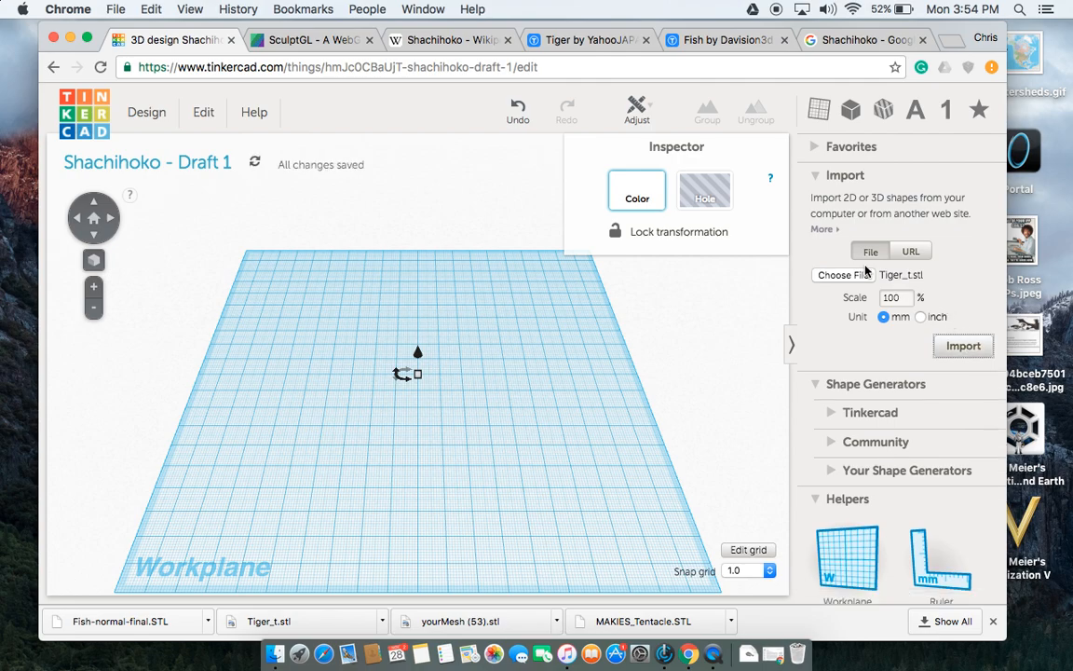
Choose Fish-normal-final.STL and start its import.
click(843, 274)
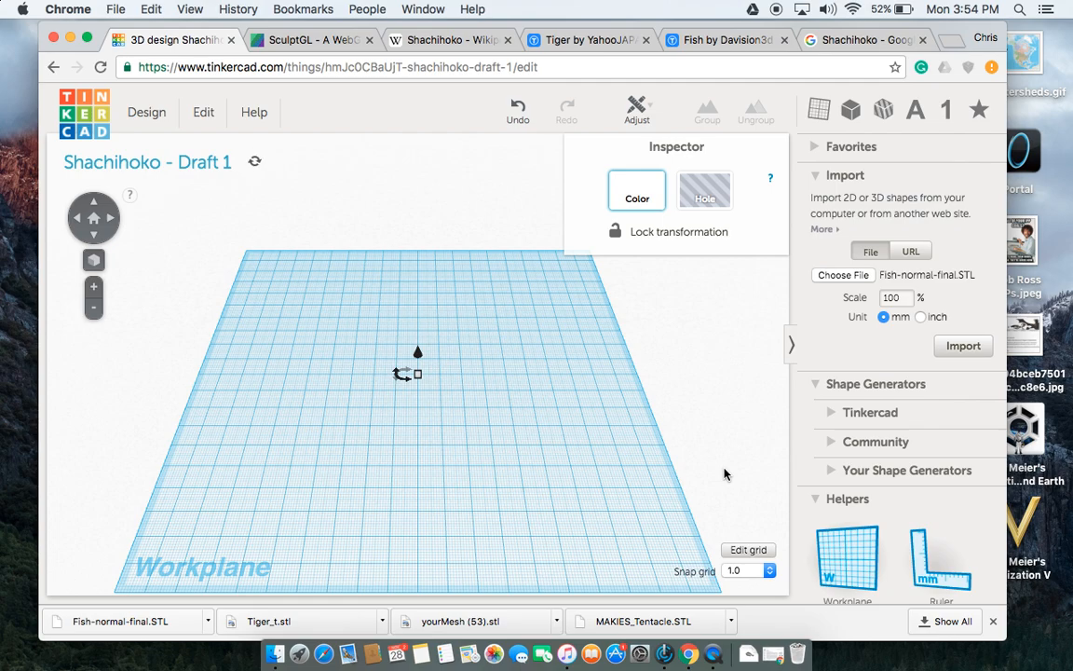
click(962, 345)
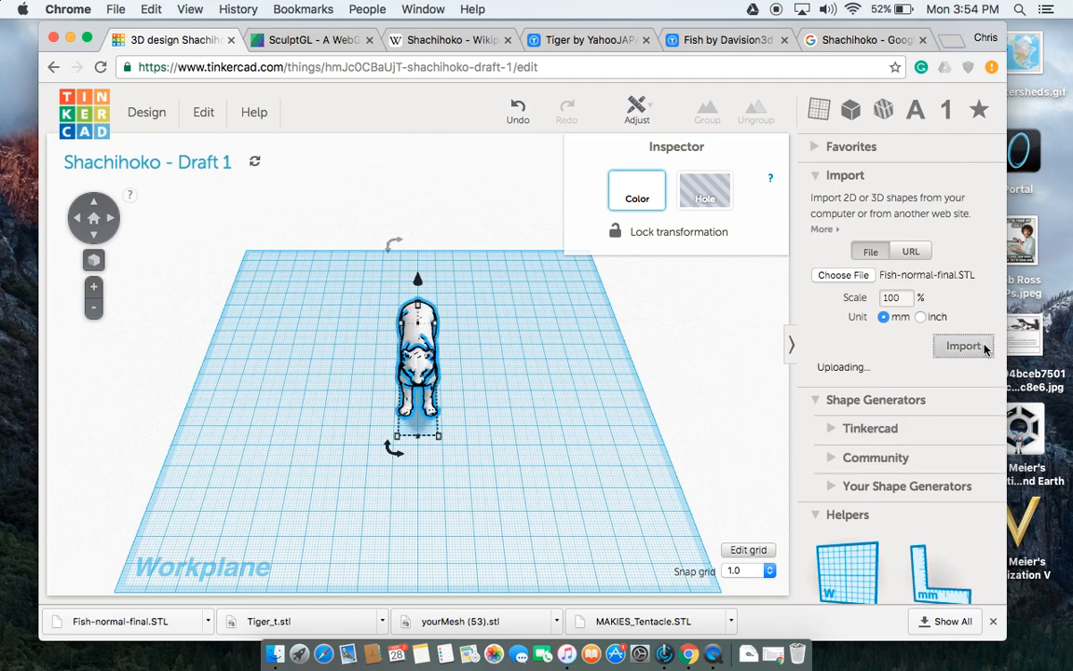
click(963, 346)
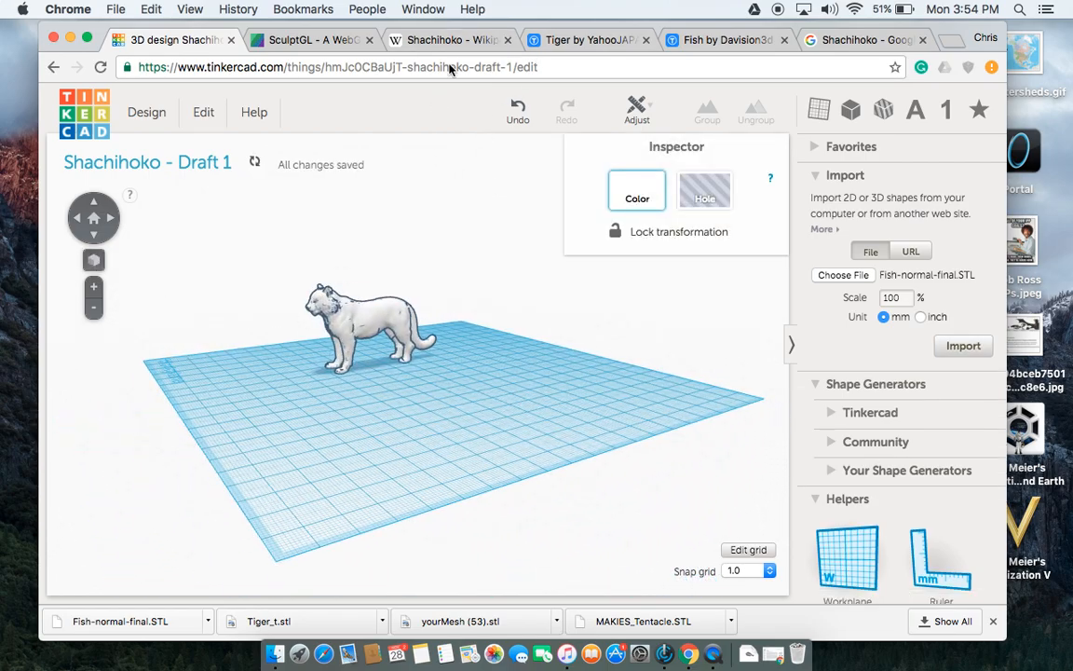
Open the Karatsu Kunchi float photo full-size in the Wikipedia Shachihoko article.
click(450, 39)
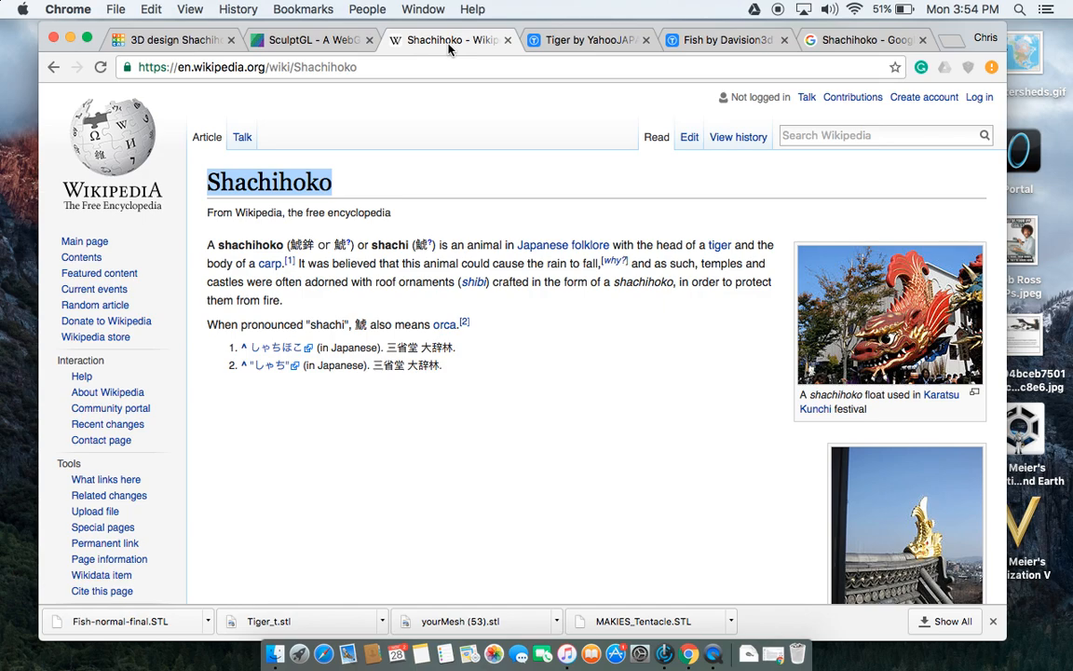
mouse_move(727, 235)
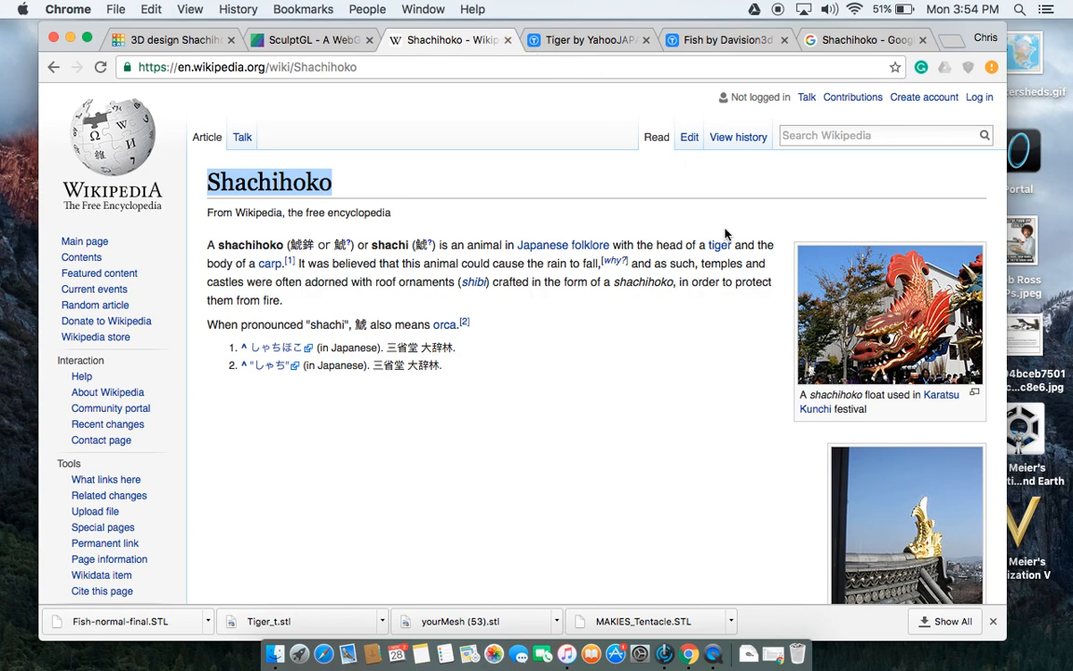
click(888, 313)
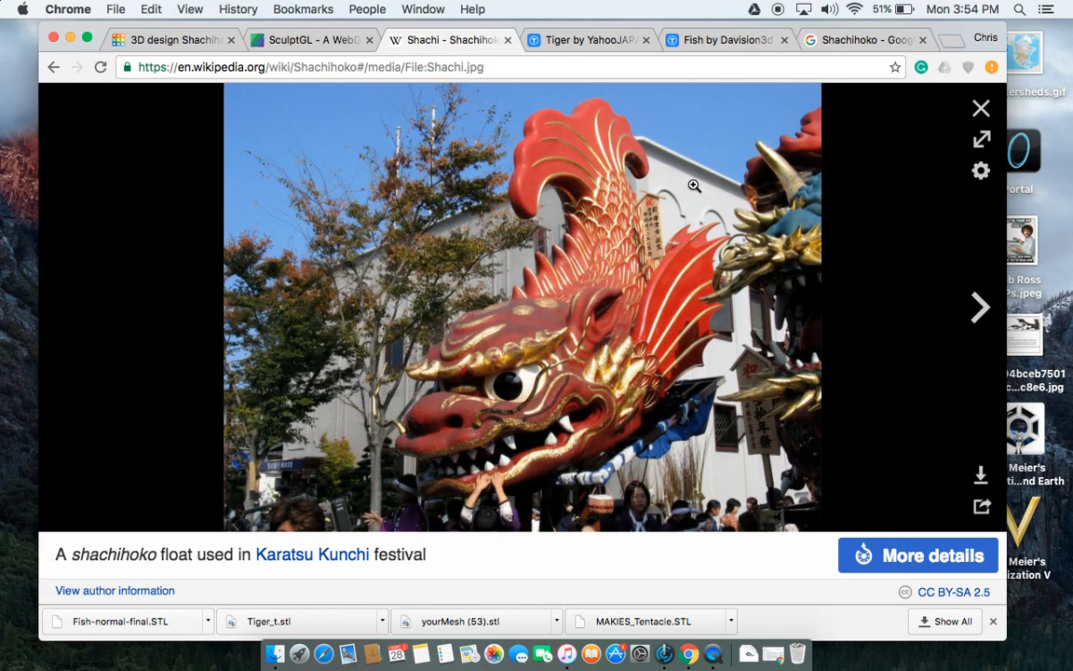
mouse_move(663, 329)
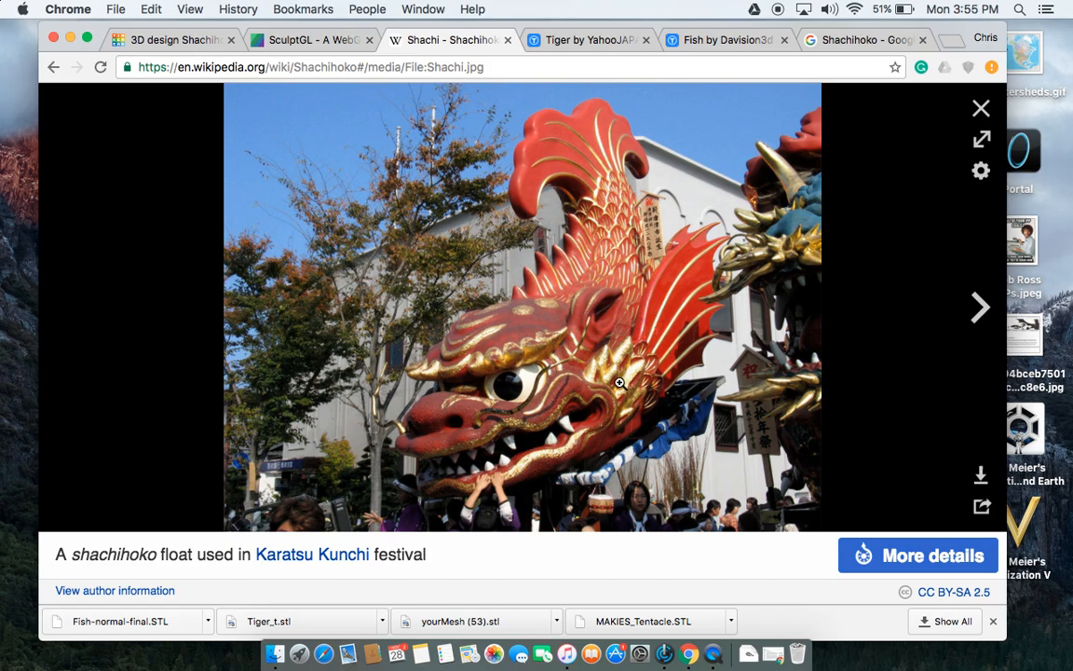
mouse_move(640, 387)
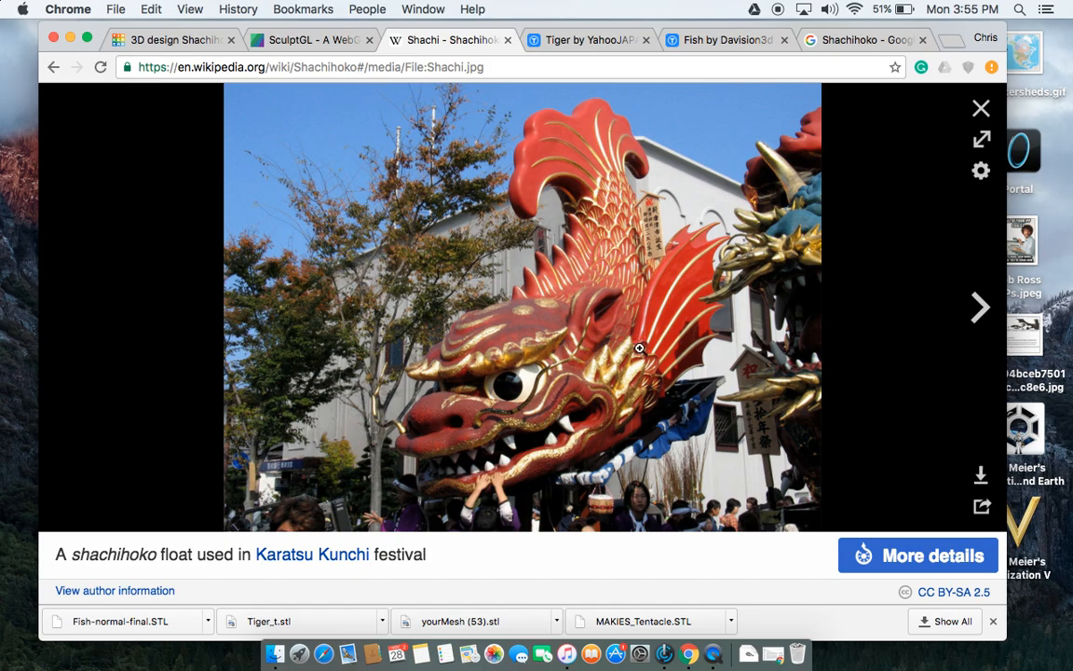
Back in Tinkercad, submit the Fish-normal-final.STL import again.
click(172, 39)
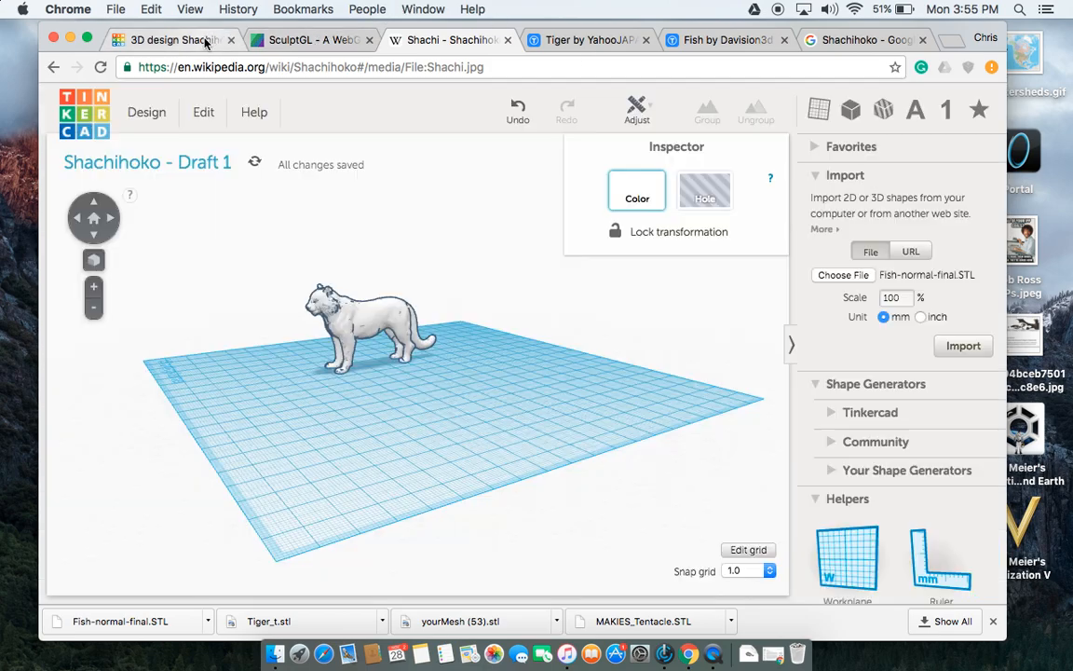
click(173, 39)
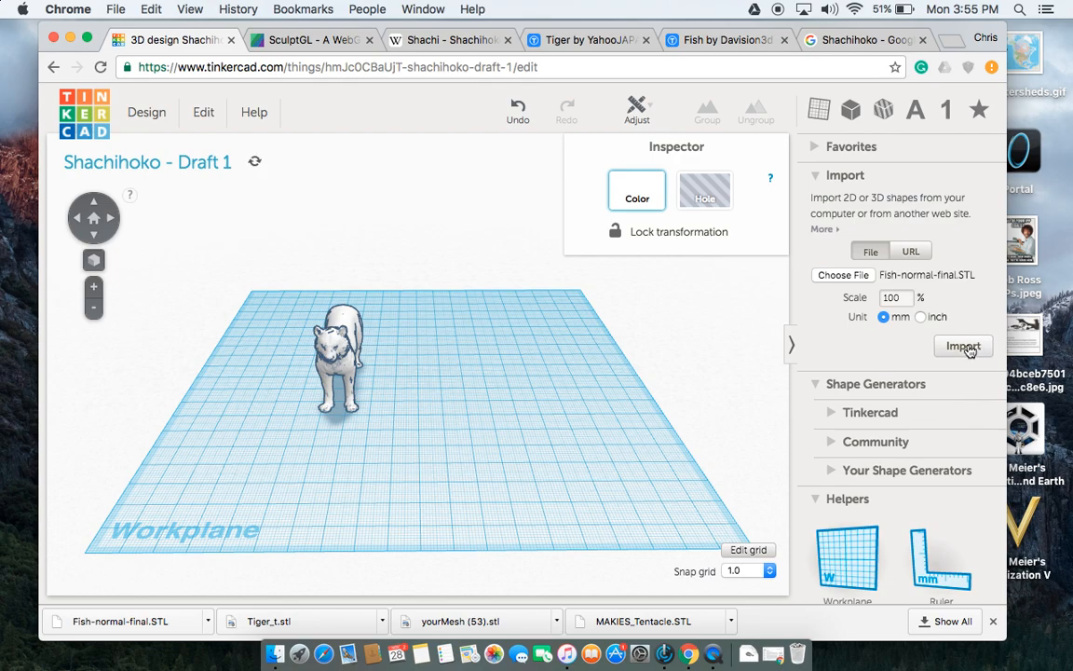
click(963, 346)
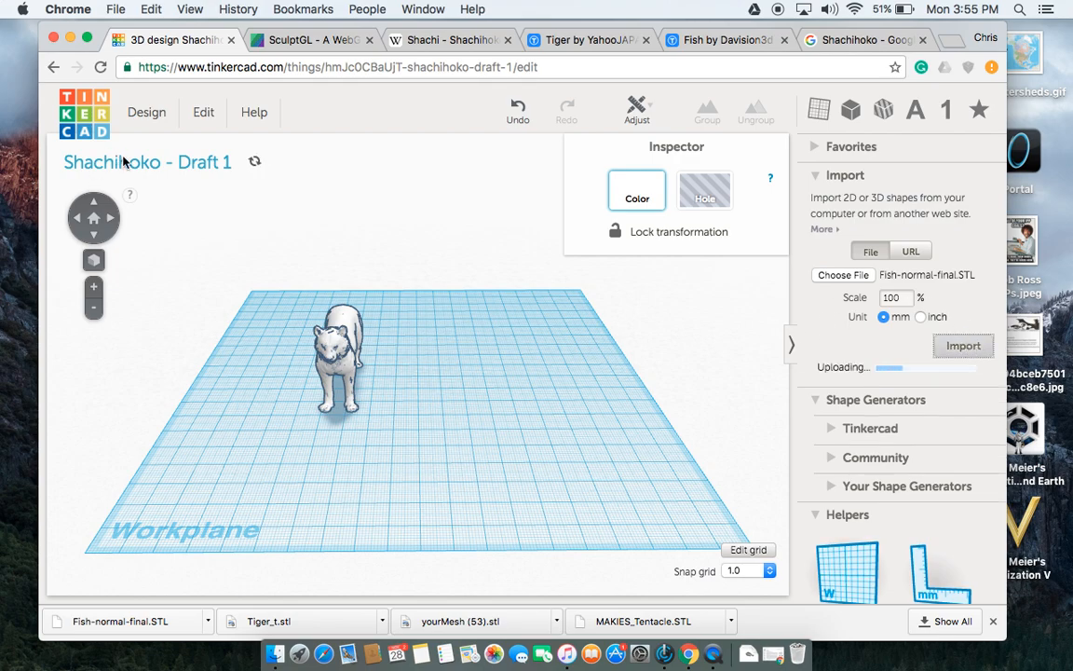
click(340, 359)
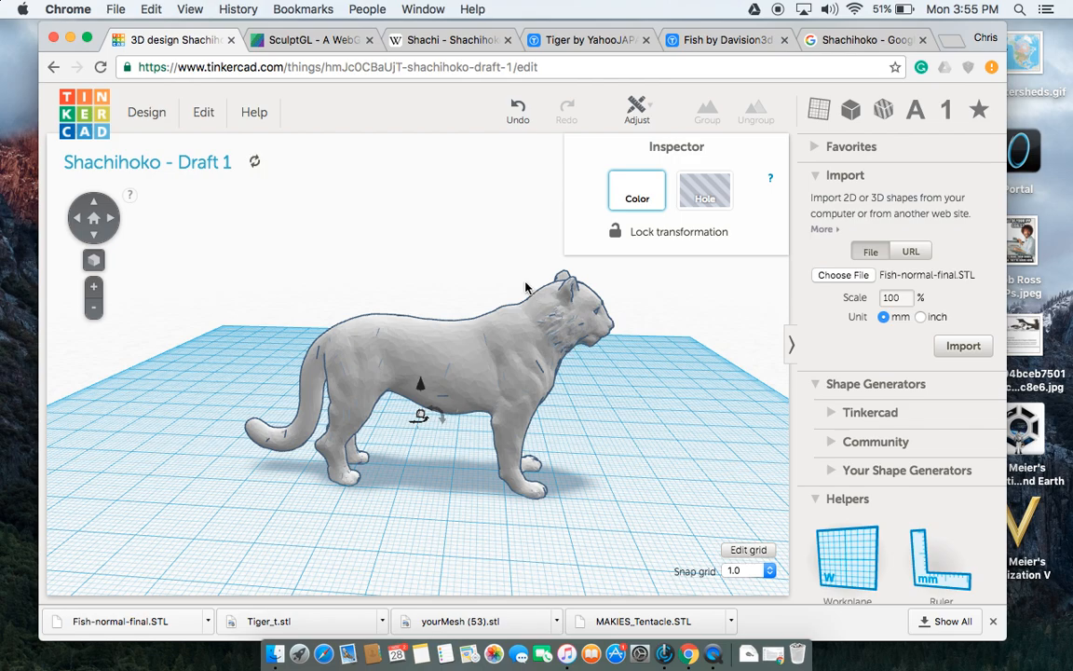
mouse_move(539, 294)
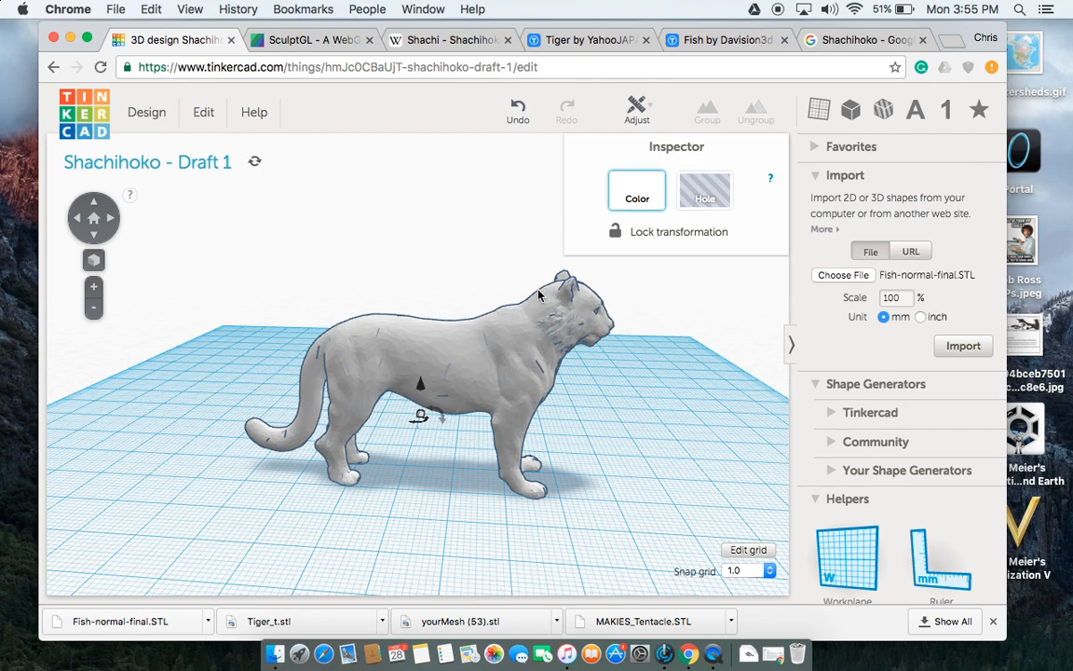
mouse_move(582, 396)
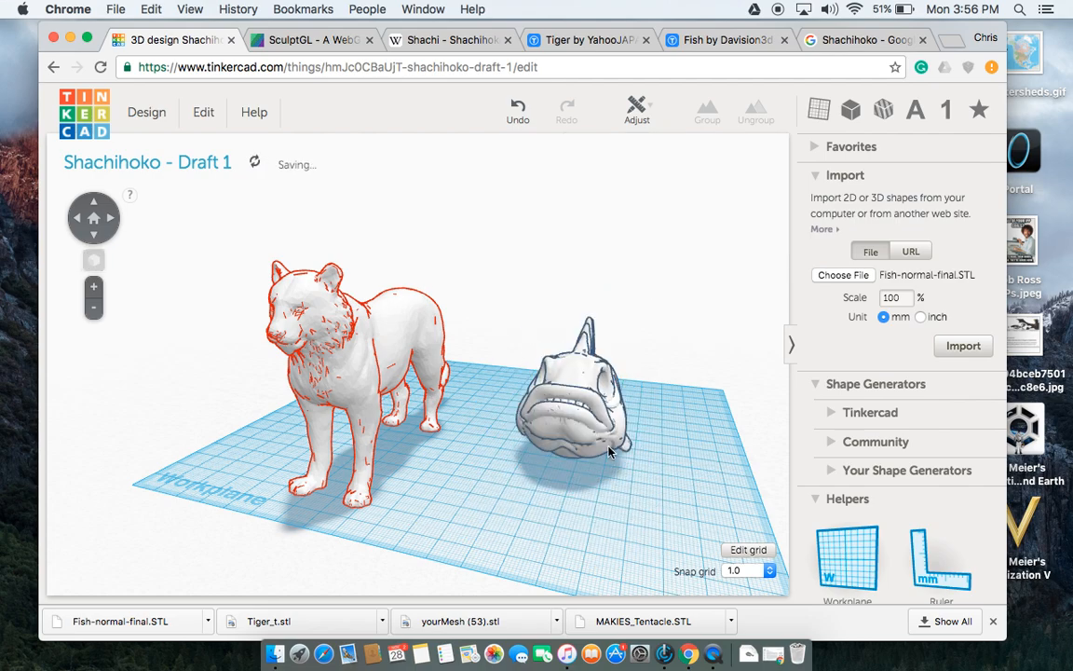
click(573, 400)
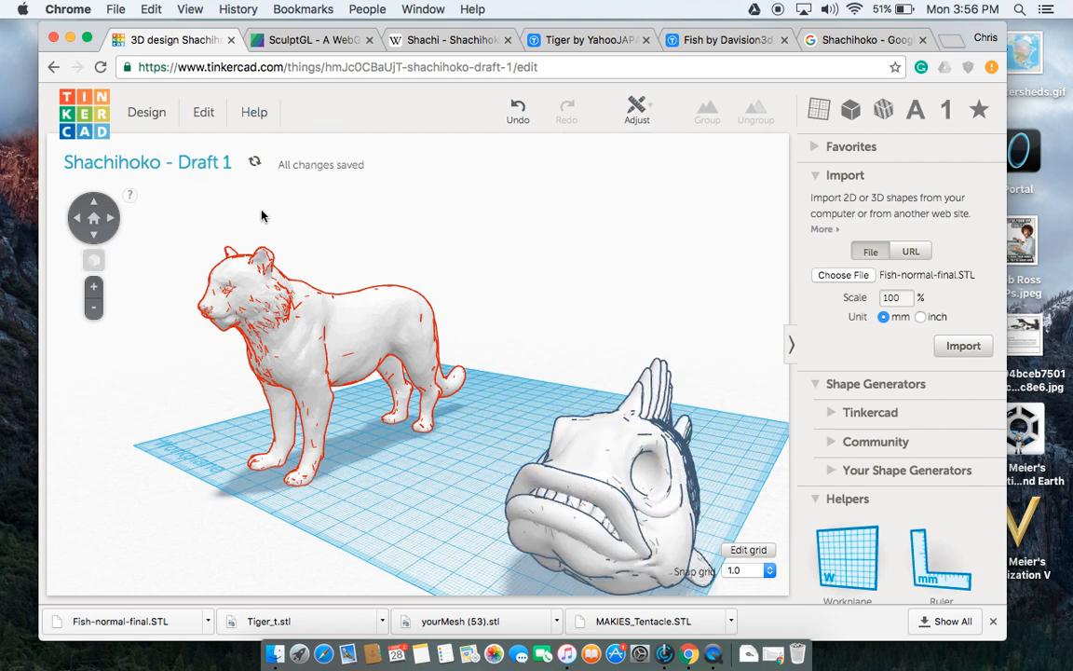
mouse_move(414, 341)
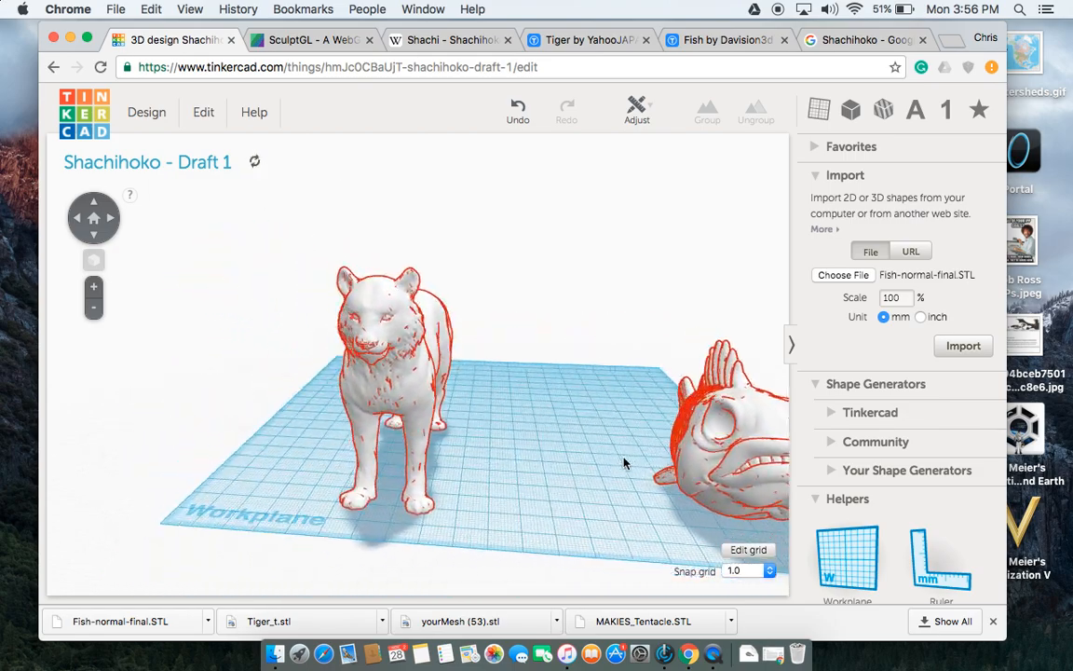
drag(624, 463, 570, 470)
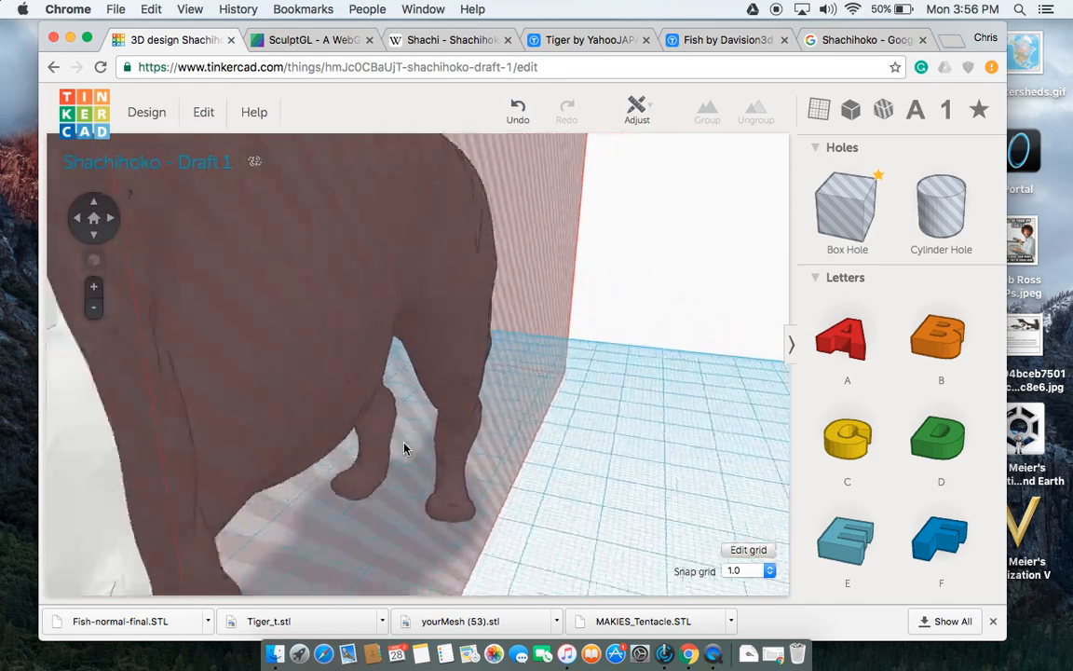
Drag a Box Hole over the tiger's back half.
click(406, 448)
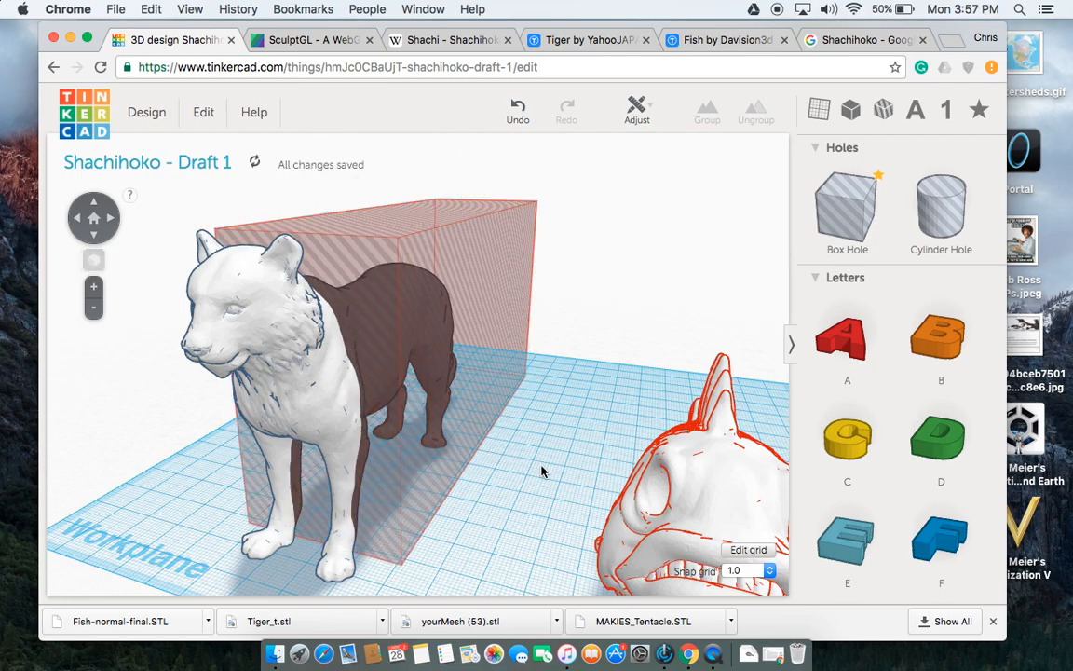
drag(543, 470, 688, 481)
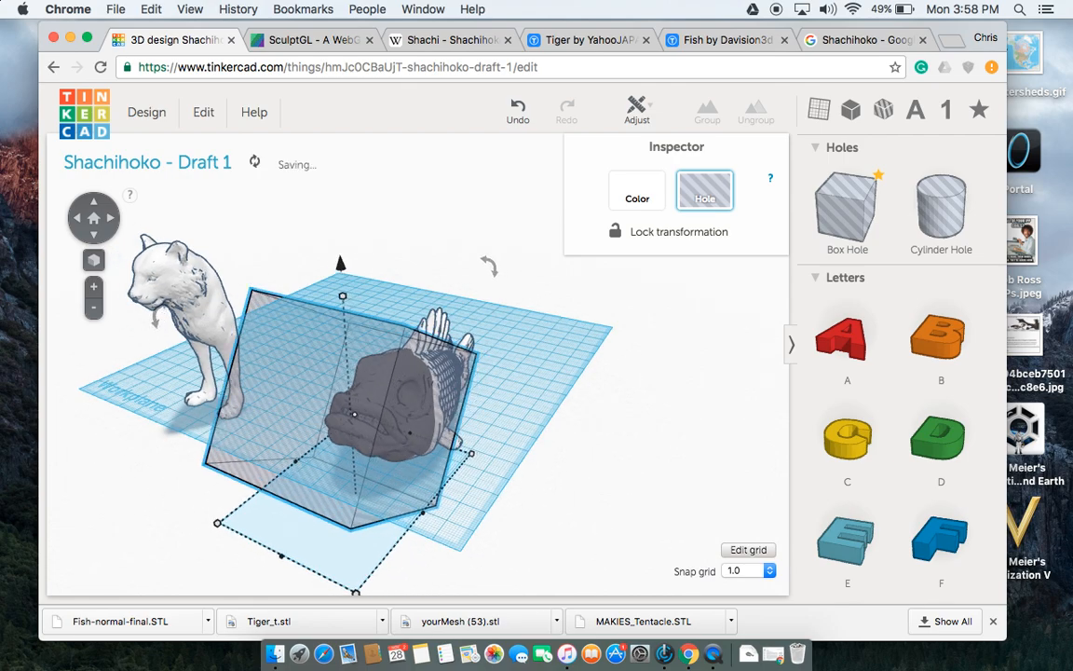
Position a Box Hole around the fish's head.
click(652, 480)
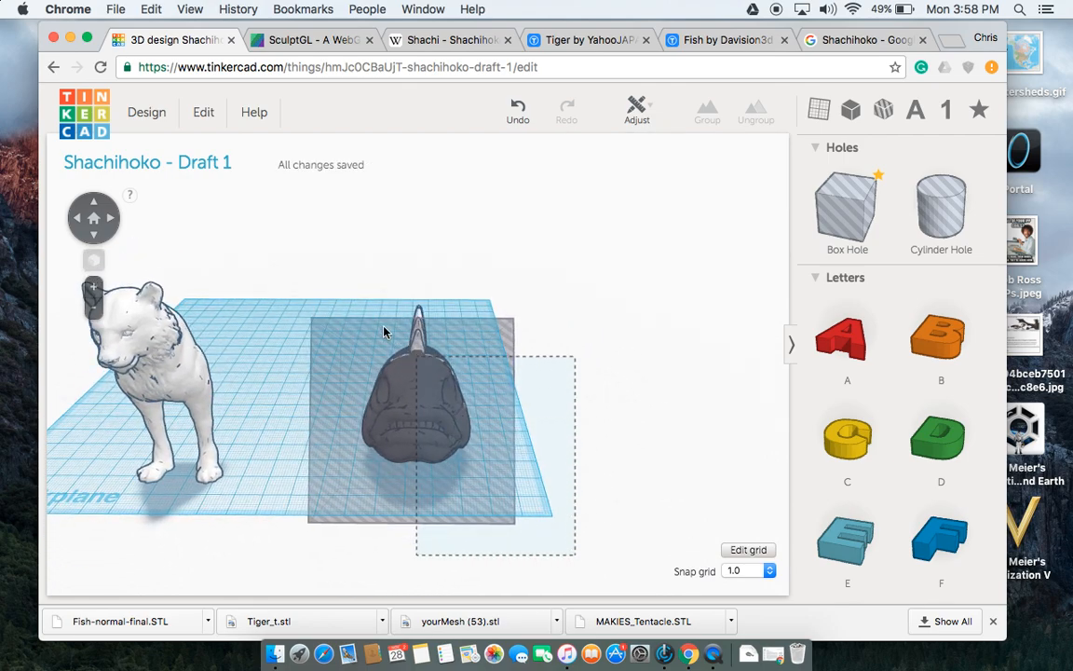
click(415, 419)
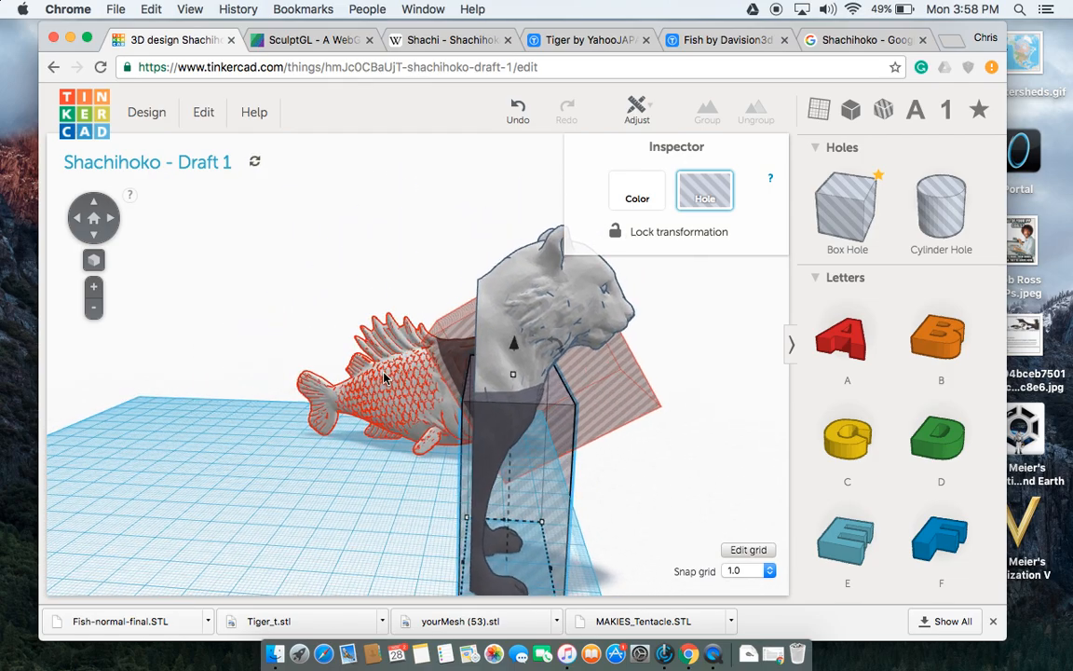
Resize the box hole to about 53.80 mm tall and position it over the tiger's body.
click(582, 445)
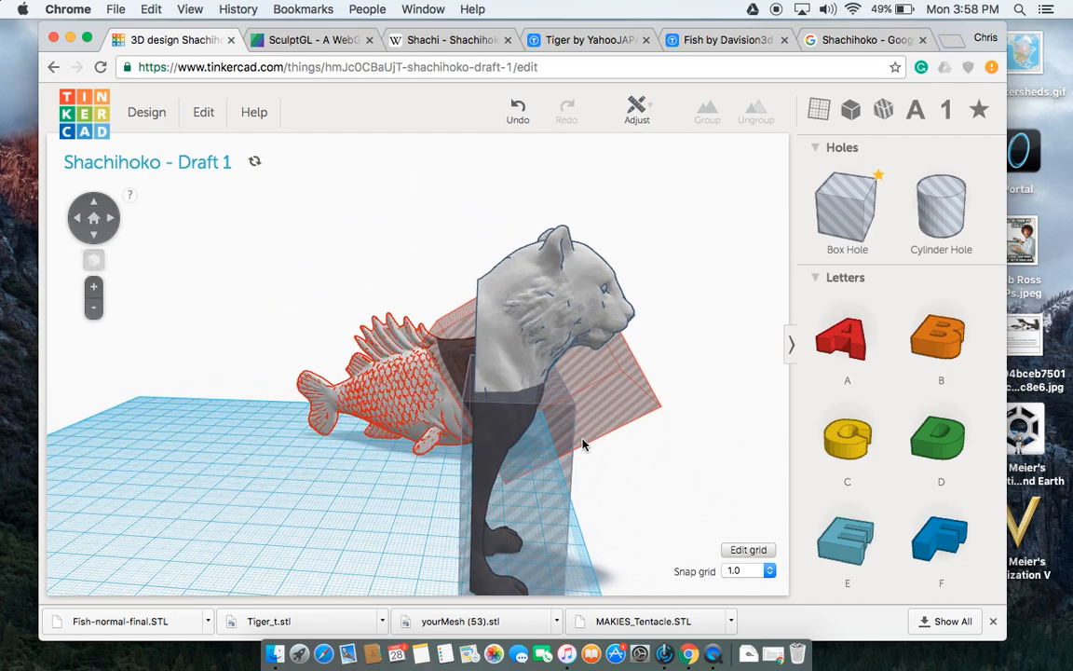
mouse_move(543, 349)
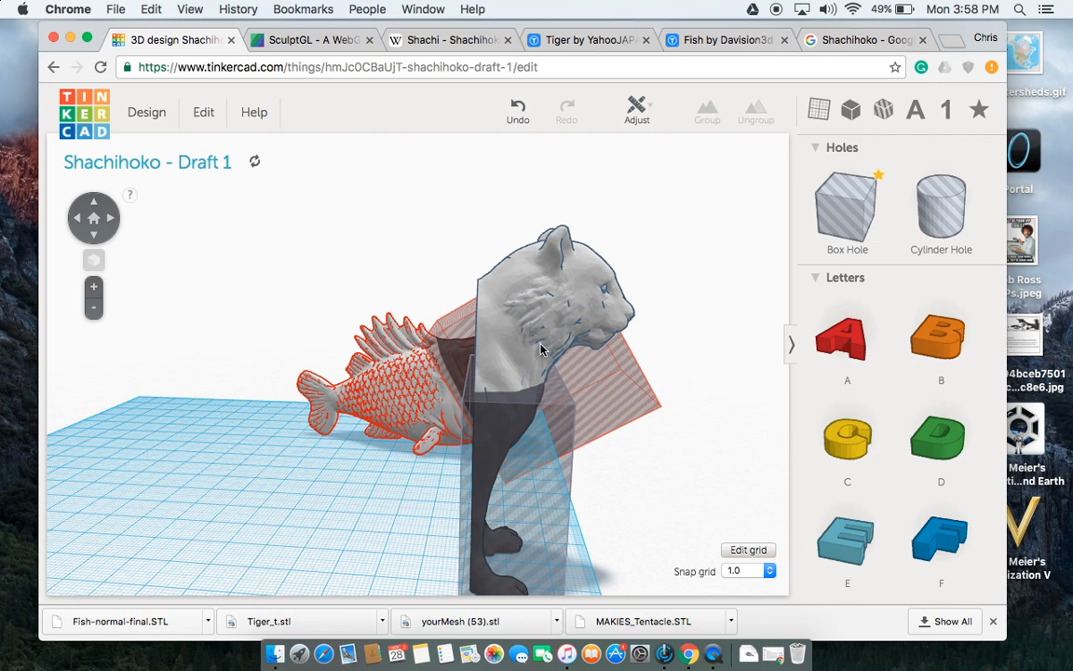
mouse_move(617, 468)
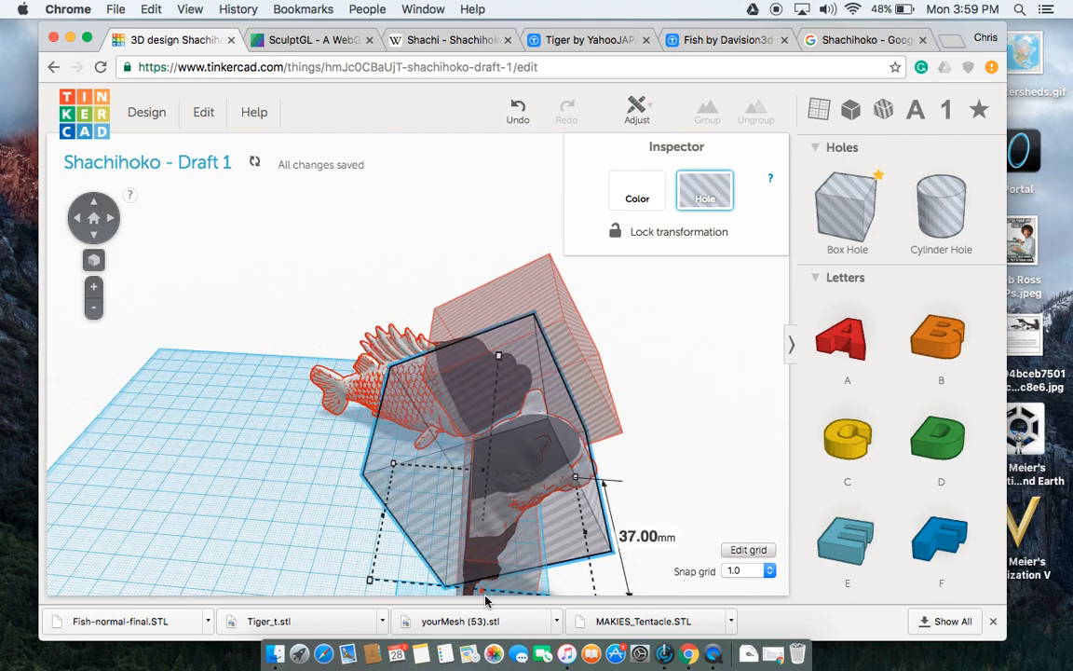
drag(485, 601, 233, 429)
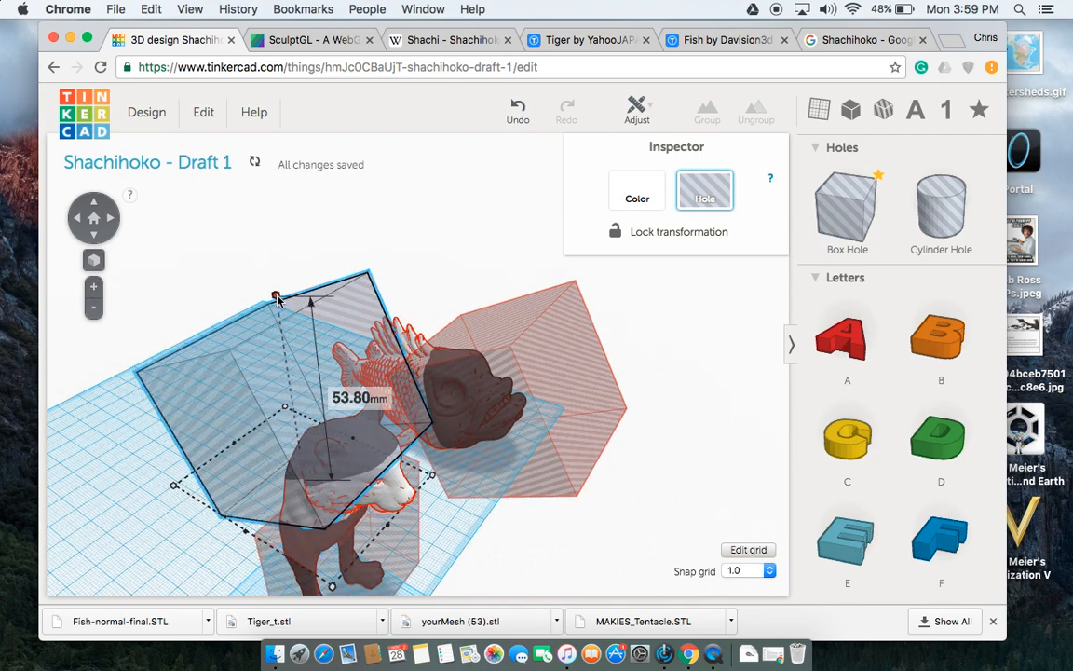
drag(275, 299, 282, 334)
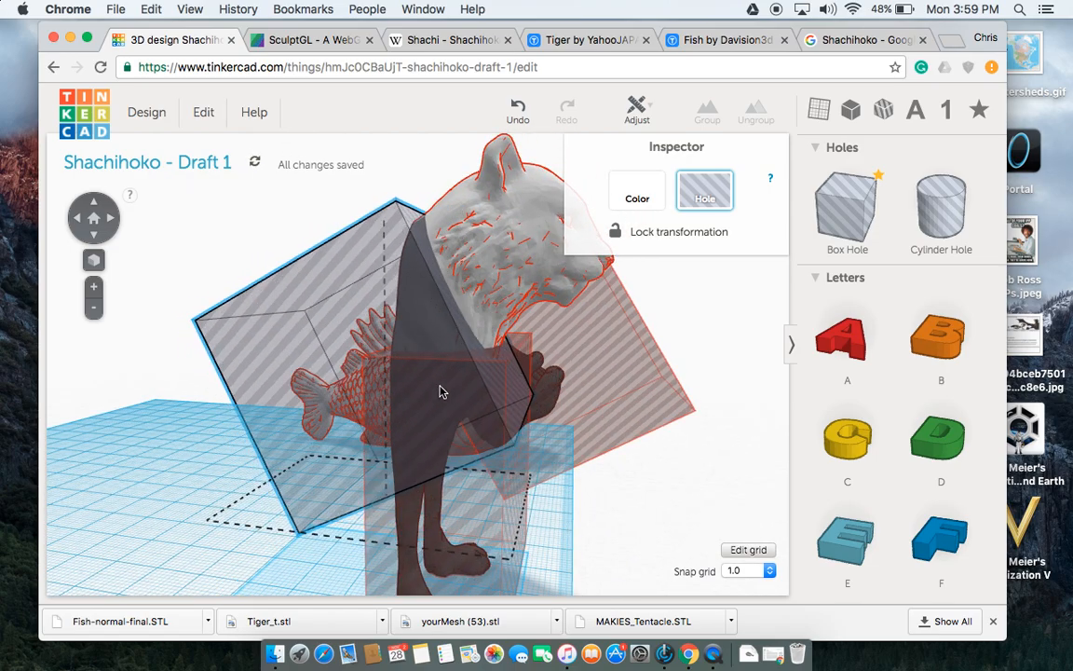
drag(443, 391, 465, 424)
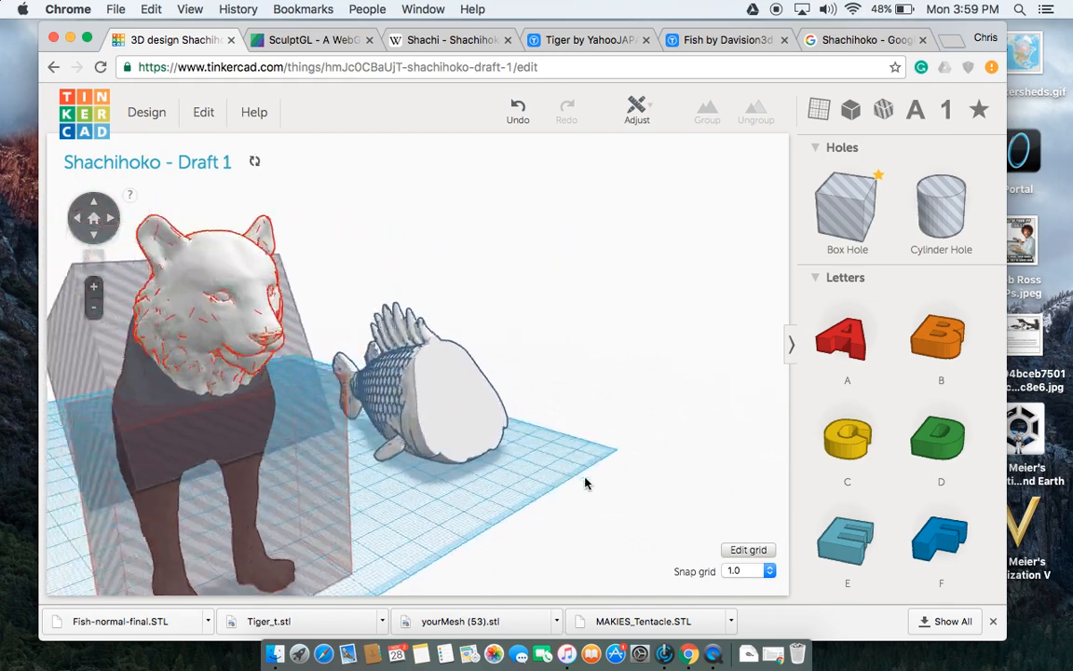
drag(587, 482, 168, 459)
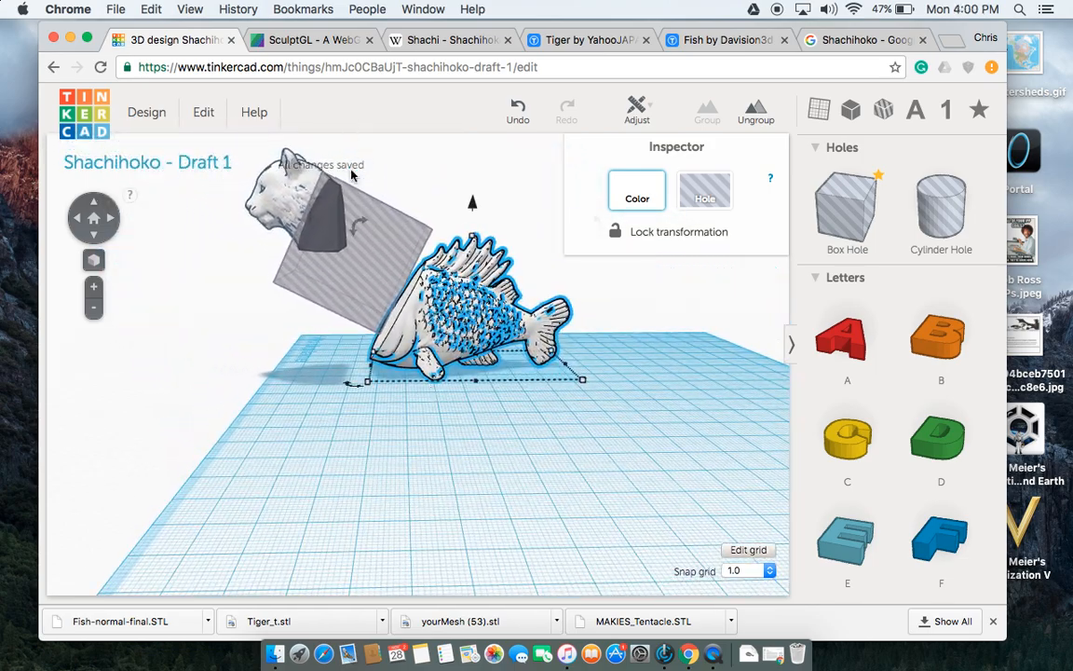
Line the box hole up with the tiger's neck and group them to cut the neck away.
click(705, 189)
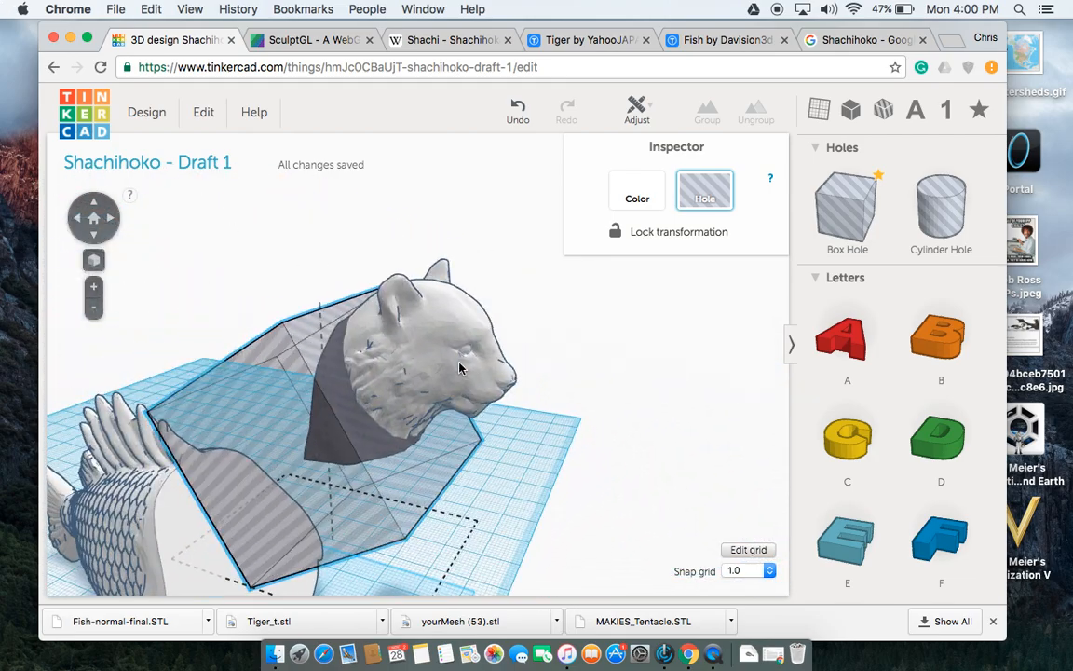
drag(457, 368, 568, 463)
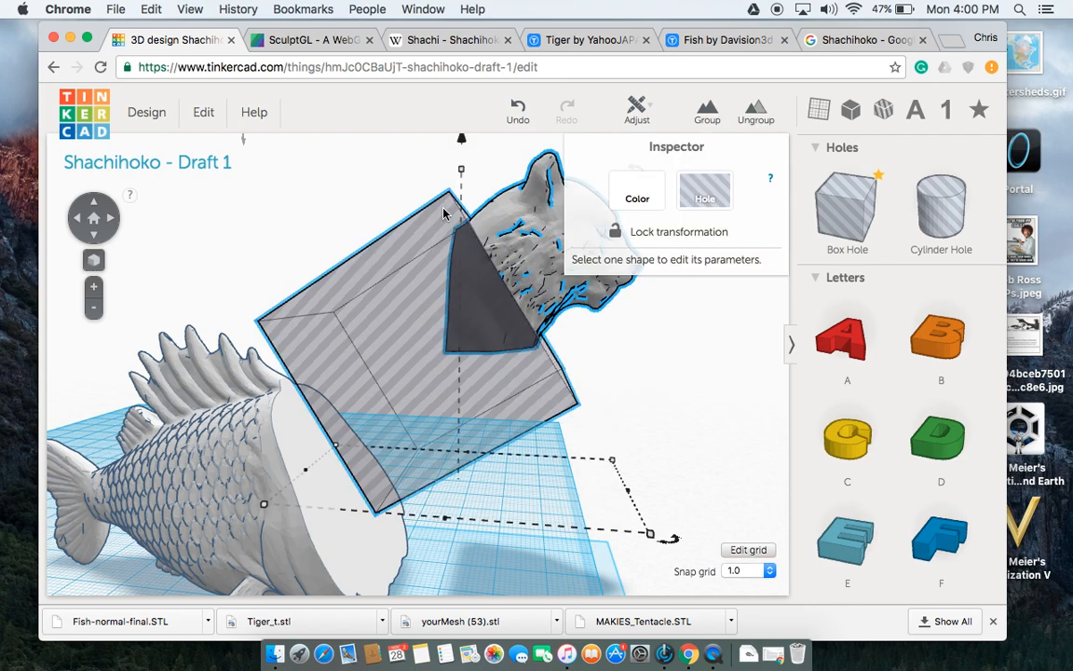
click(637, 190)
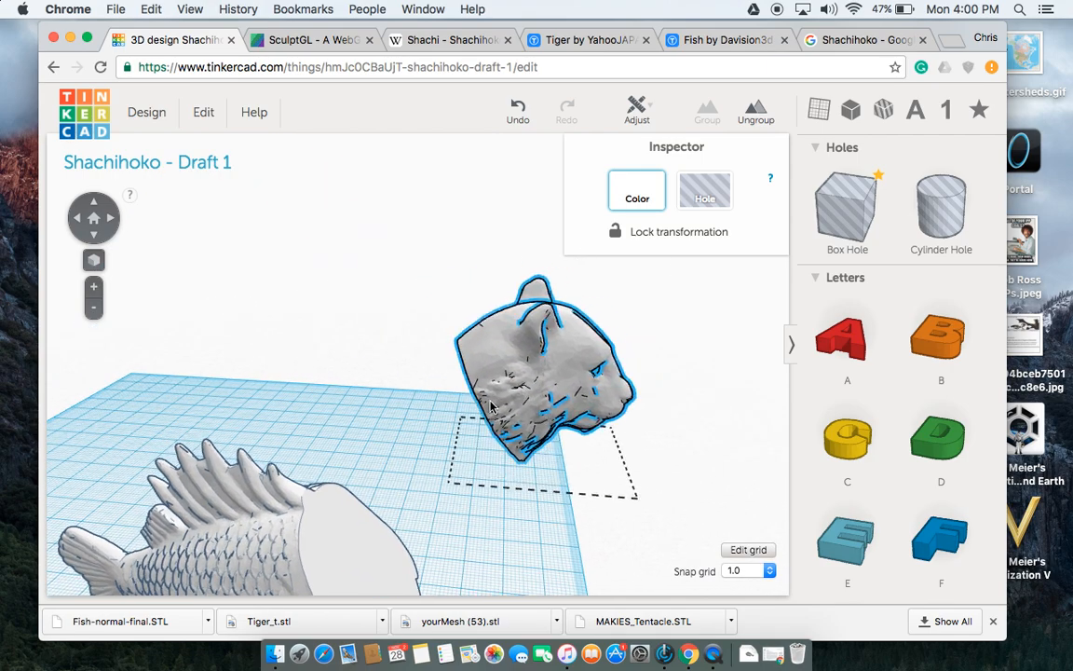
Move the tiger head onto the fish body and scale it to about 46 mm tall.
drag(541, 373, 335, 381)
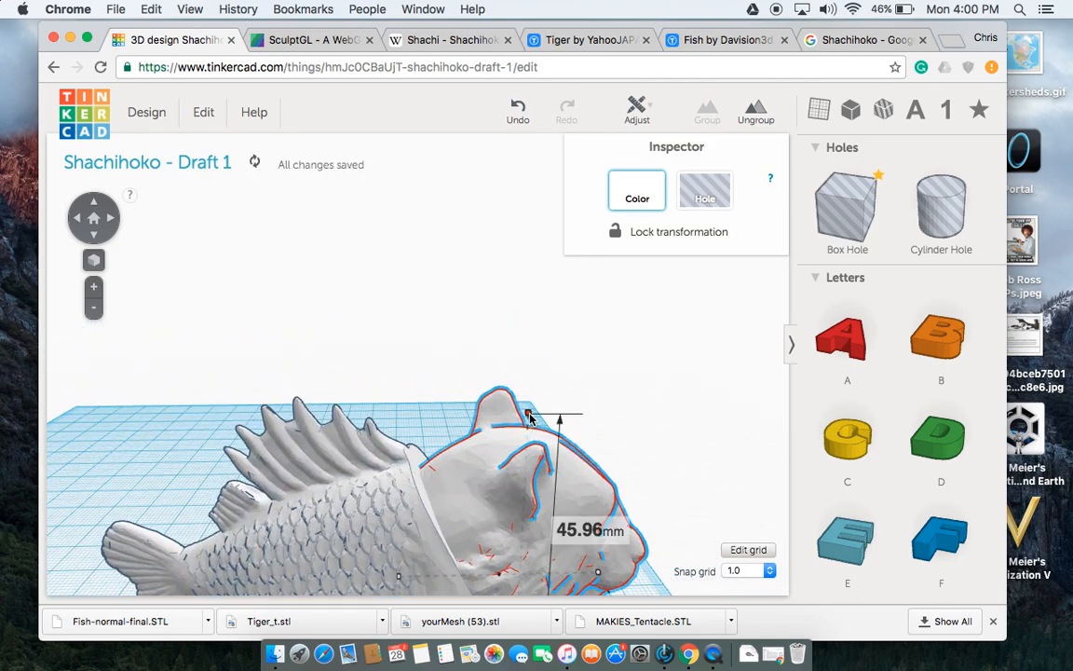
drag(529, 417, 529, 380)
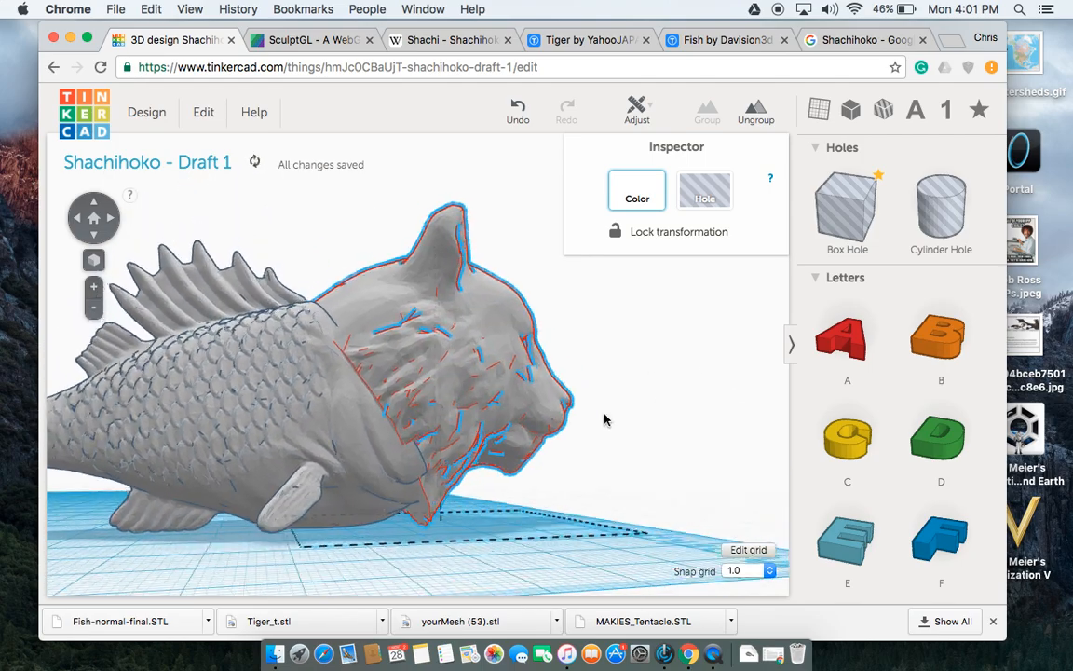
drag(605, 420, 434, 354)
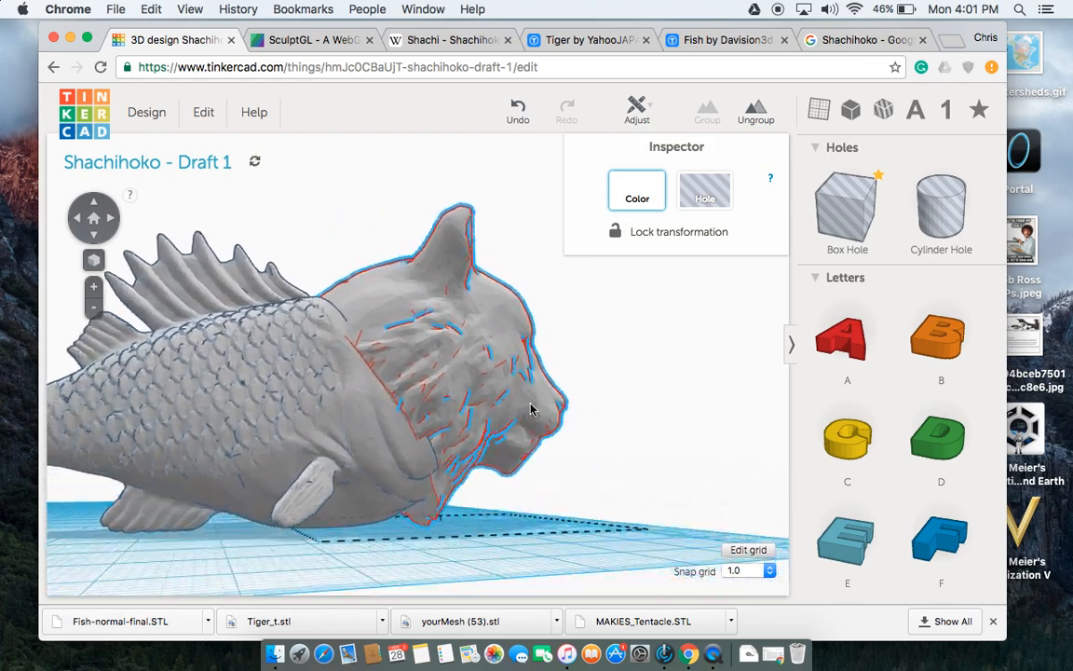
drag(531, 410, 439, 300)
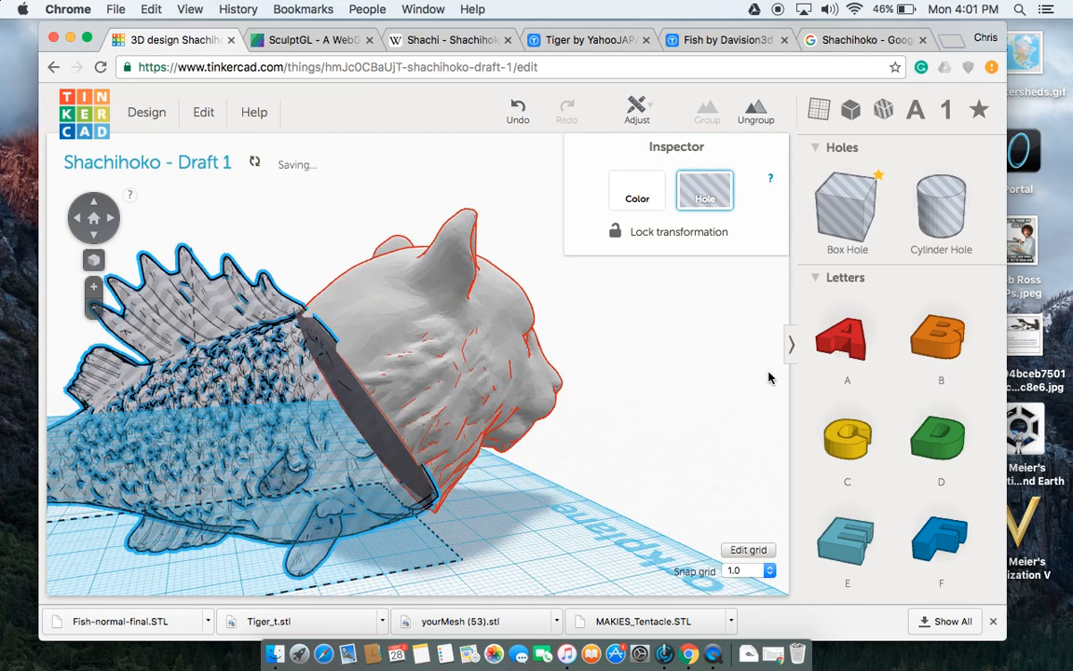
Push the fish body group against the tiger head's cut neck.
drag(769, 378, 686, 391)
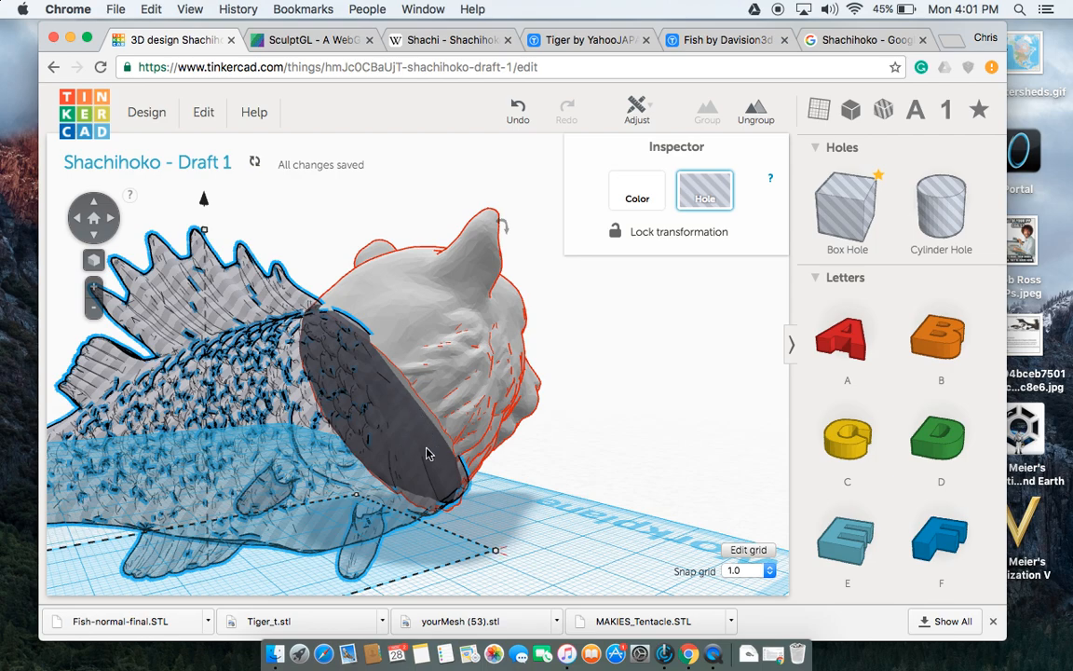
mouse_move(438, 315)
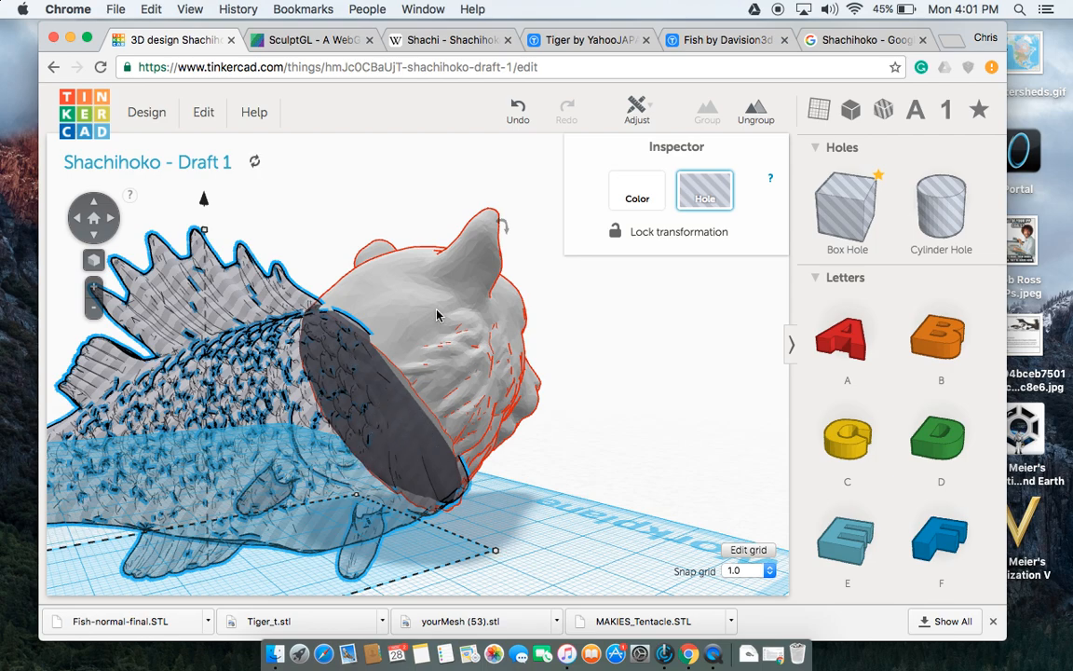
mouse_move(372, 370)
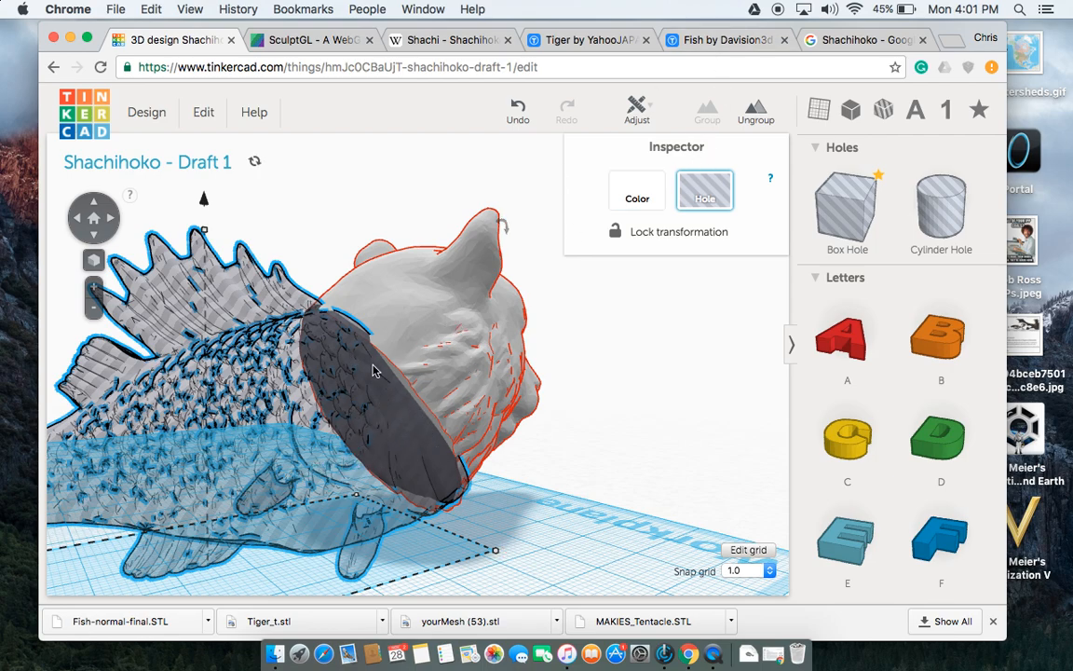
mouse_move(729, 138)
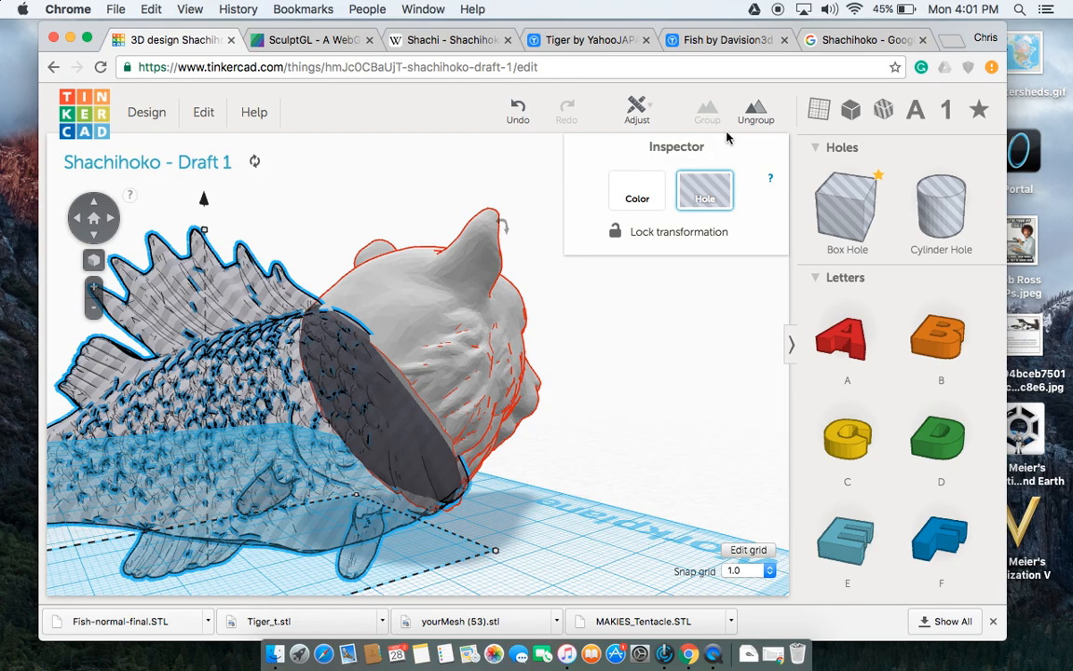
click(637, 198)
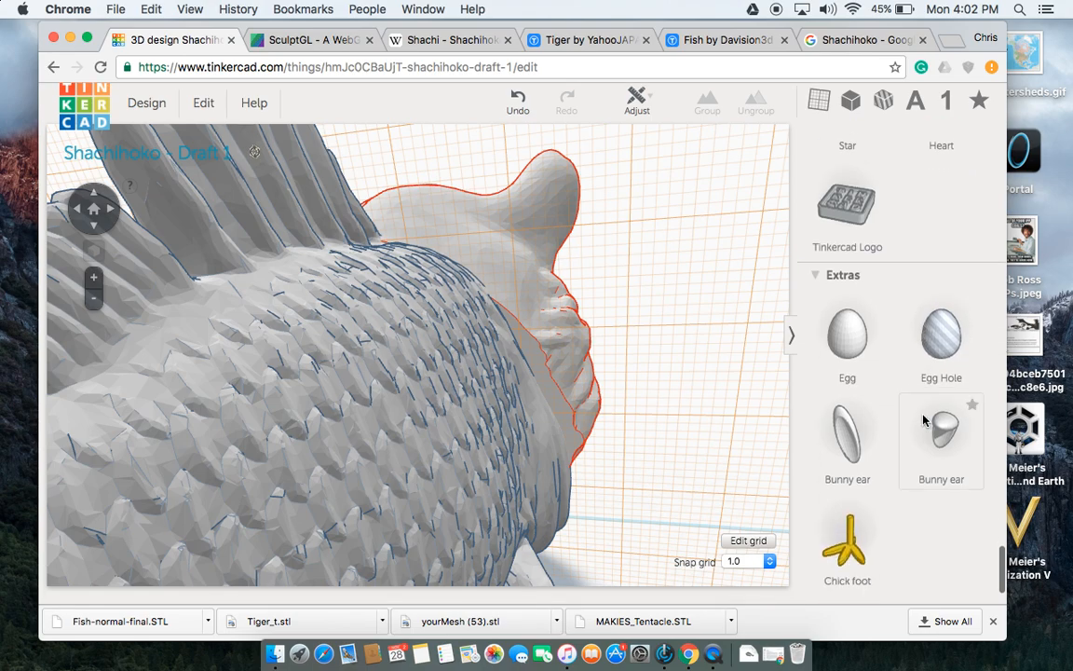
Set the snap grid to 0.1 for finer placement.
scroll(down, 3)
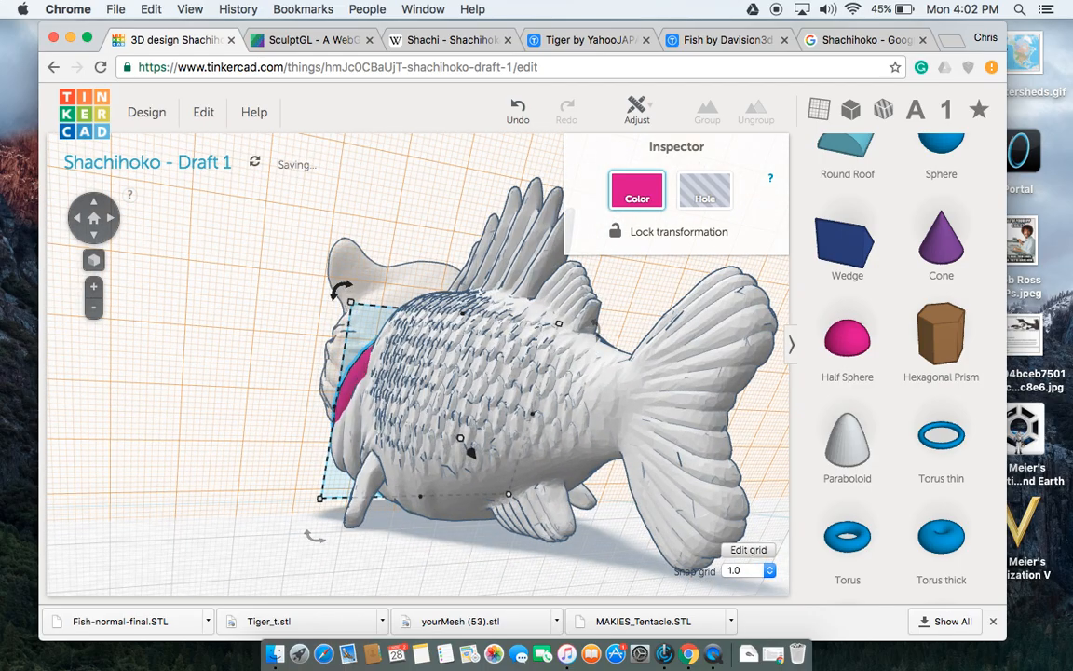
click(745, 570)
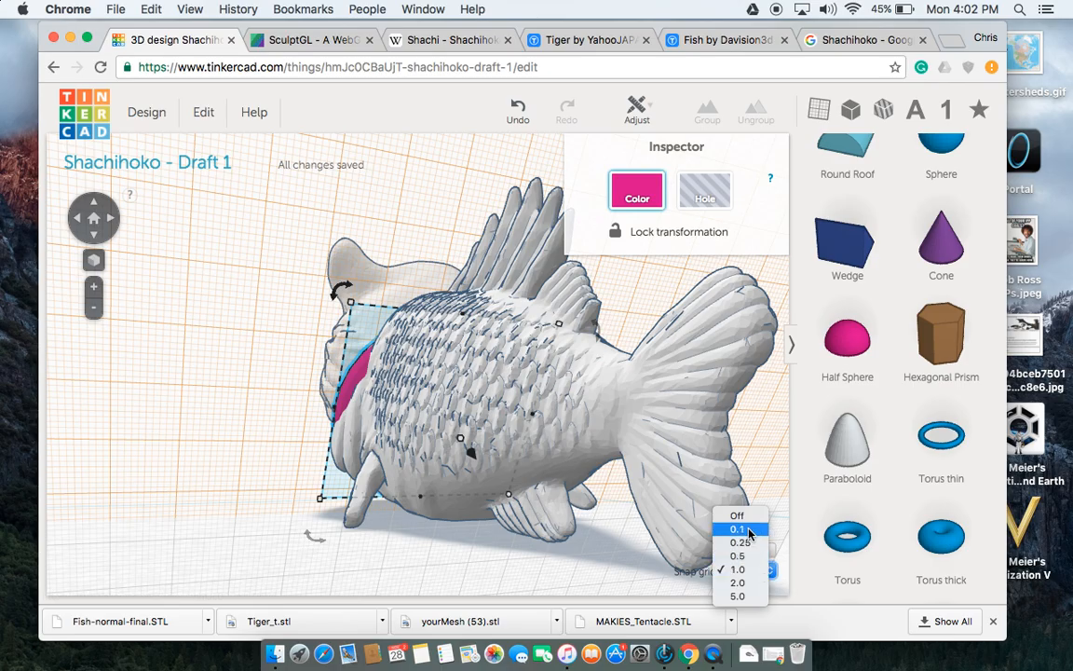
click(737, 529)
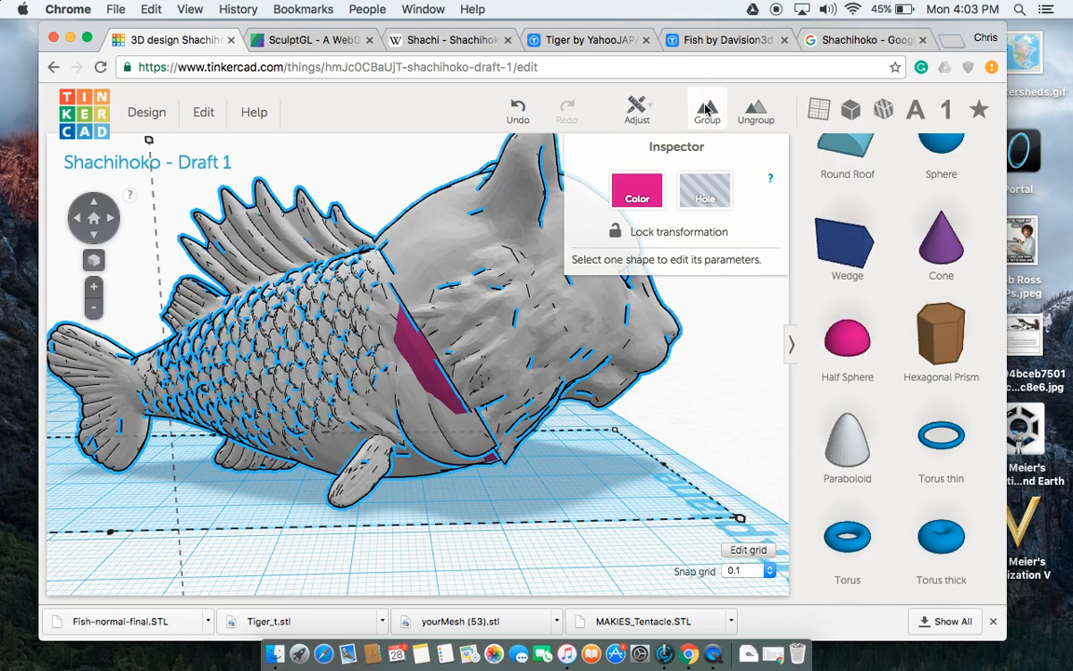
Group the tiger head, fish body and pink filler, then open the Design menu.
click(559, 442)
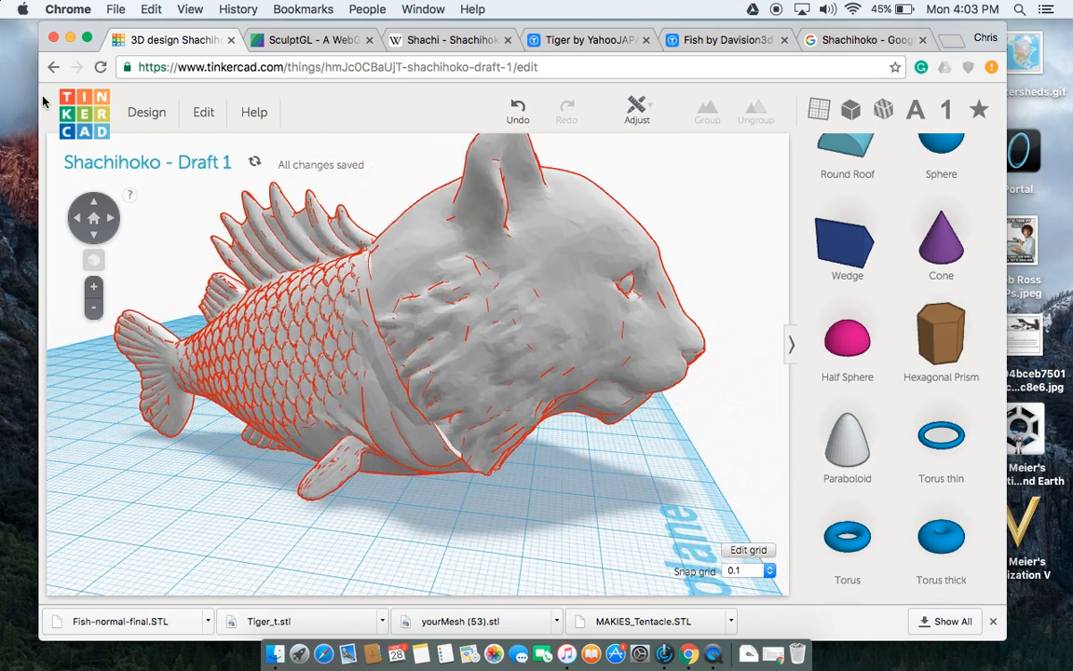
click(147, 112)
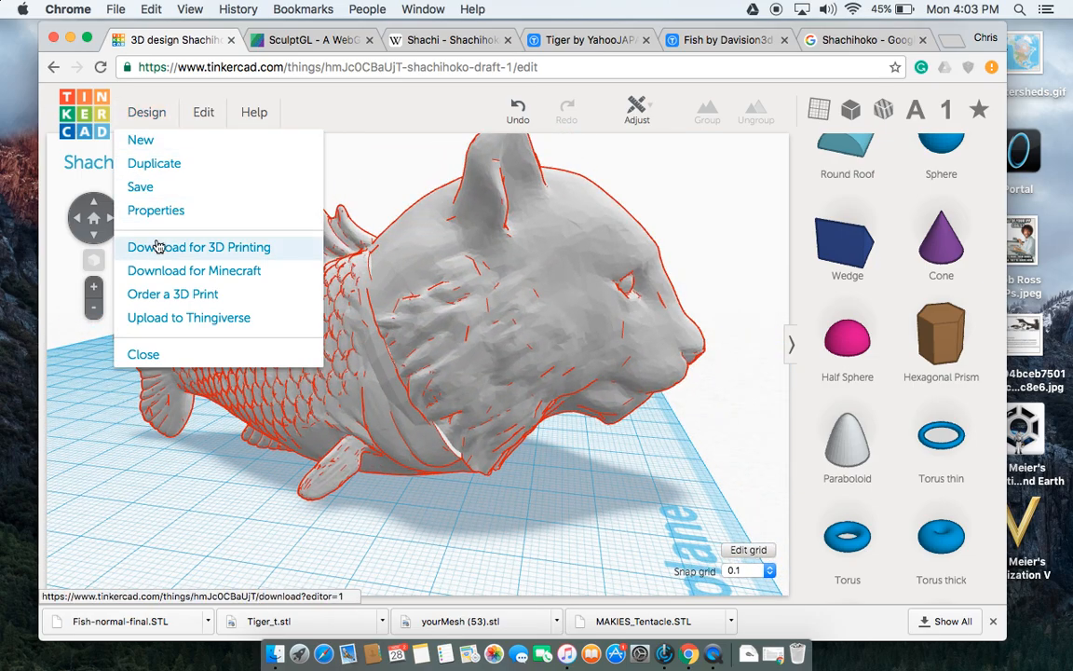
Download the grouped shachihoko as an .STL file and switch to SculptGL.
click(198, 247)
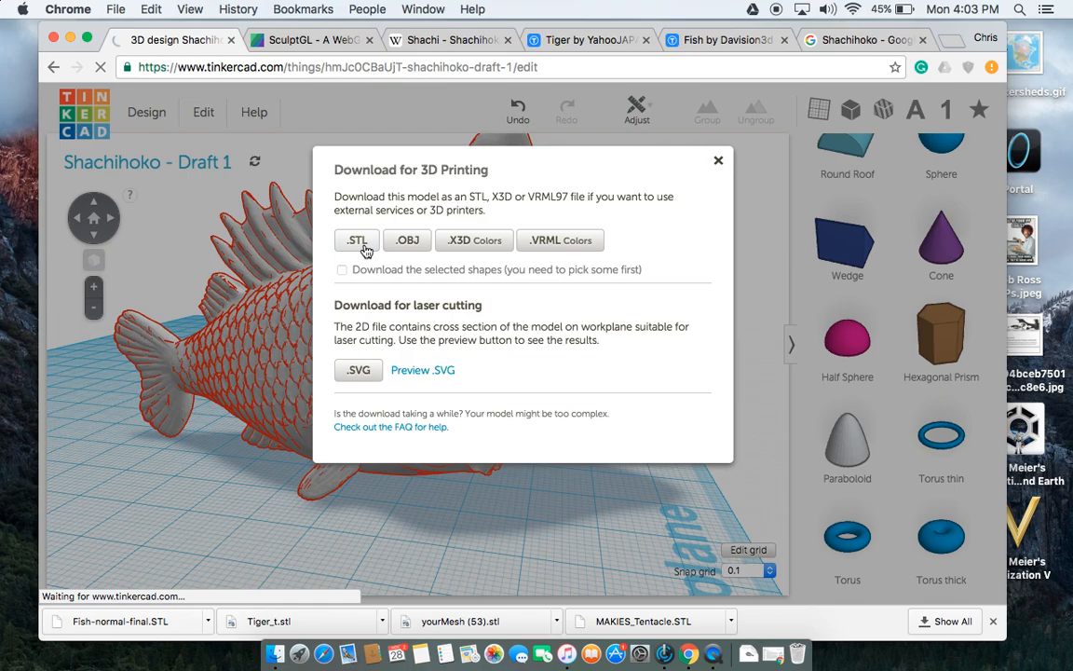
click(357, 240)
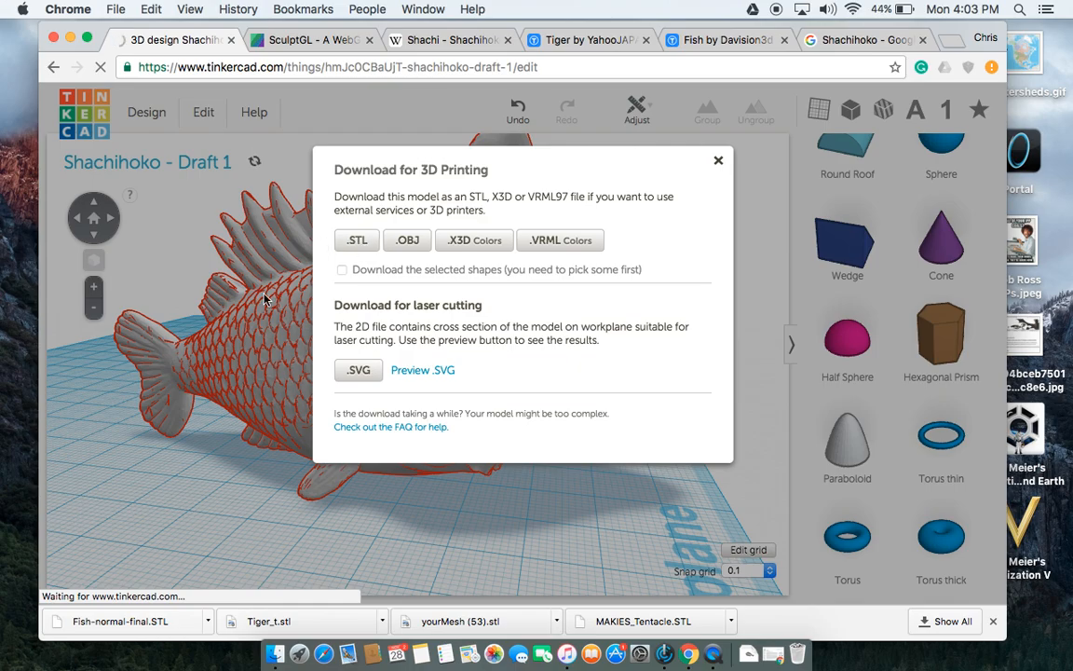
click(718, 159)
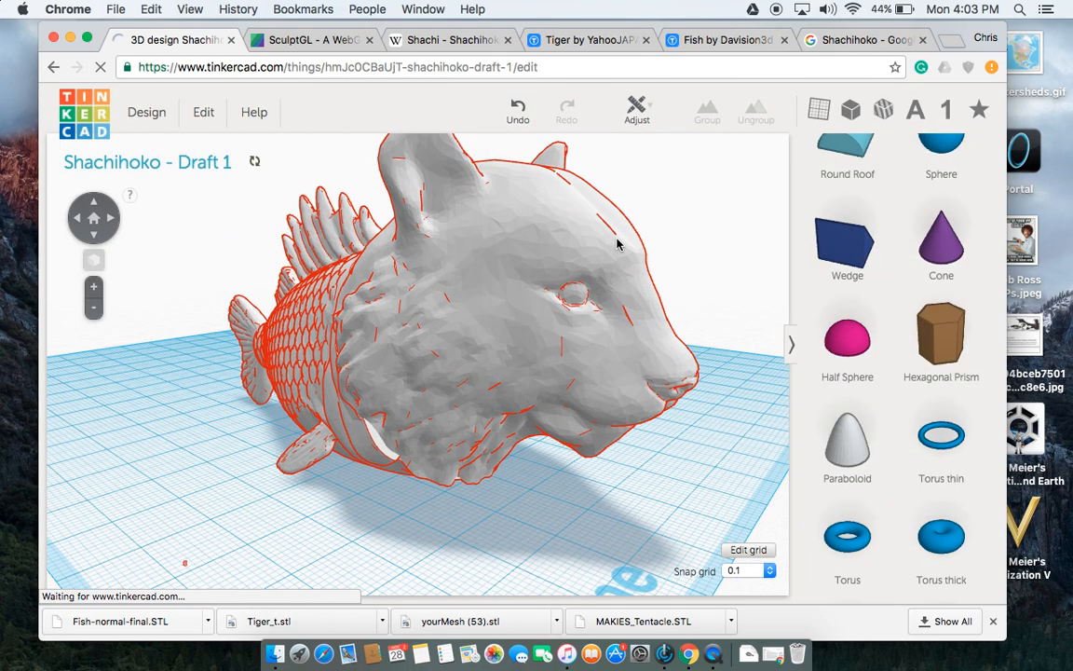
click(312, 39)
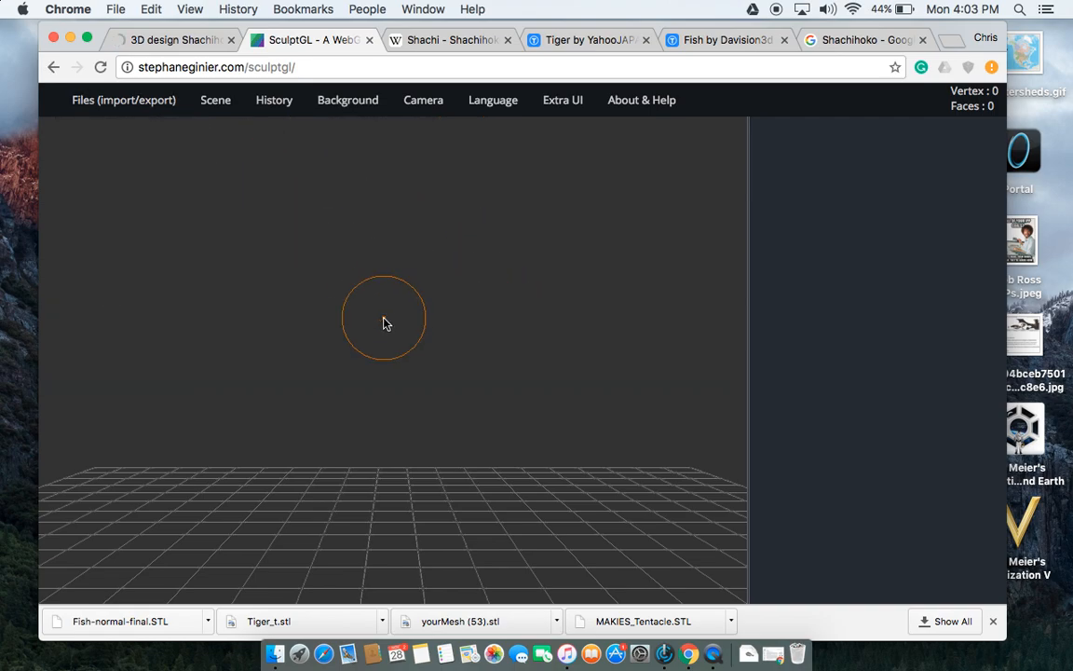
Add a sphere to the empty SculptGL scene and inspect it from several angles.
click(123, 100)
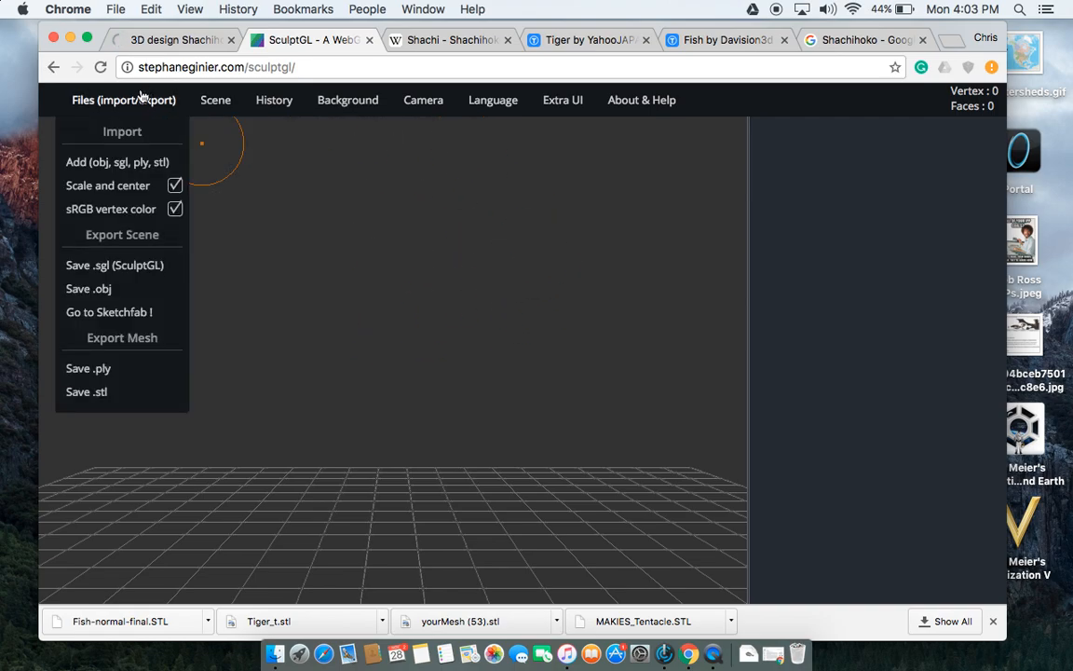
click(215, 99)
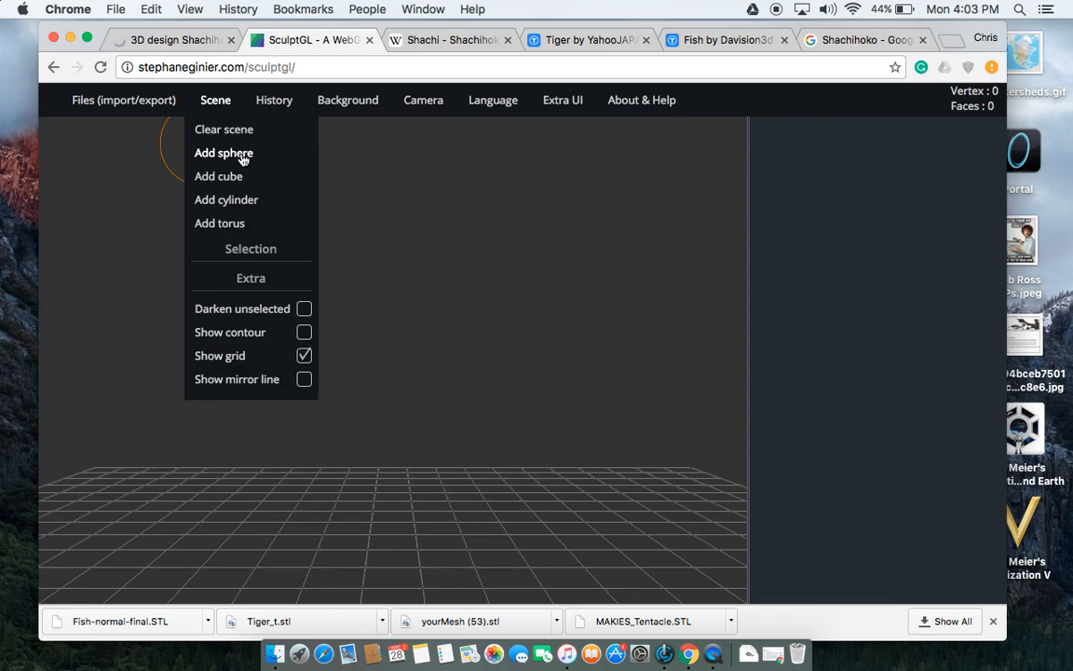
click(224, 153)
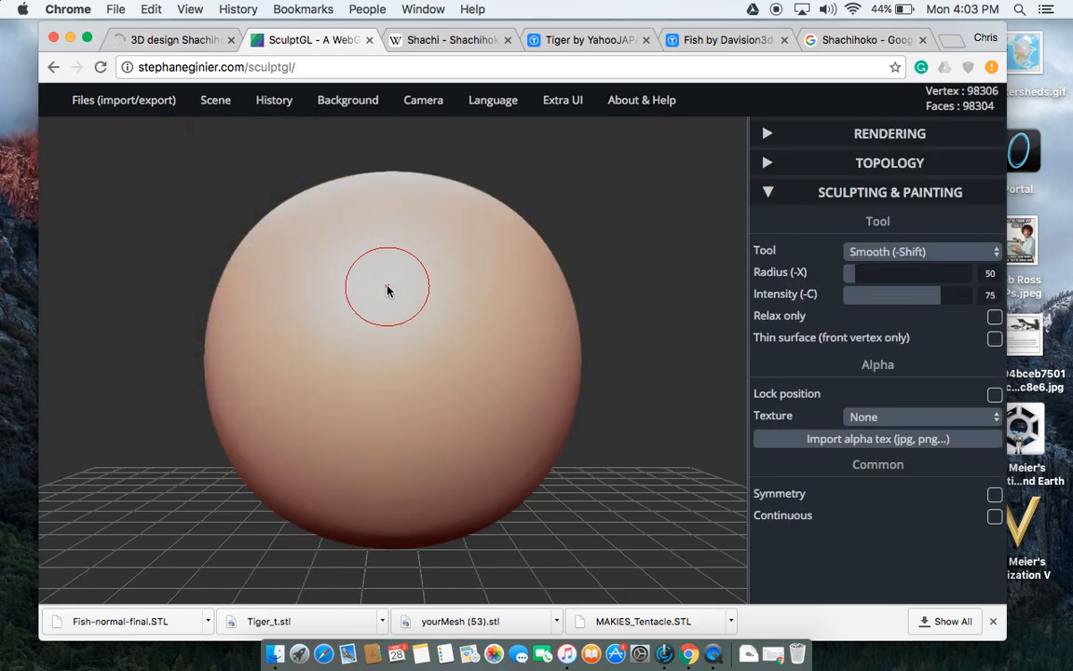
drag(389, 291, 440, 362)
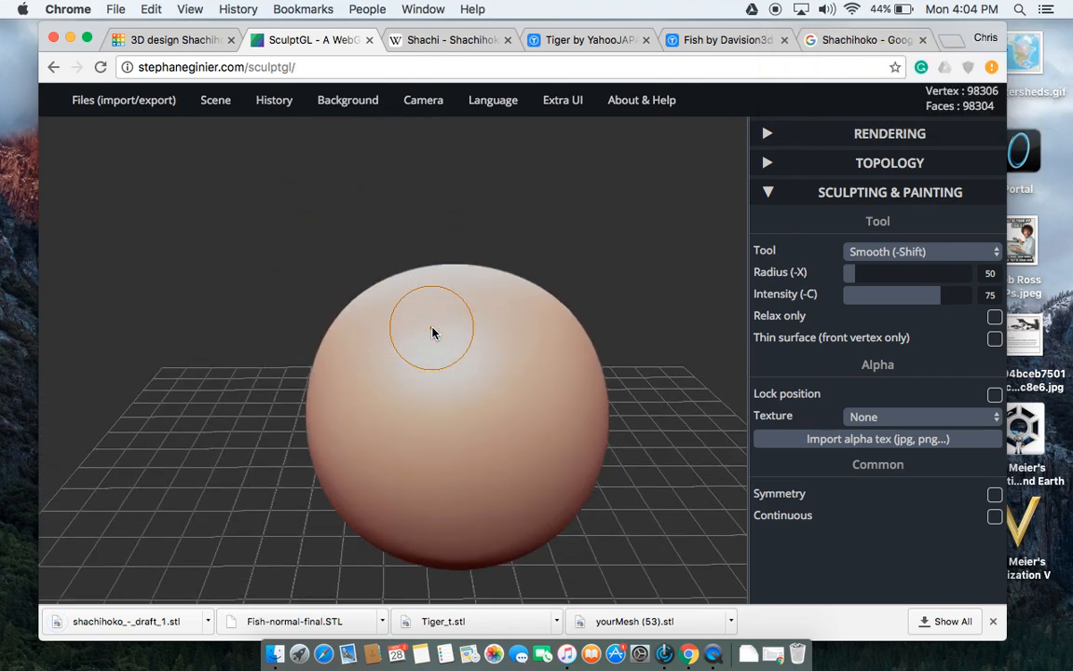
drag(432, 333, 445, 437)
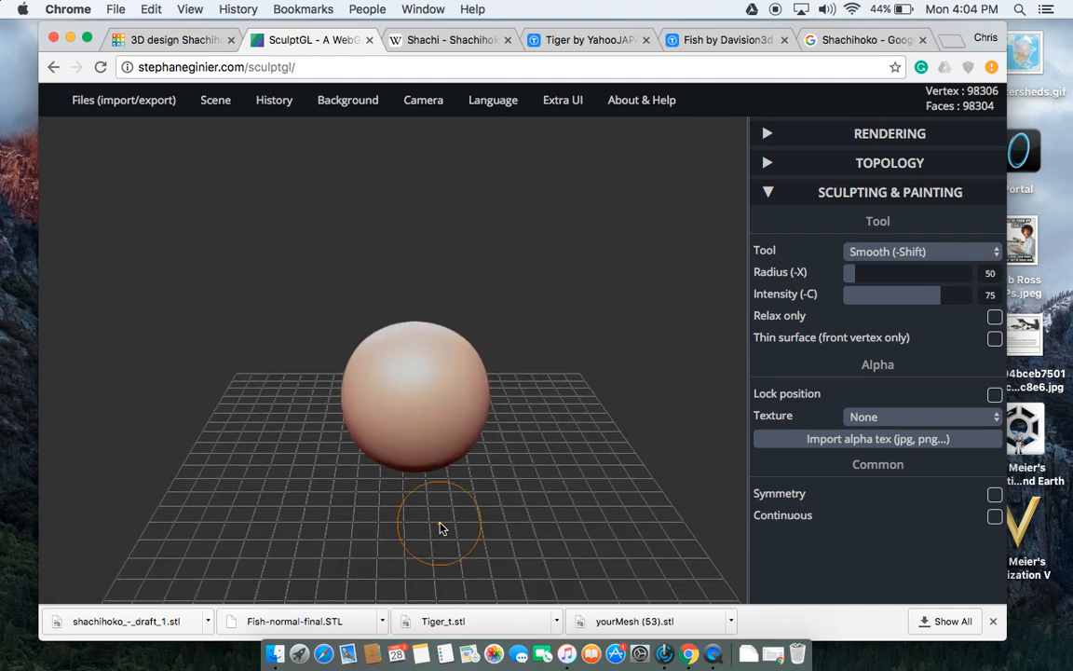
scroll(up, 3)
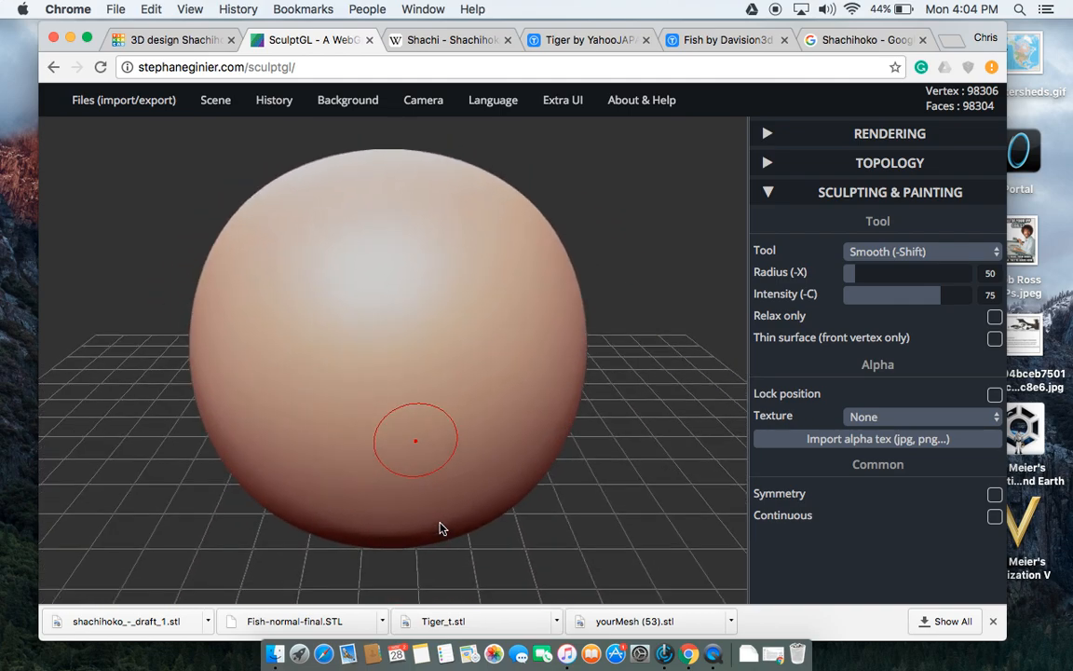
mouse_move(387, 348)
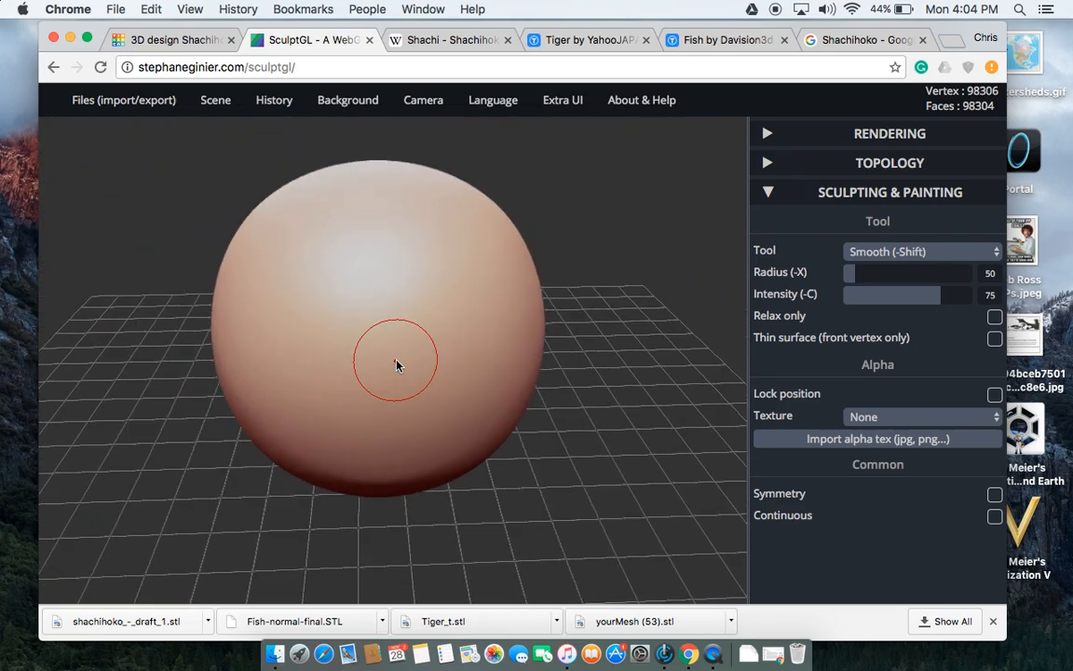
mouse_move(664, 427)
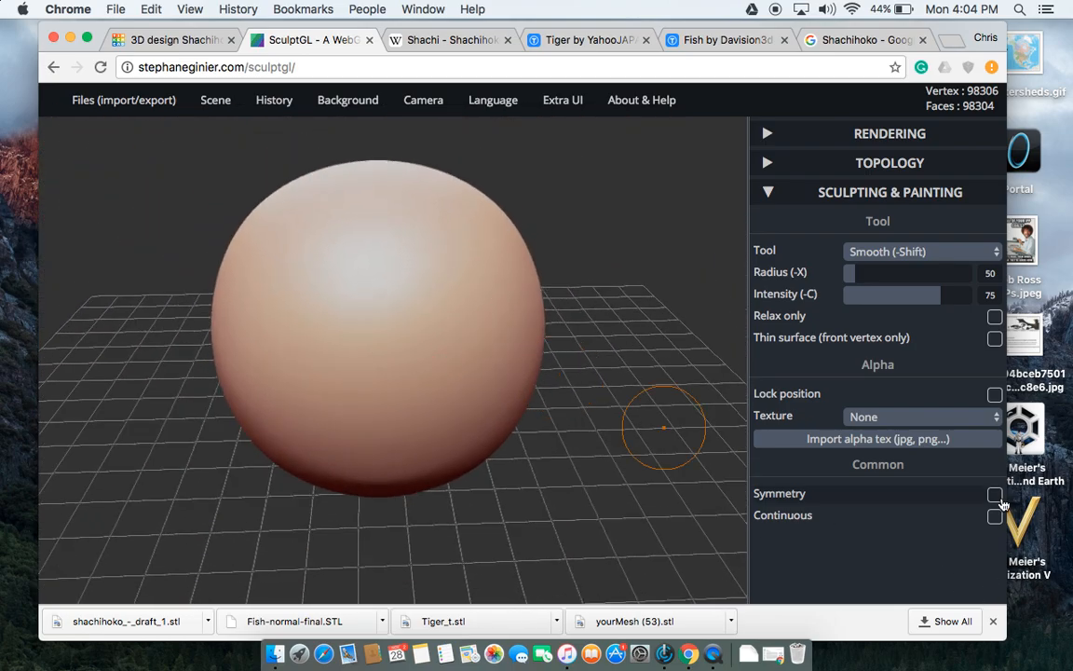
Toggle symmetry, sculpt a groove into the sphere, then clear it from the scene.
click(995, 494)
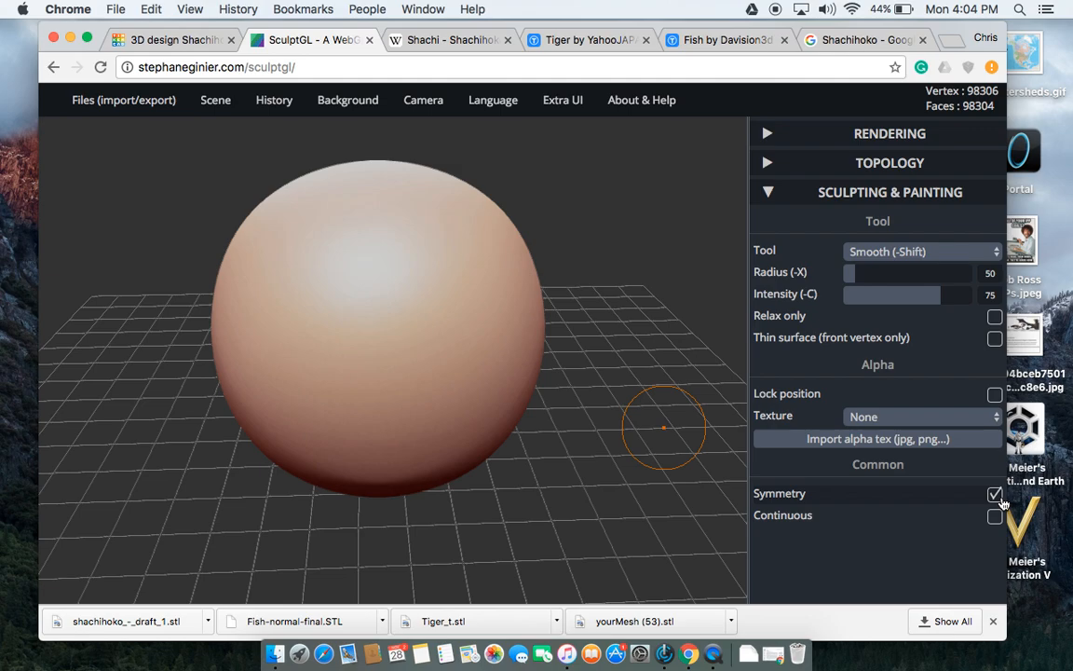
mouse_move(759, 492)
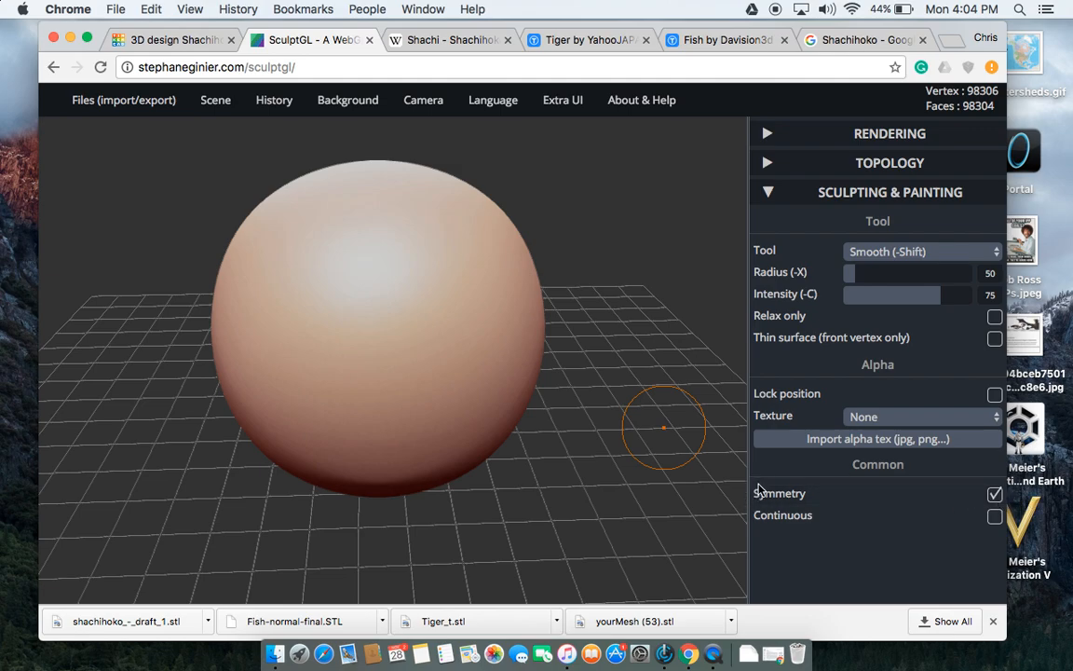
mouse_move(352, 333)
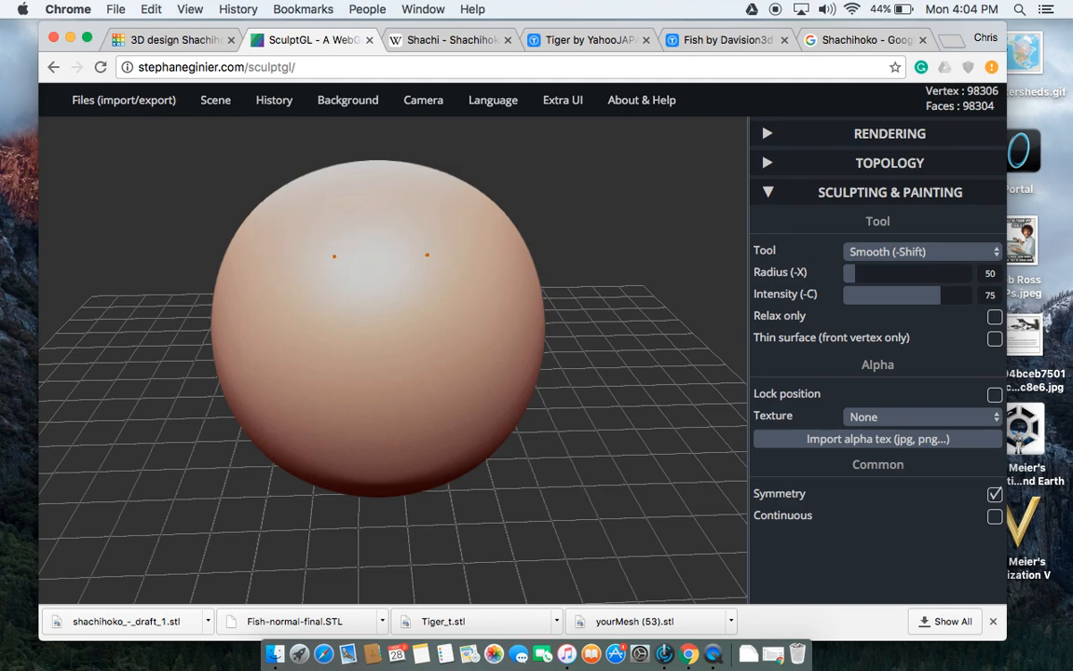
click(921, 250)
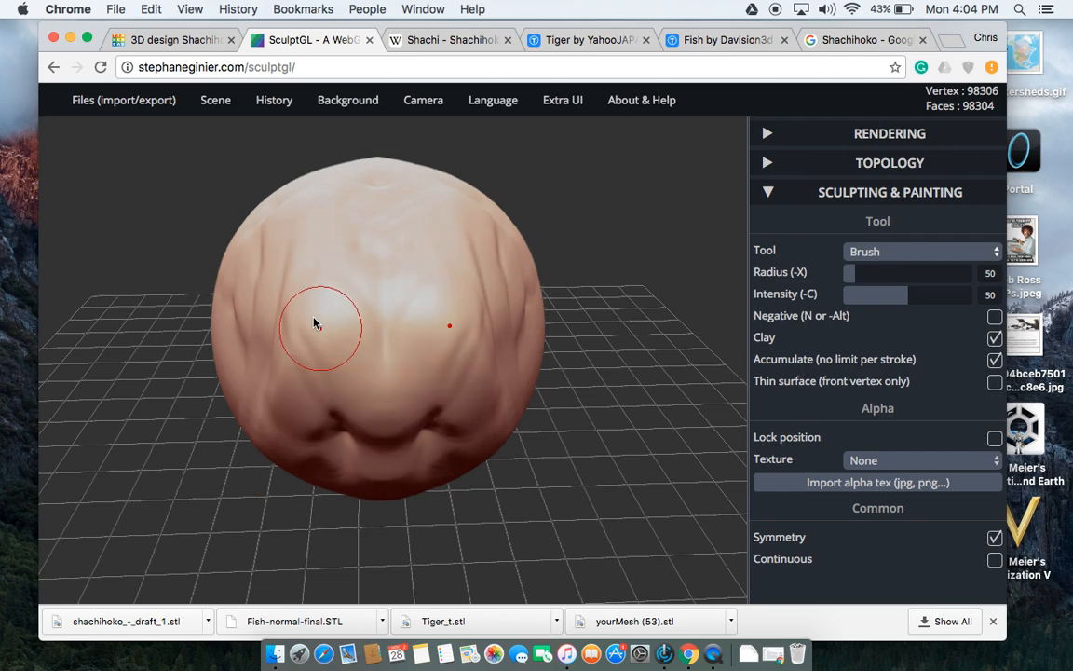
drag(315, 324, 298, 286)
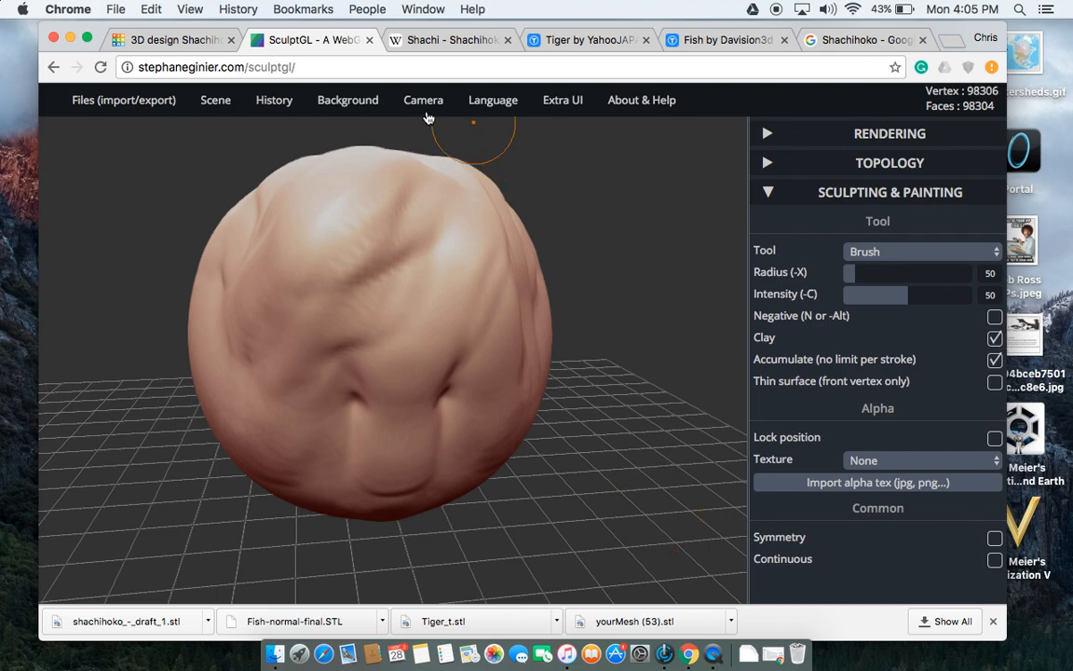
click(215, 100)
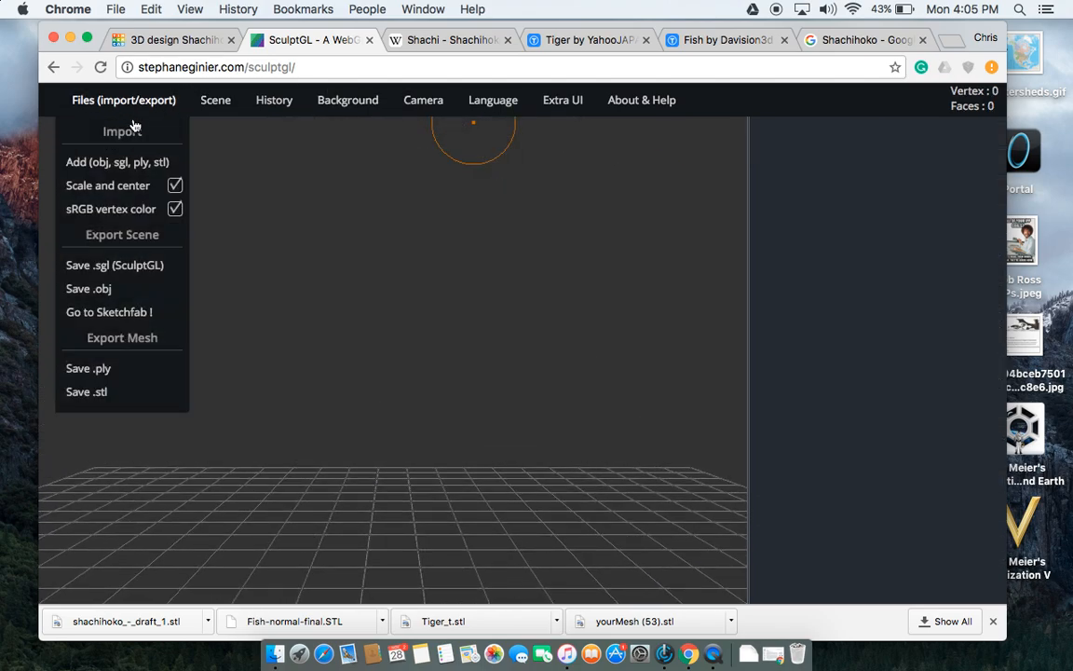
Import shachihoko_-_draft_1.stl from Downloads into the SculptGL scene.
click(117, 161)
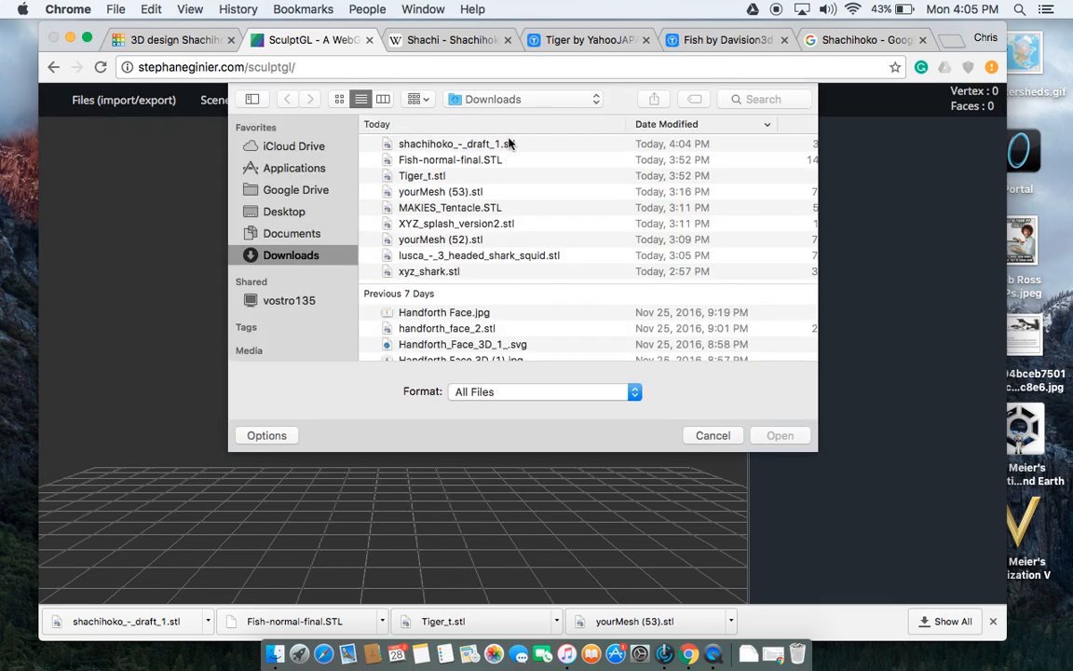
click(780, 435)
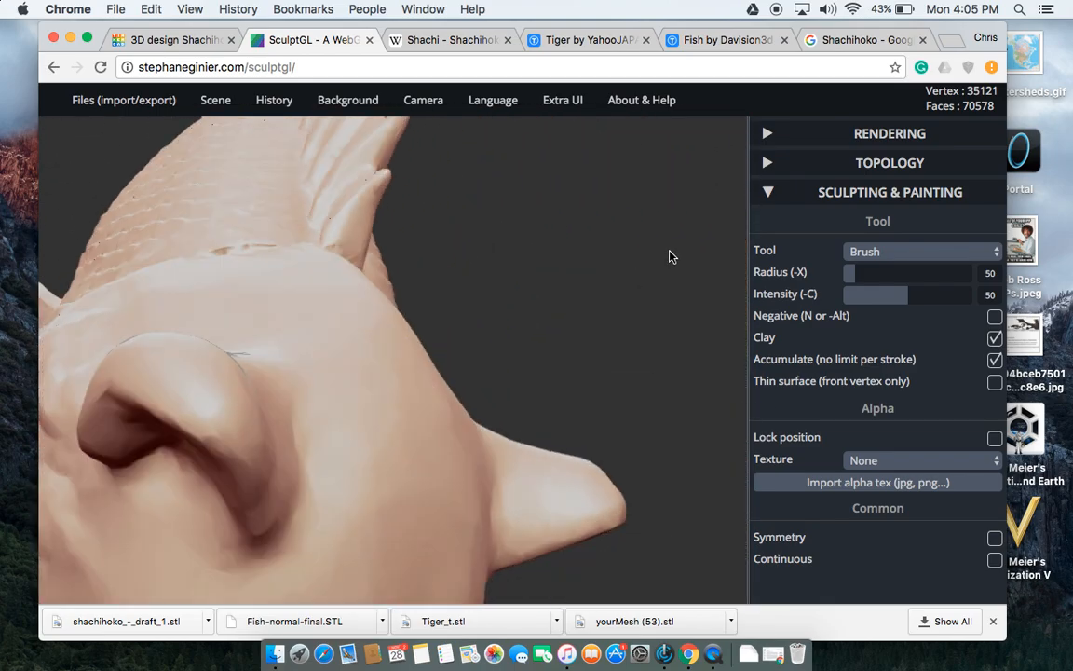
Smooth the head–body seam with the Smooth tool at intensity 75.
drag(668, 256, 352, 278)
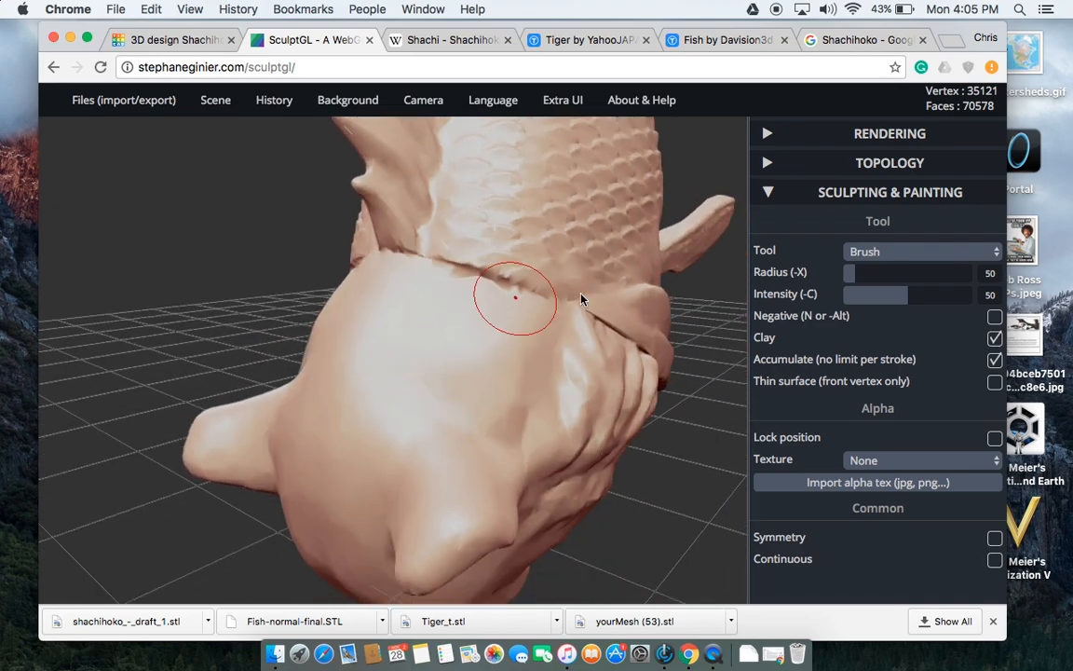
click(920, 251)
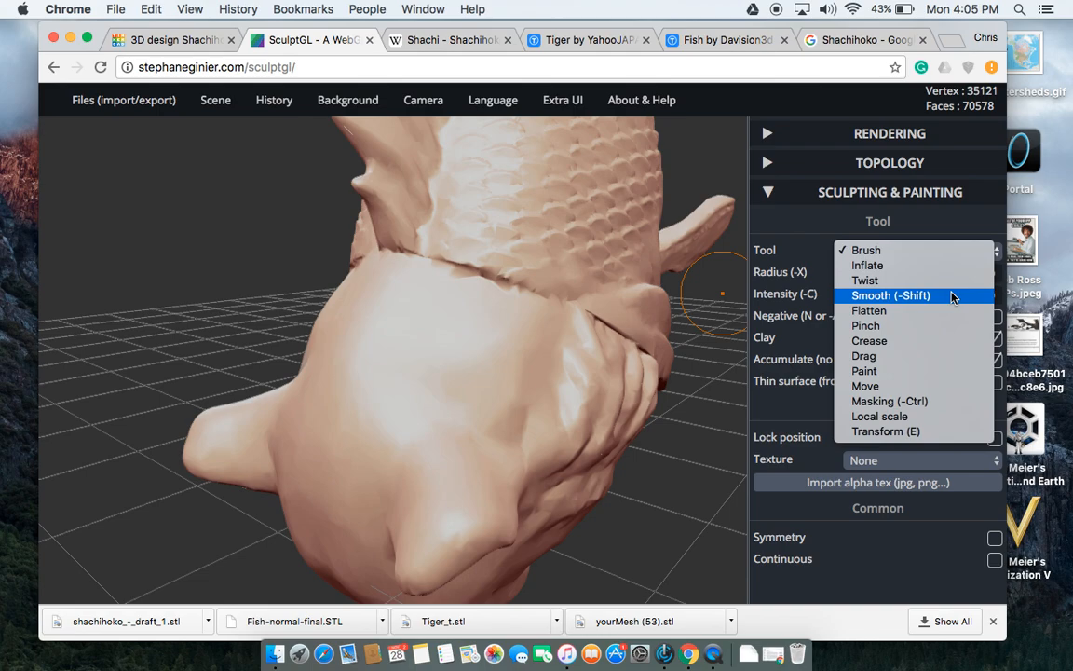
click(891, 296)
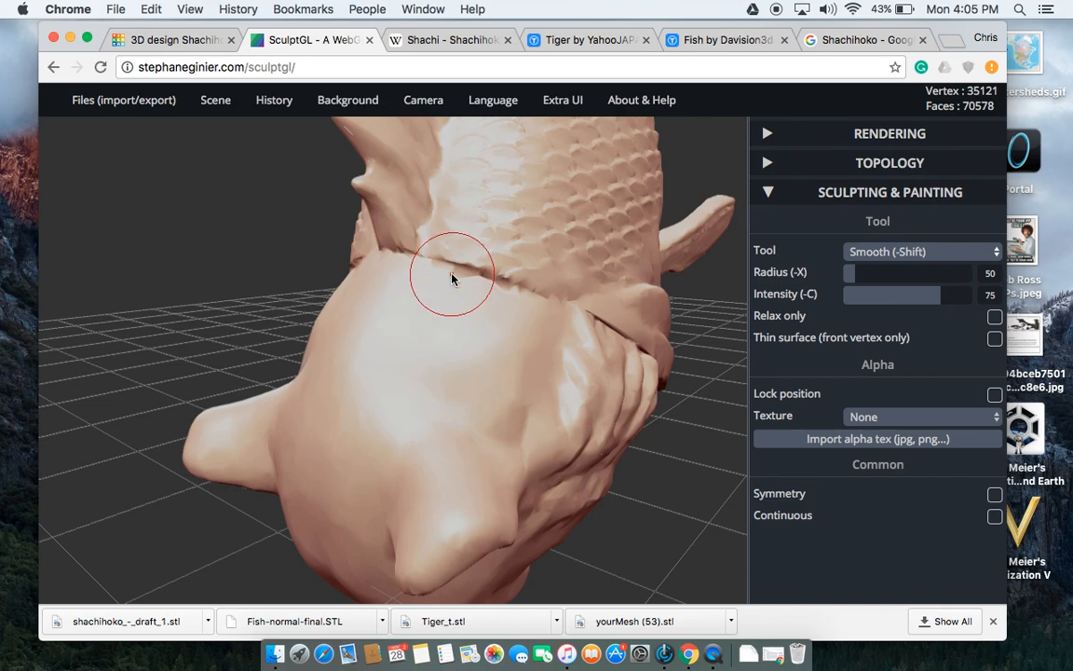
drag(452, 280, 536, 304)
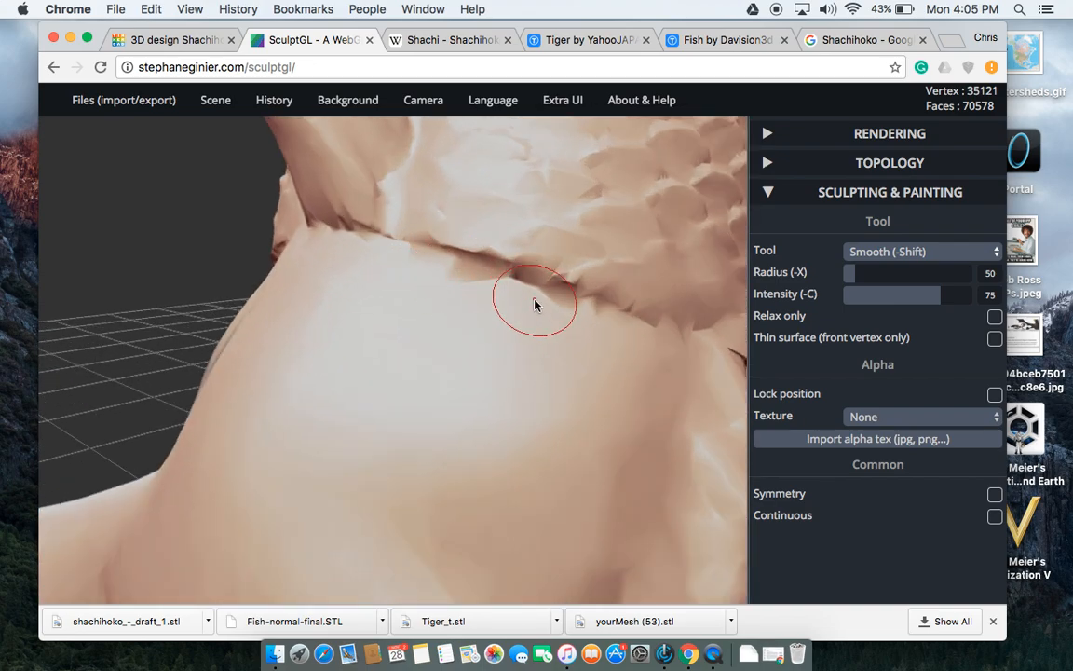
drag(536, 302, 559, 285)
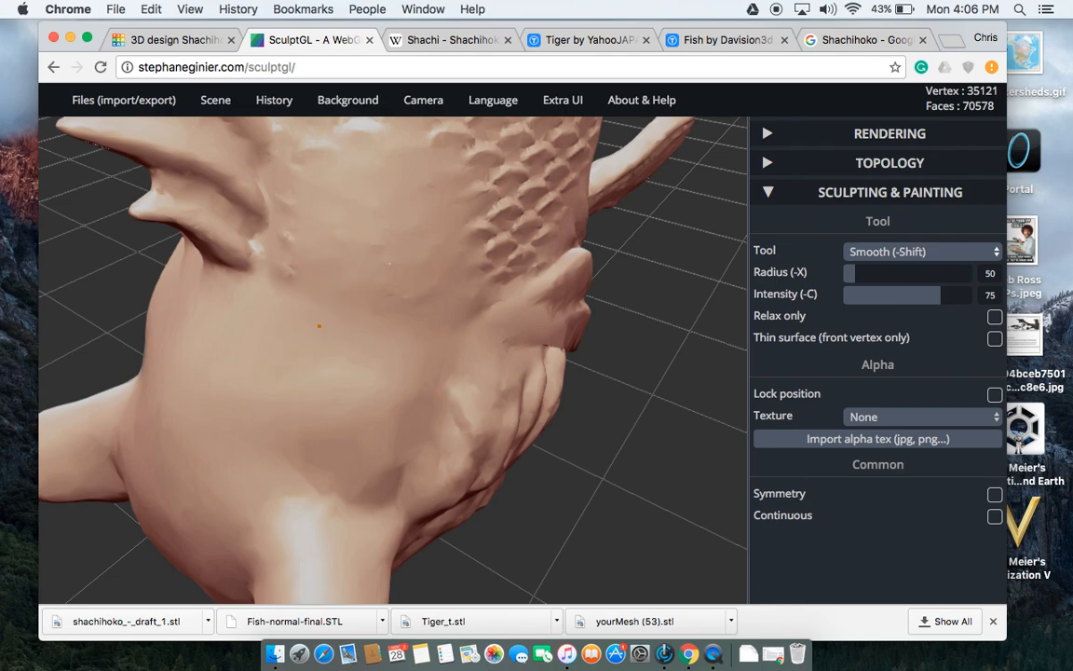
drag(318, 325, 422, 340)
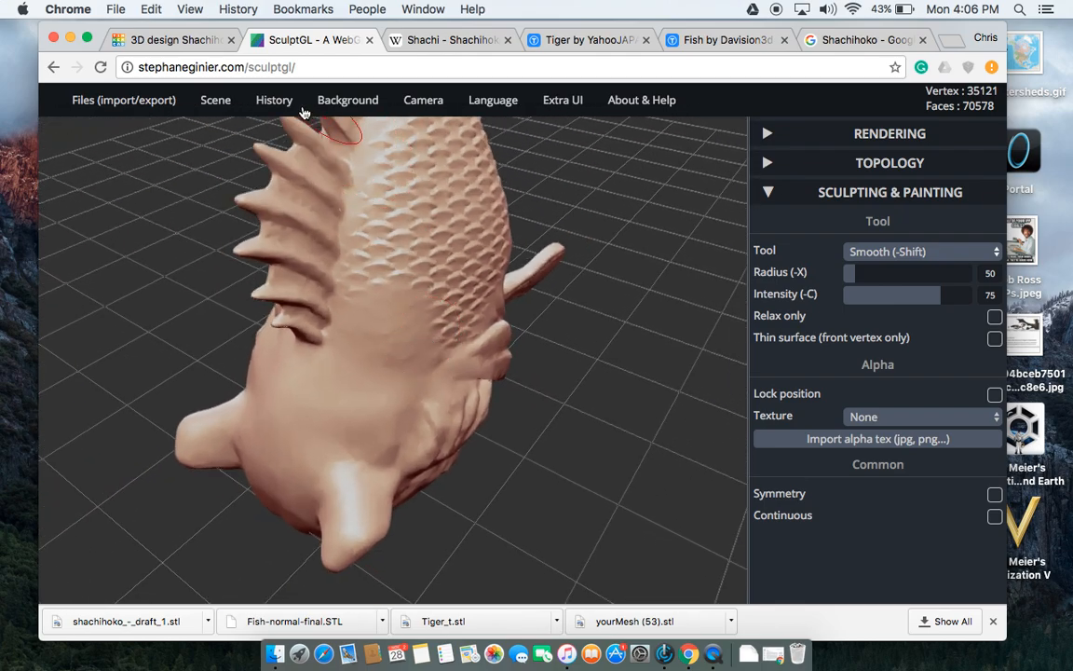
Brush the Smooth tool over the creased cheeks and sides of the tiger head.
click(274, 100)
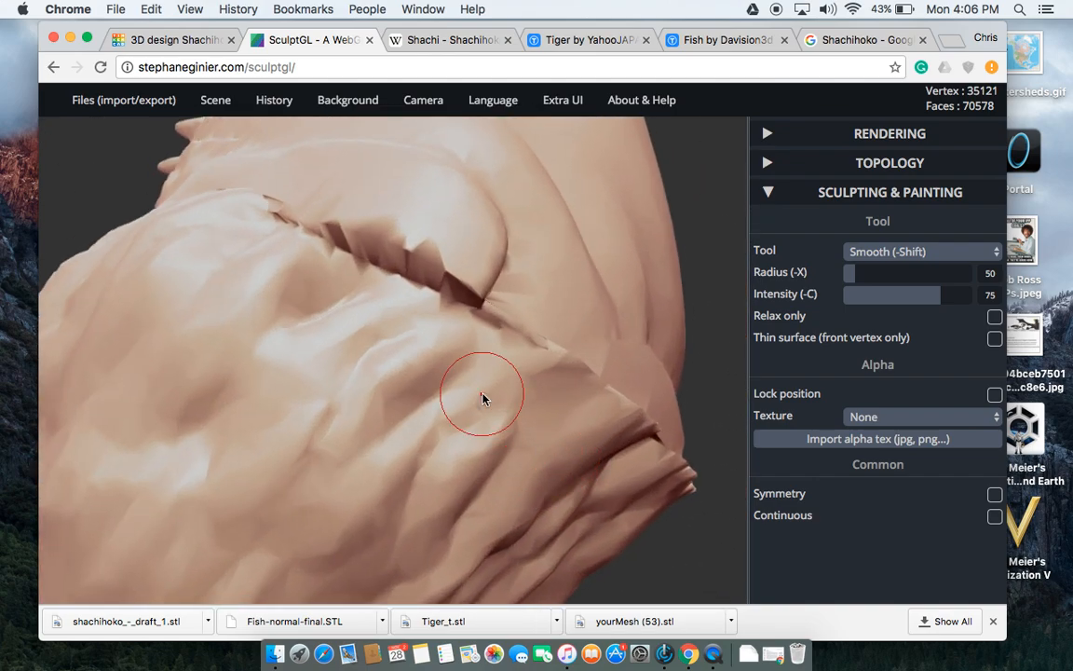
drag(483, 399, 373, 326)
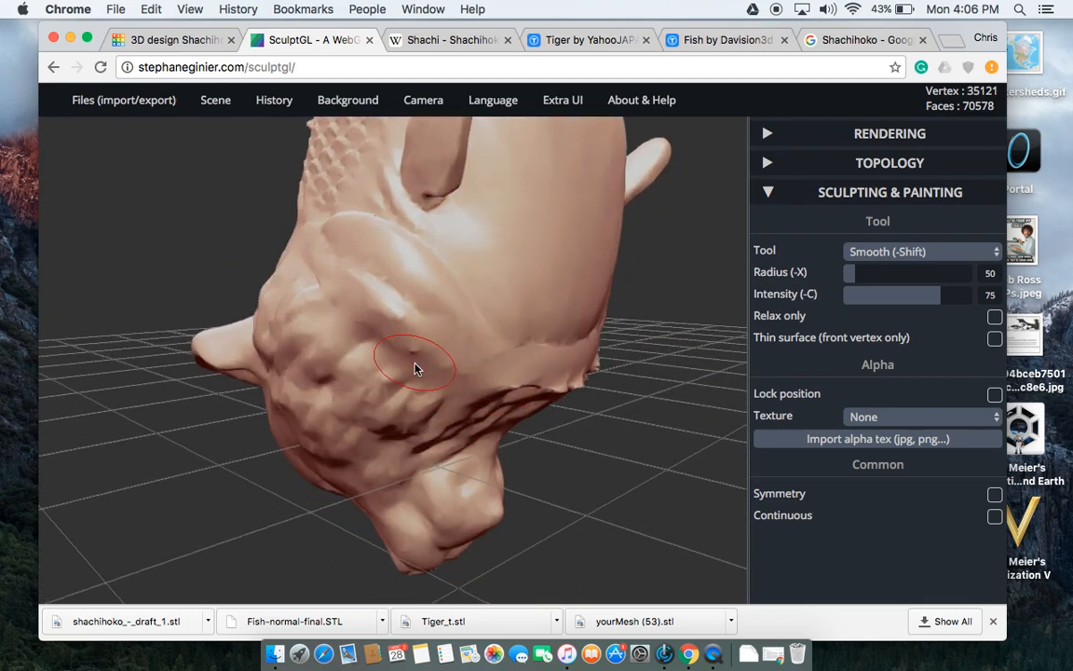
mouse_move(554, 418)
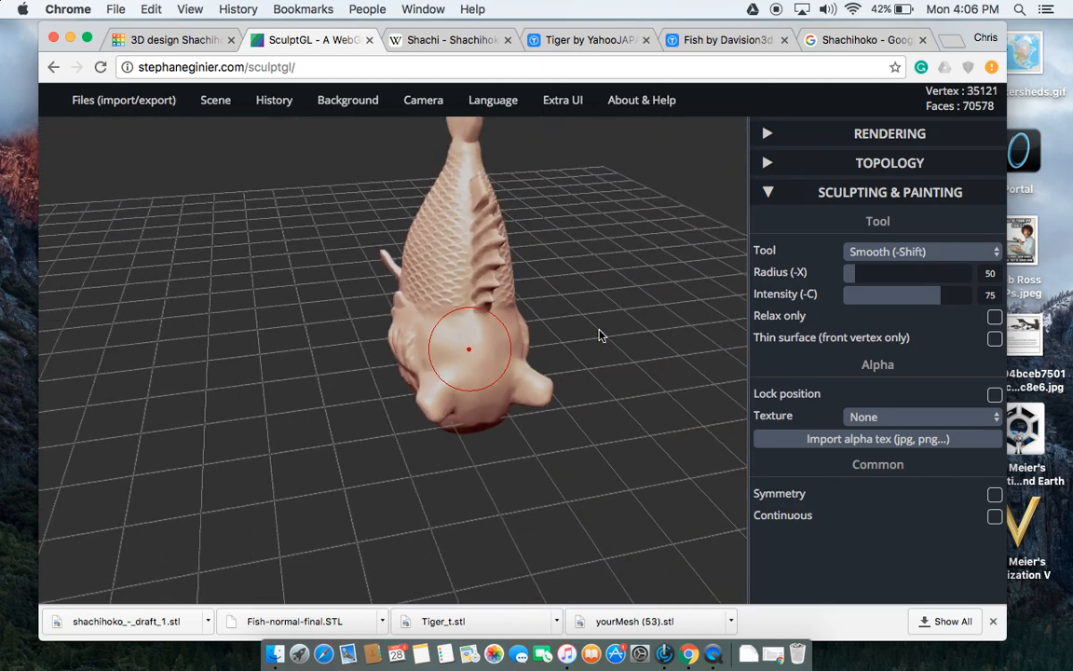
drag(471, 349, 482, 357)
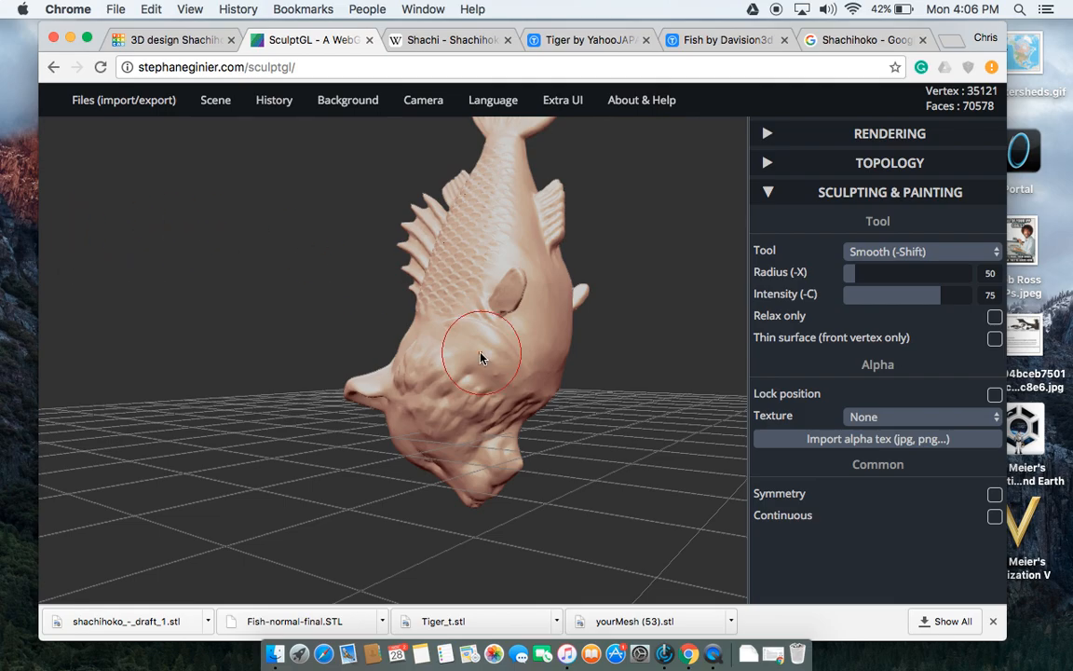
drag(483, 357, 520, 431)
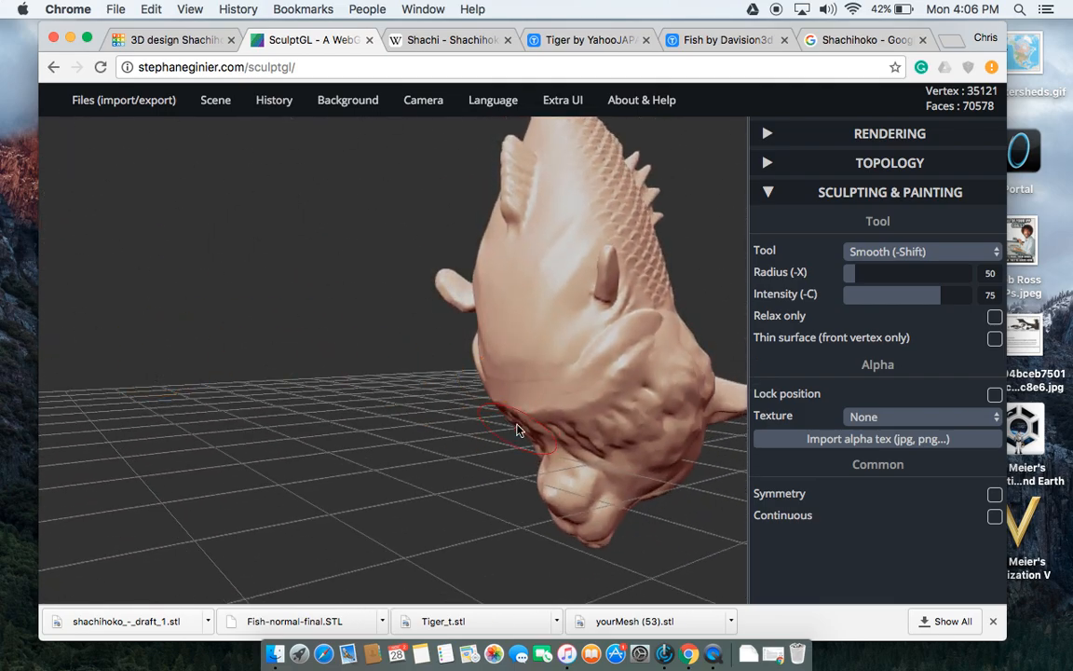
drag(519, 430, 491, 383)
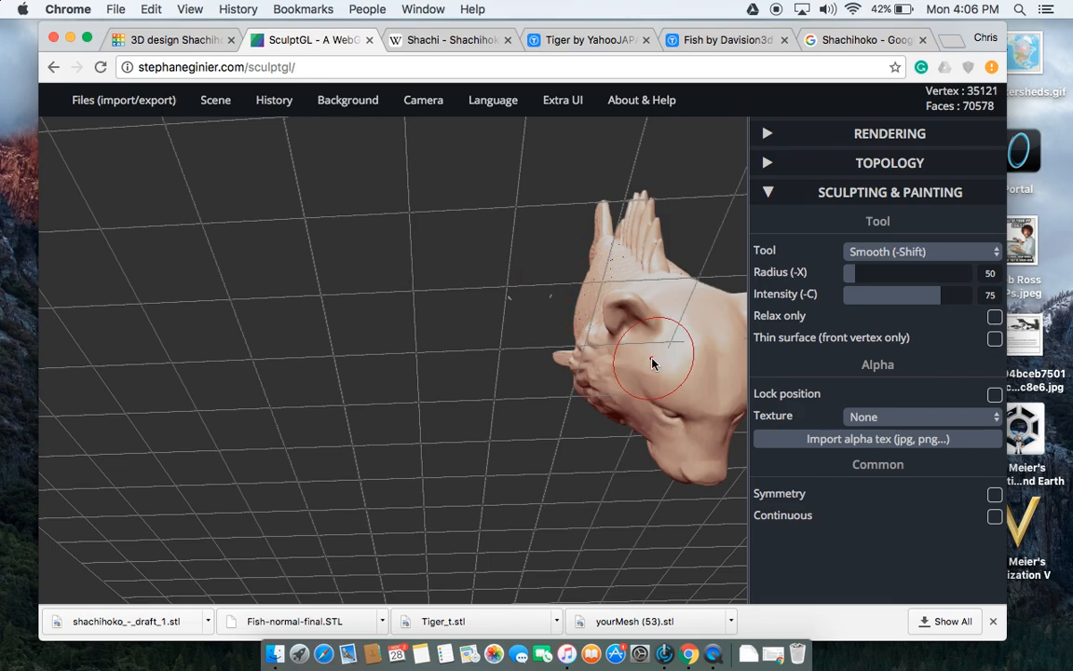
drag(652, 363, 695, 431)
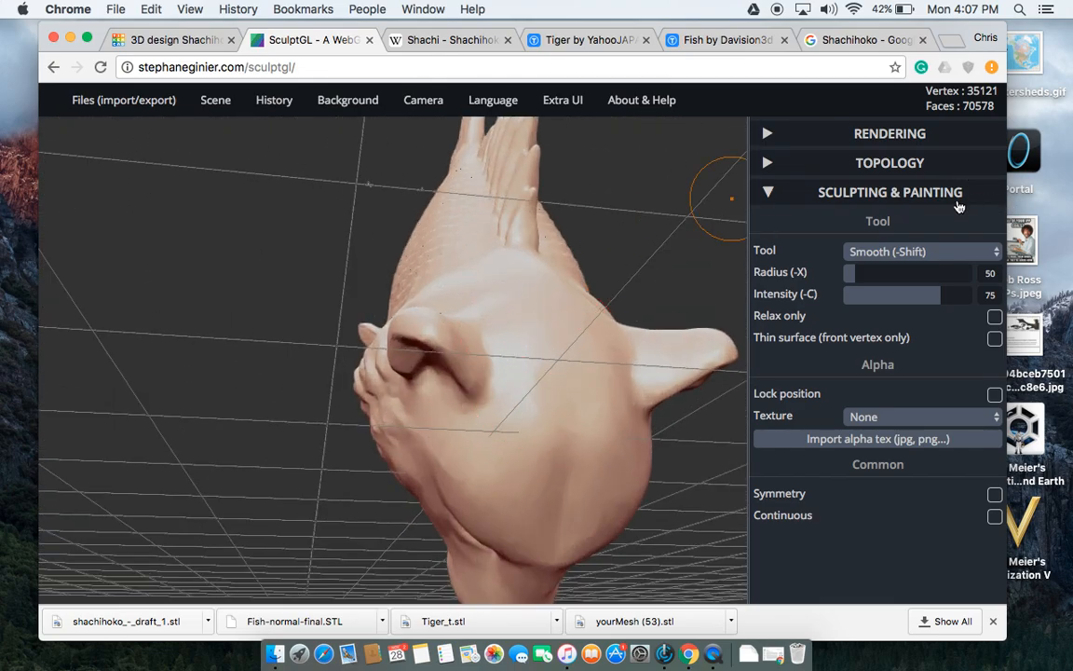
Switch back to the standard Brush with Symmetry on and radius 18.
click(921, 251)
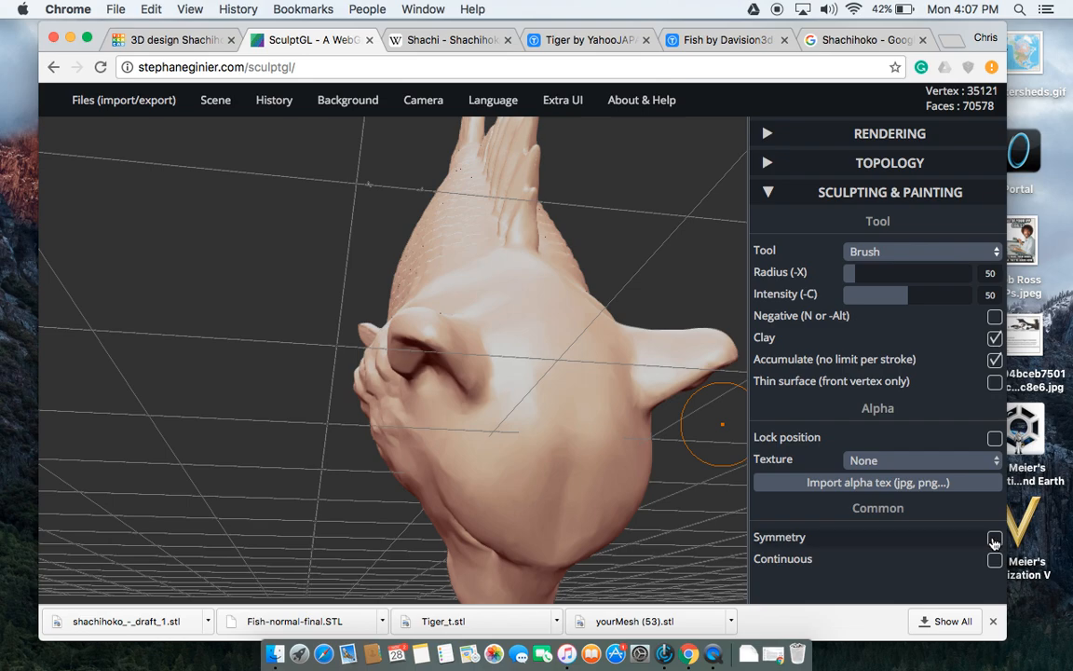
click(995, 537)
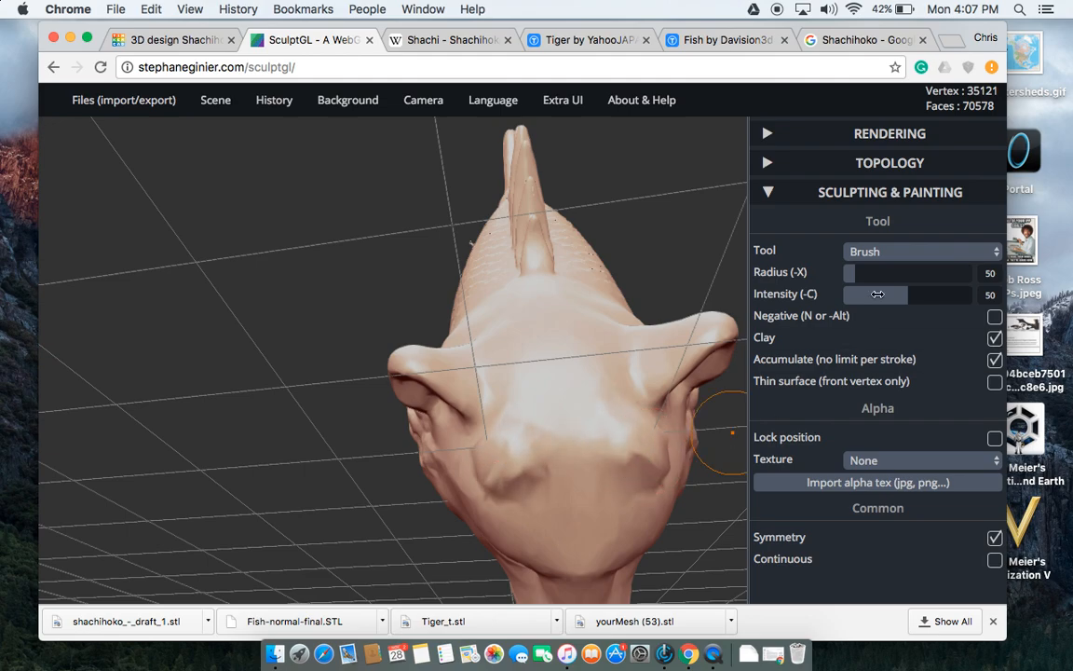
drag(908, 271, 848, 271)
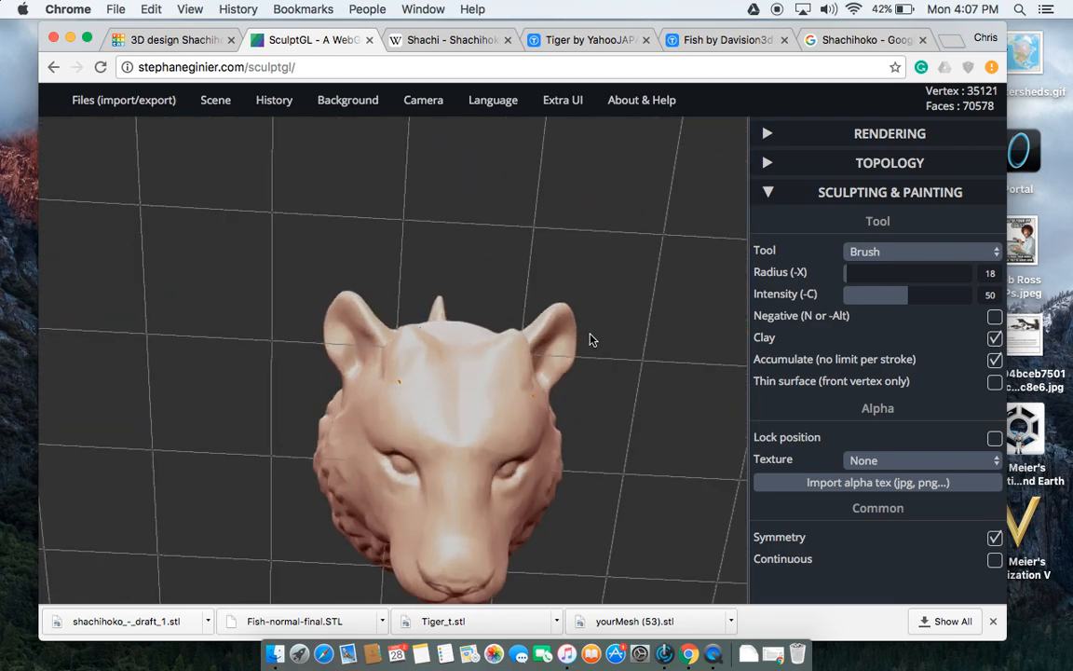
Undo the last brush stroke and view the head from above.
click(274, 99)
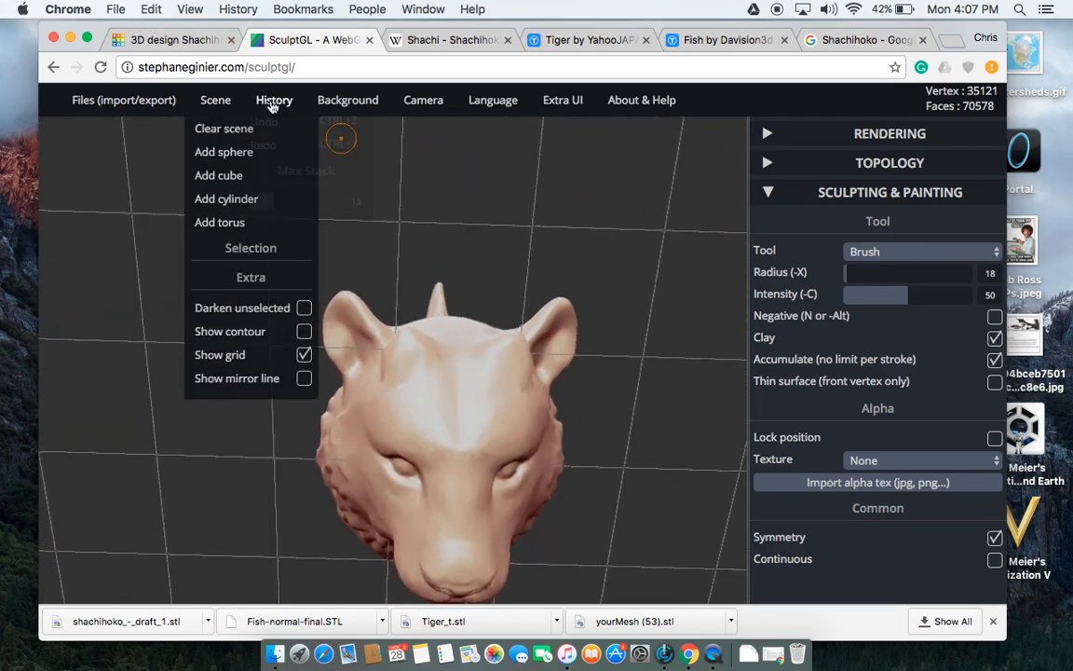
click(274, 99)
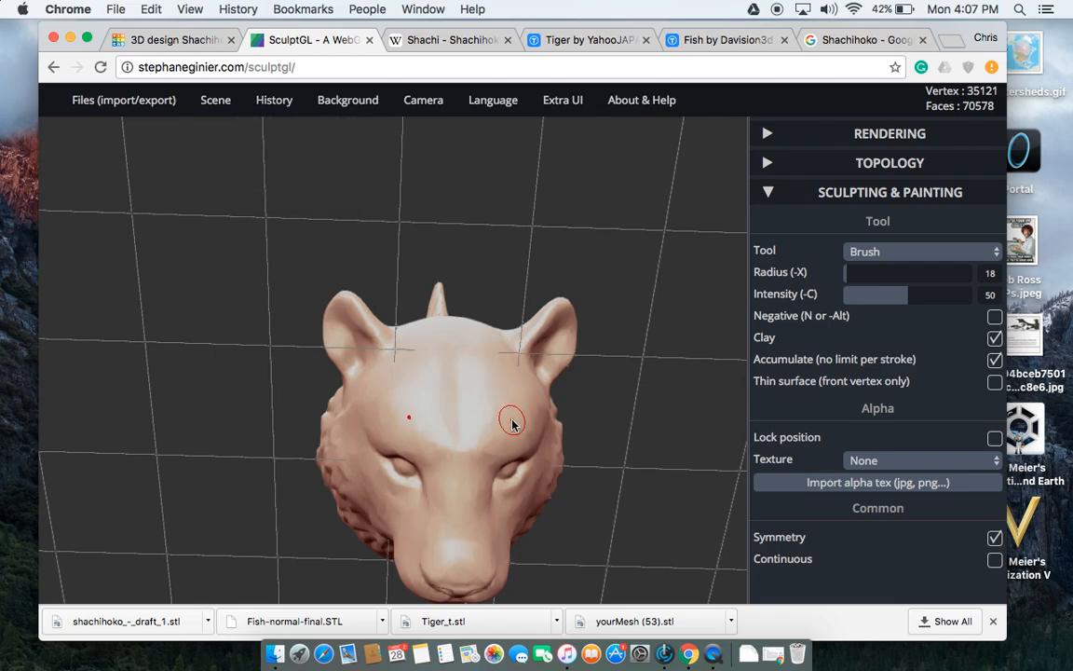
drag(512, 421, 493, 394)
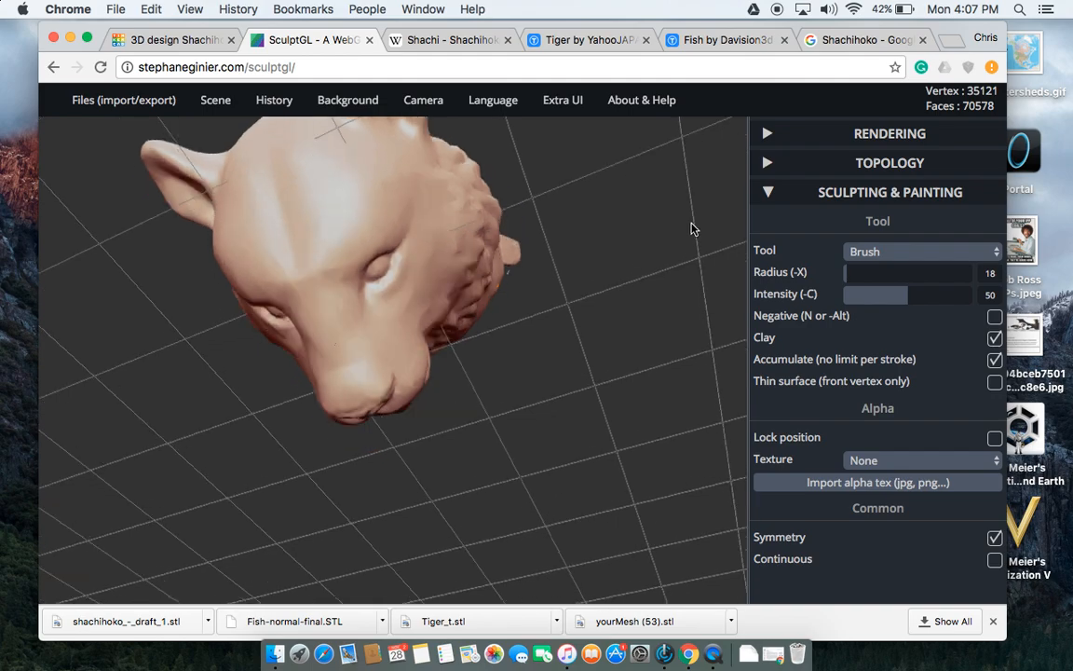
Export the mesh as yourMesh (54).stl and go back to the Shachihoko - Draft 1 design.
click(123, 100)
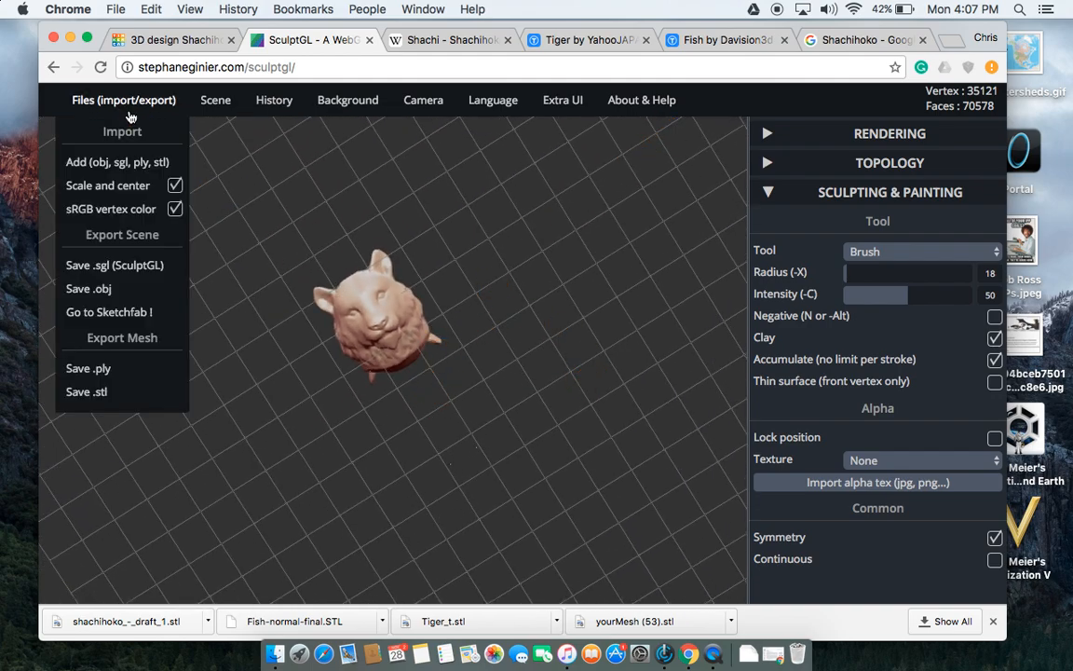
click(104, 377)
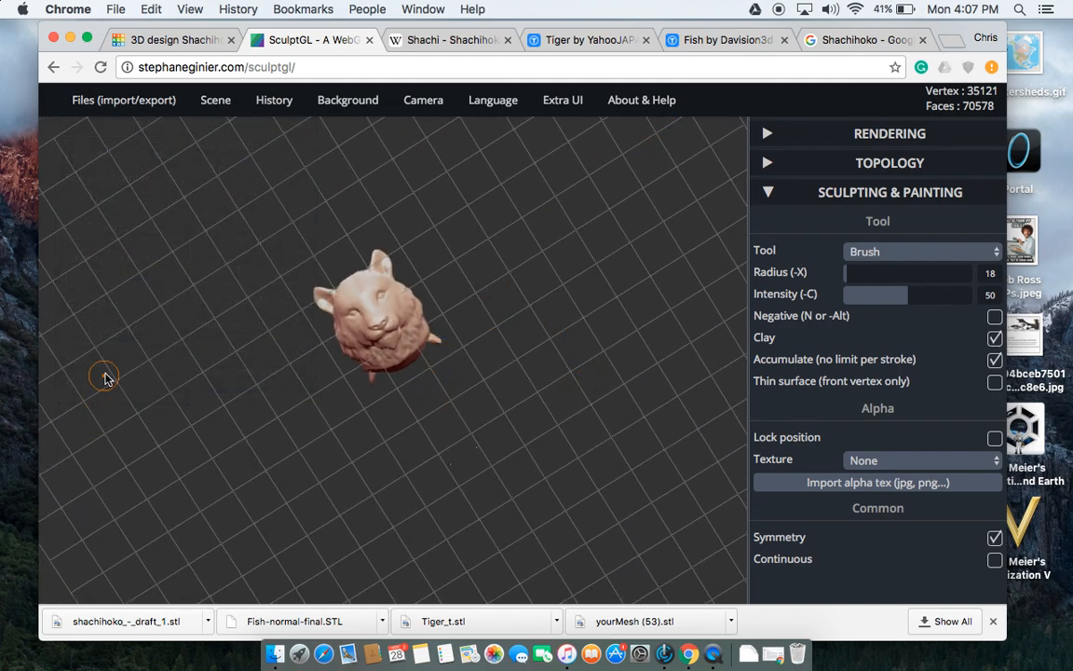
click(123, 99)
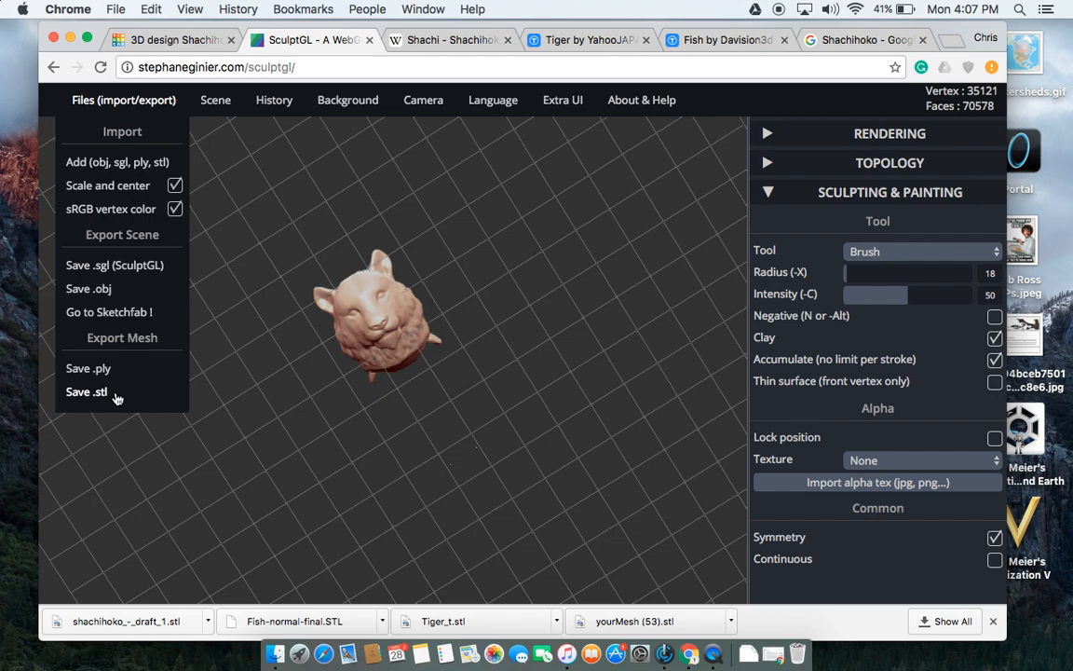
click(86, 391)
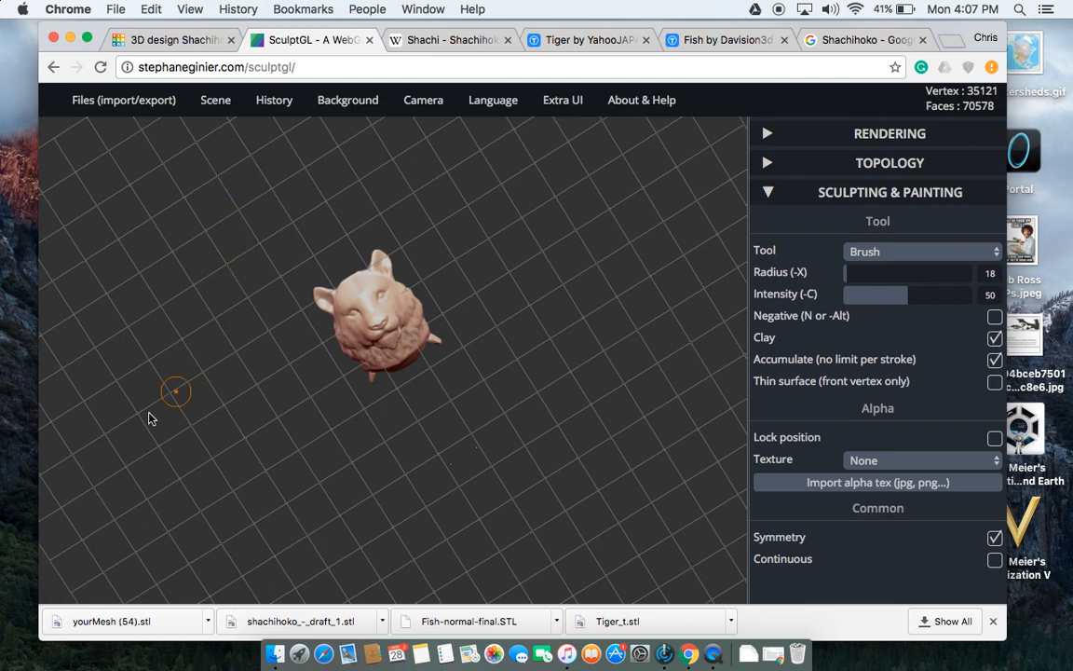
mouse_move(168, 639)
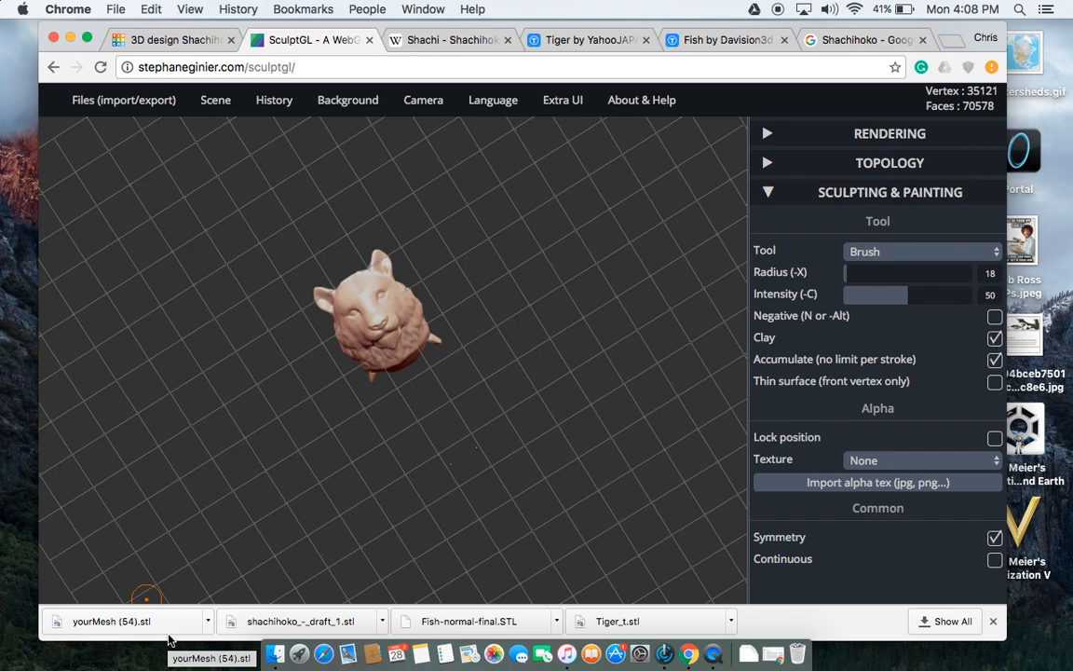
click(172, 39)
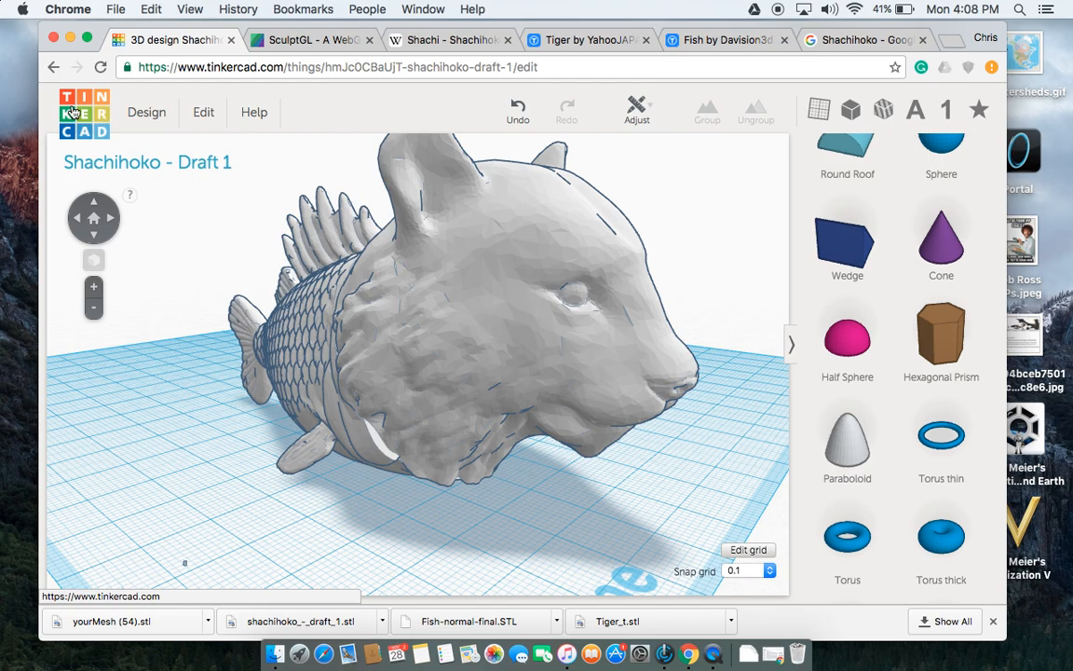
Start a new blank design and bring up its Downloads file picker.
click(84, 112)
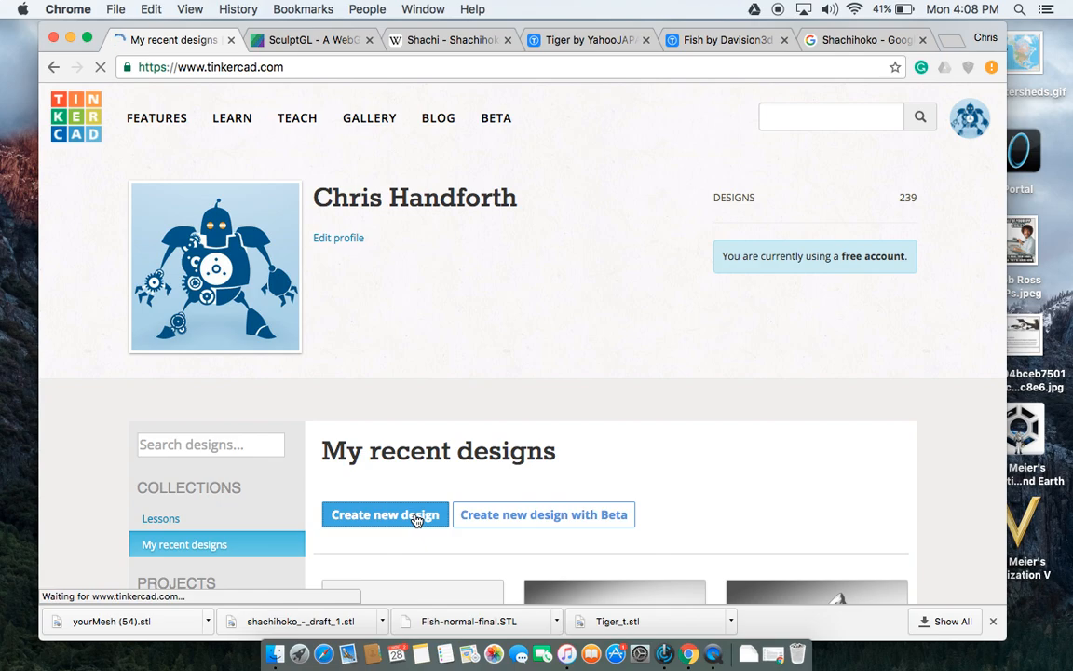
click(385, 514)
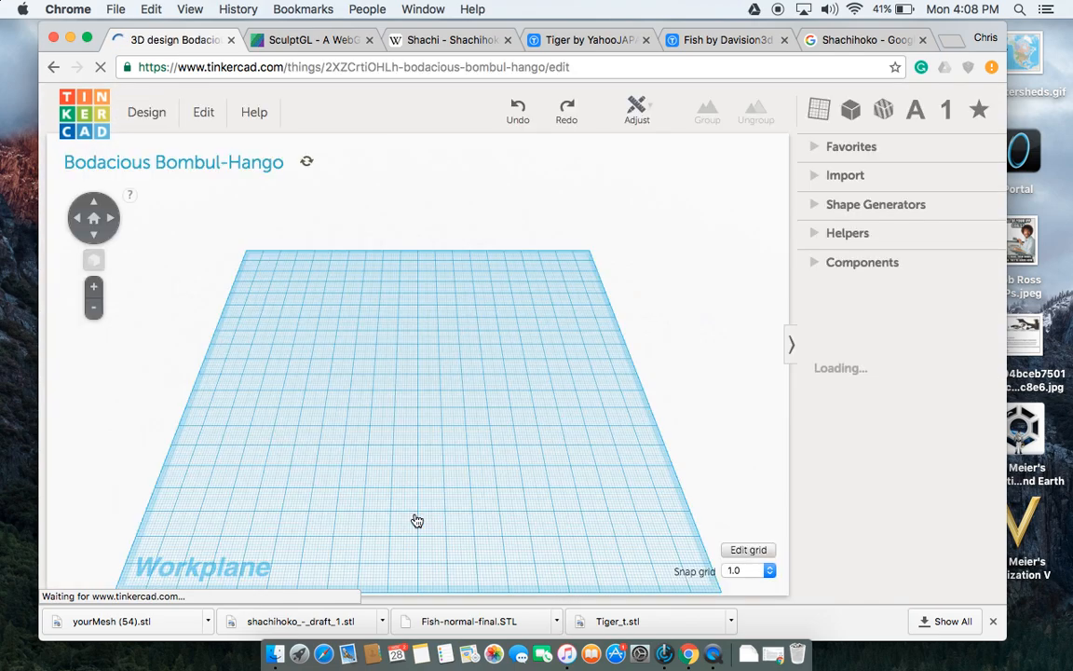
click(845, 175)
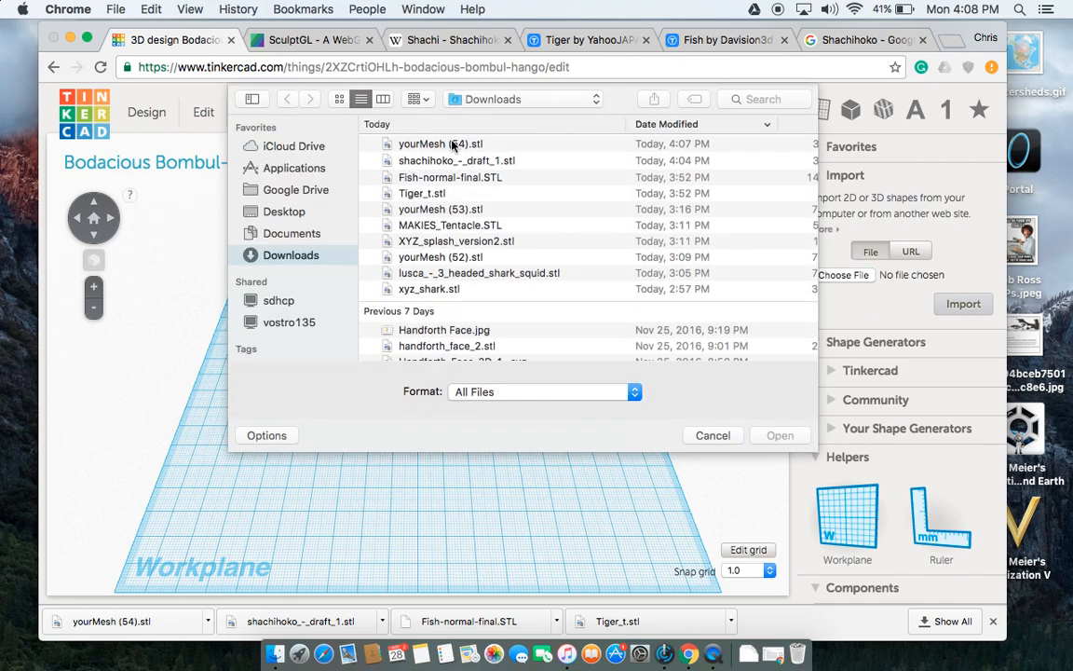
Import yourMesh (54).stl and move the fish model near the workplane centre.
click(780, 435)
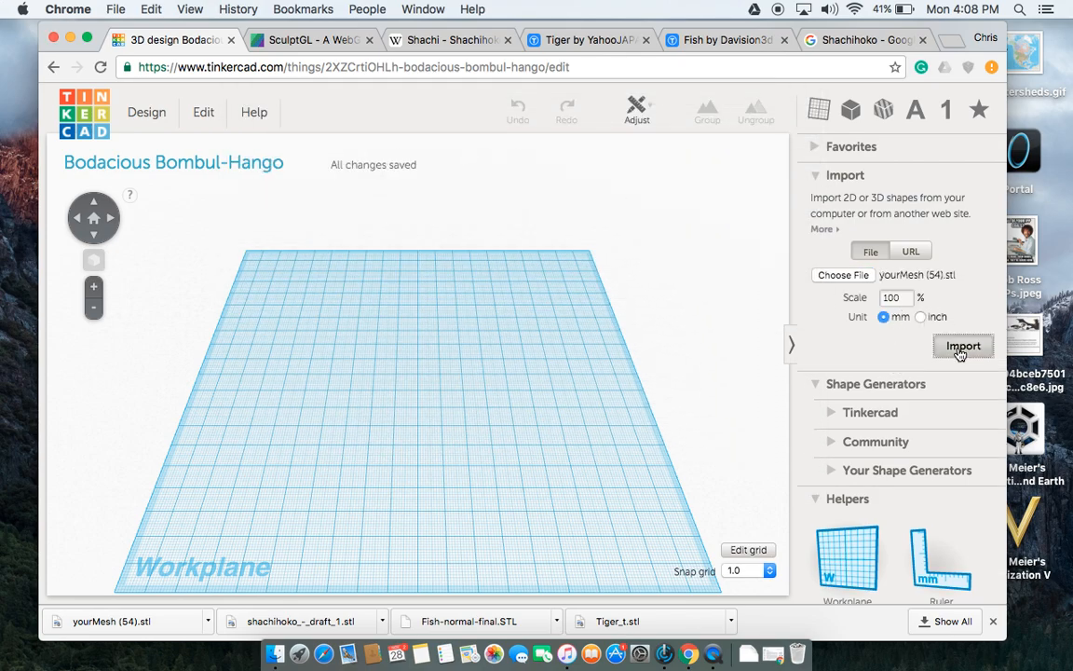
click(963, 346)
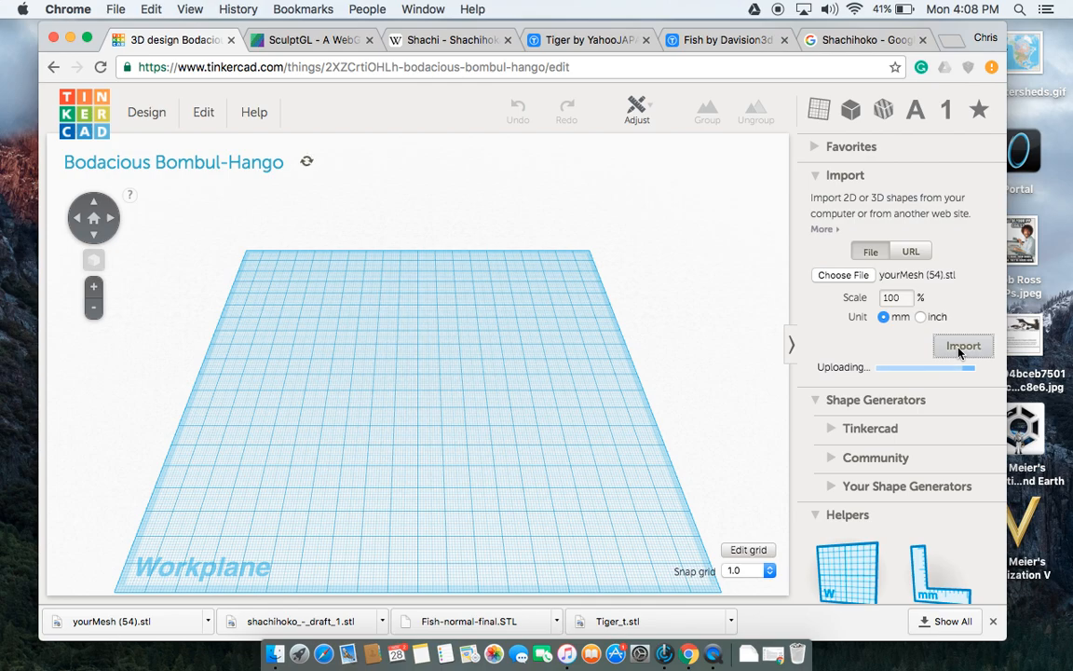
click(962, 346)
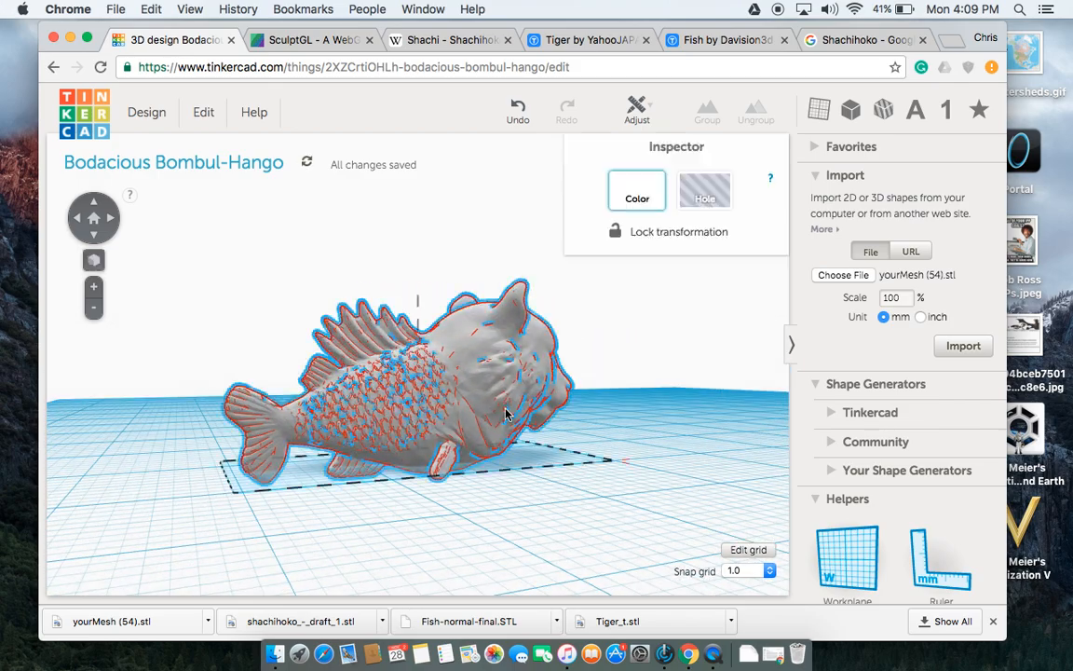
drag(503, 410, 718, 417)
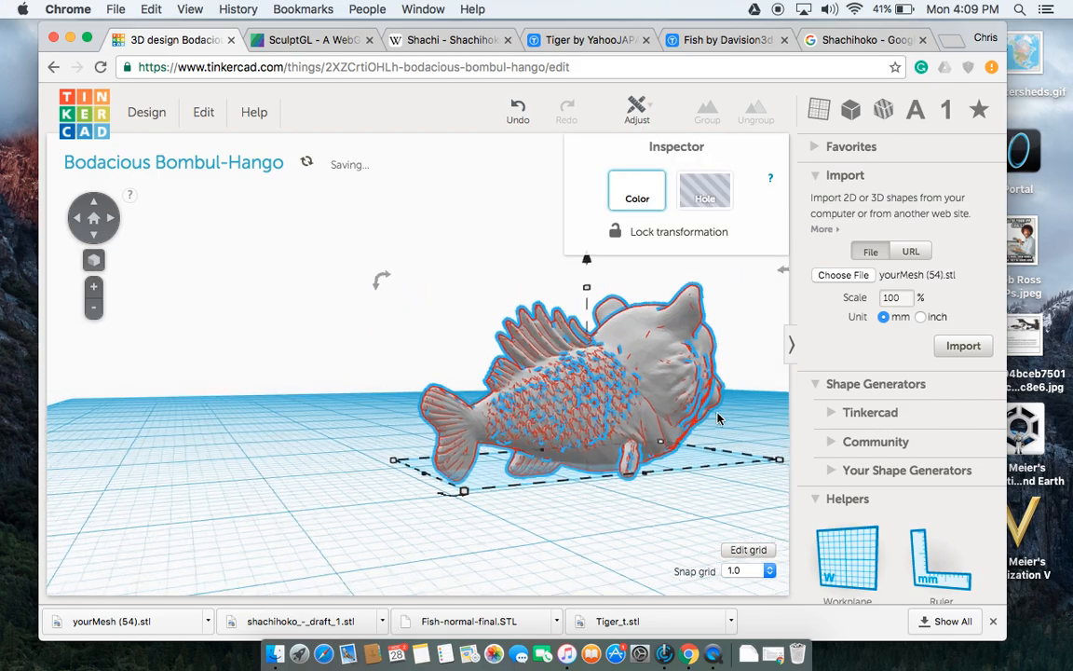
drag(717, 419, 569, 438)
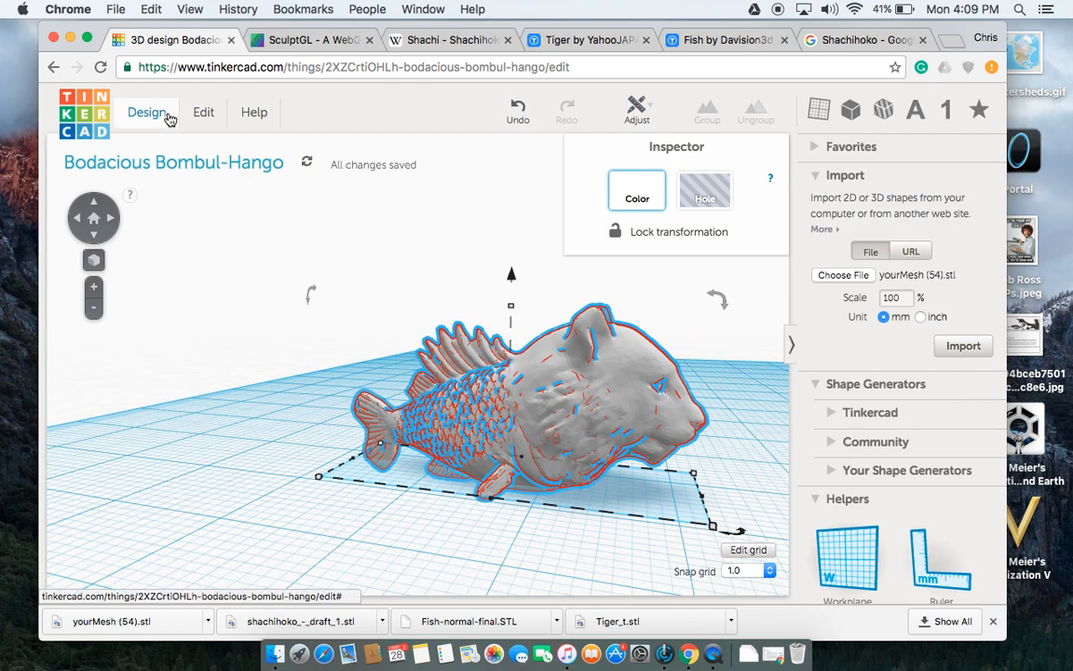
In Design Properties, replace 'Bodacious Bombul-Hango' with 'Shachihoko - Final' and save.
click(146, 112)
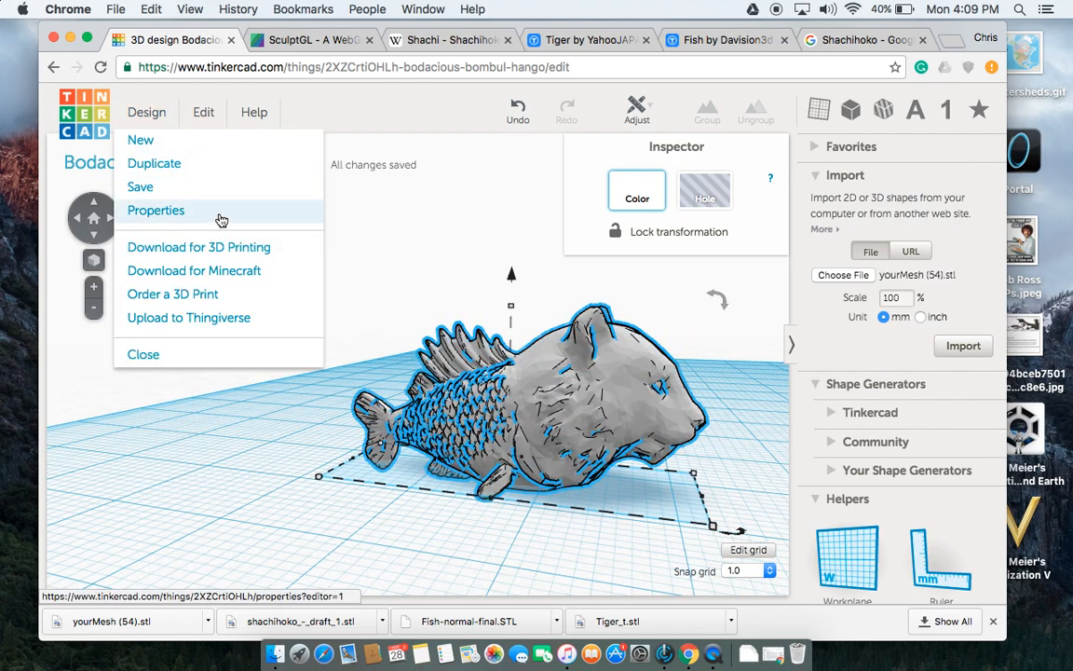
click(156, 209)
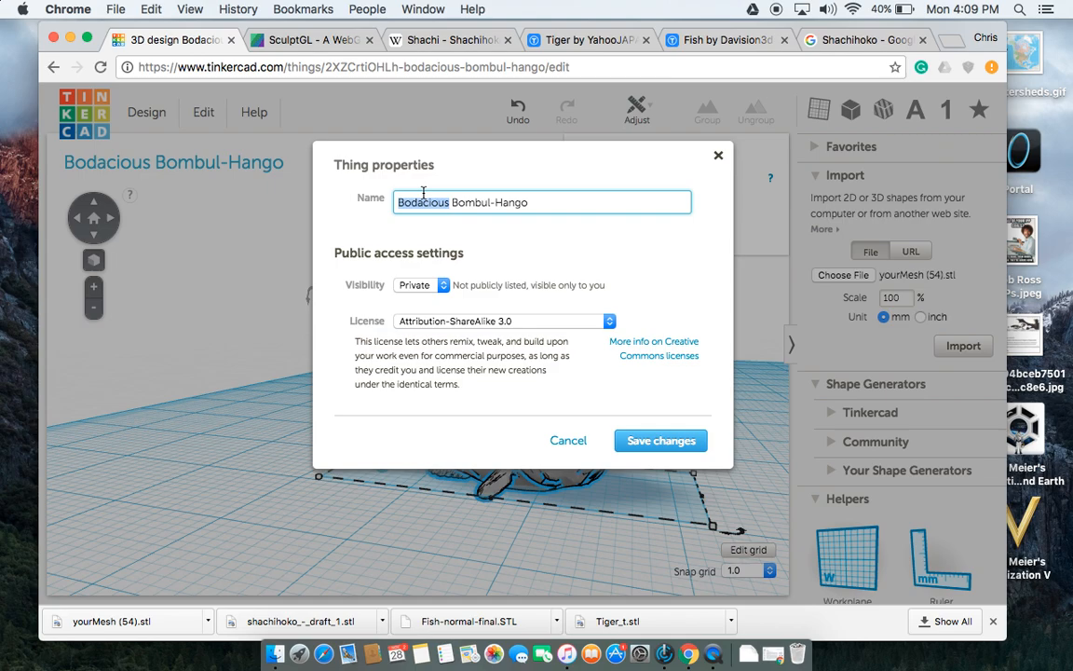
text(Shal)
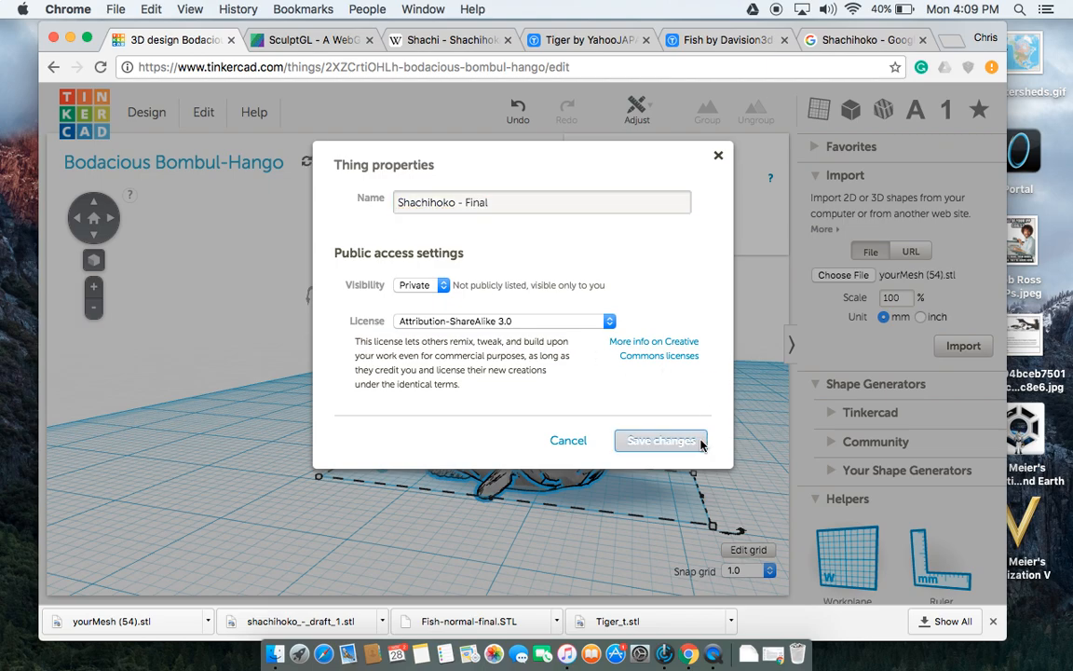
click(661, 440)
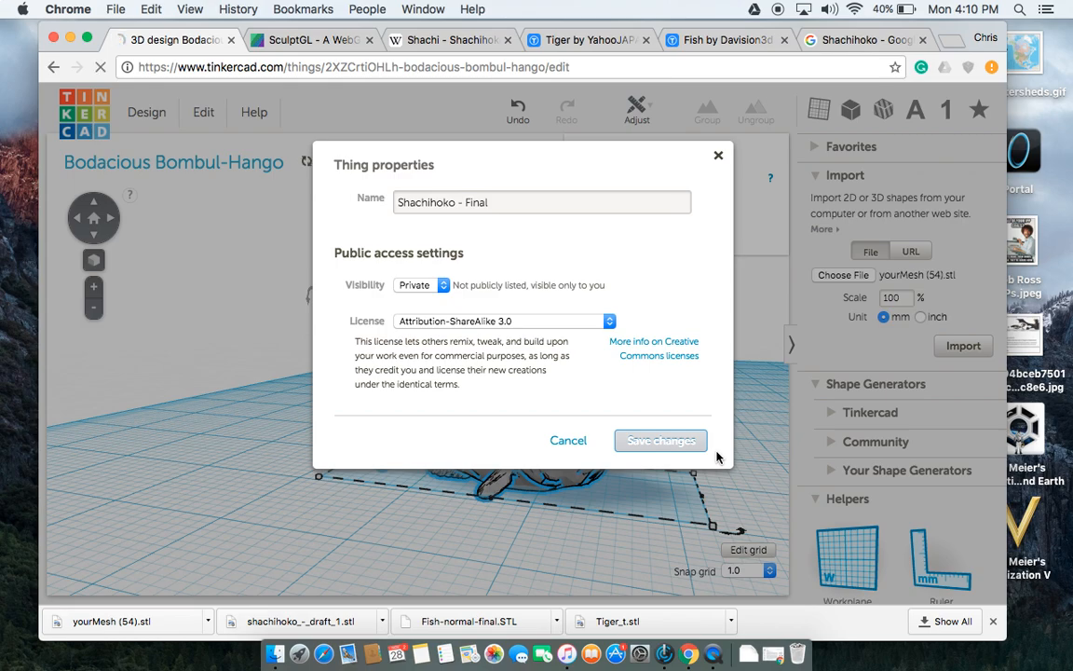
click(660, 440)
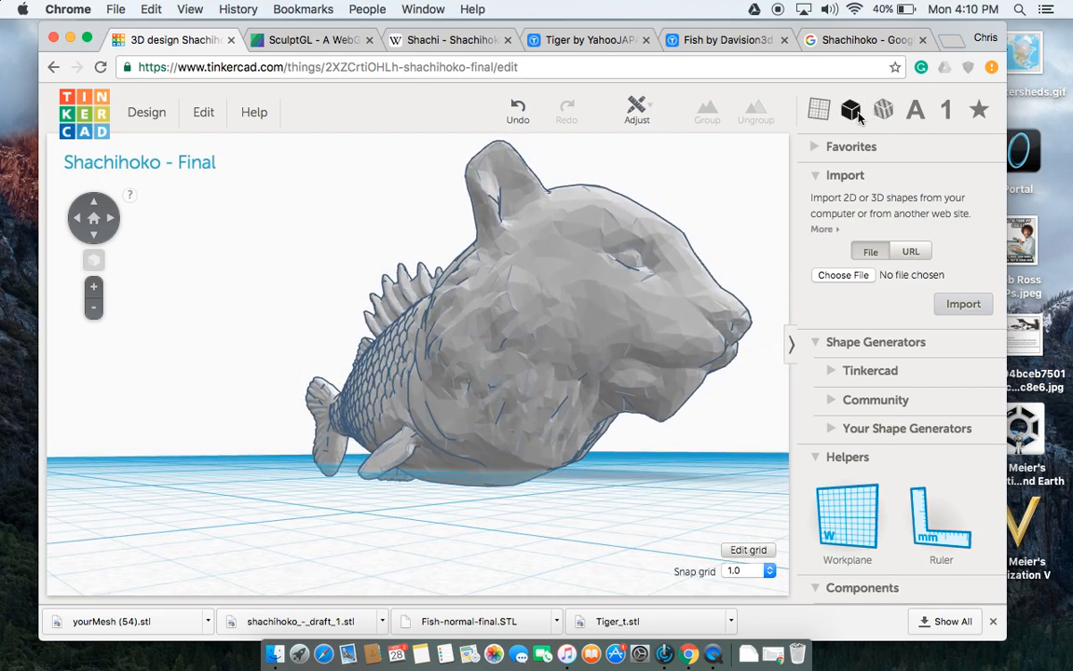
Add an orange cylinder from the basic shapes as a base beneath the fish.
click(850, 109)
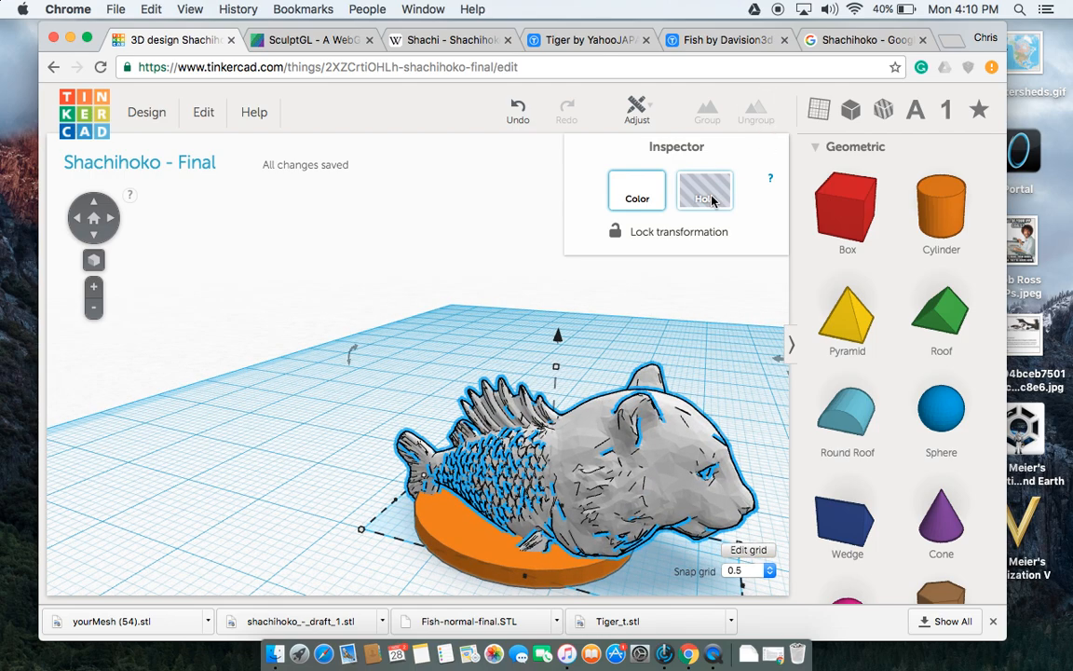
mouse_move(702, 176)
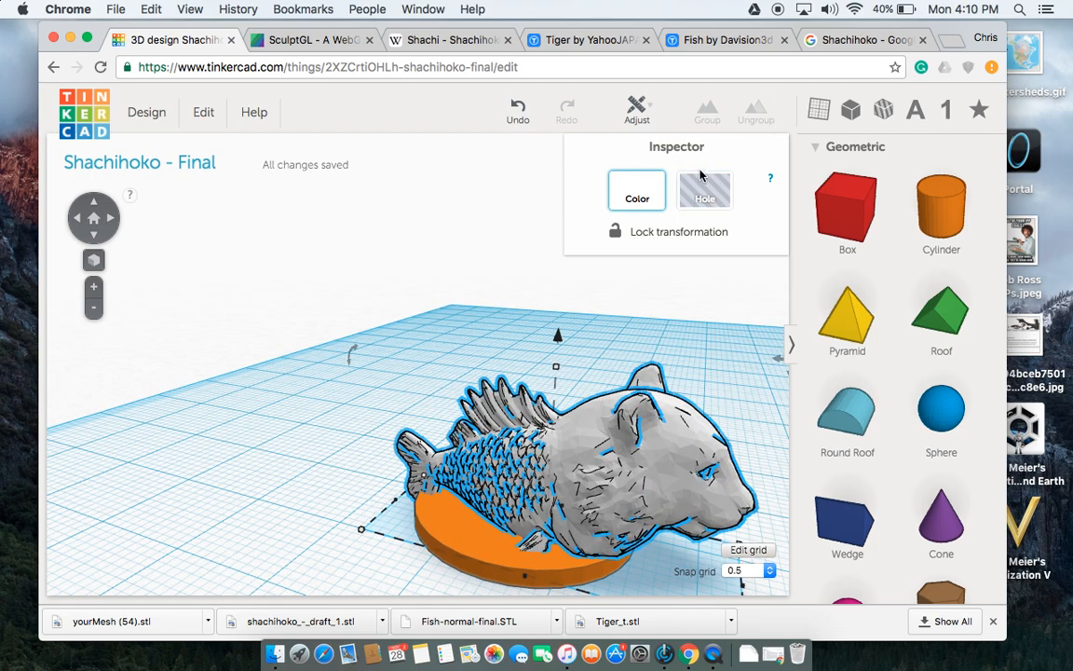
click(705, 190)
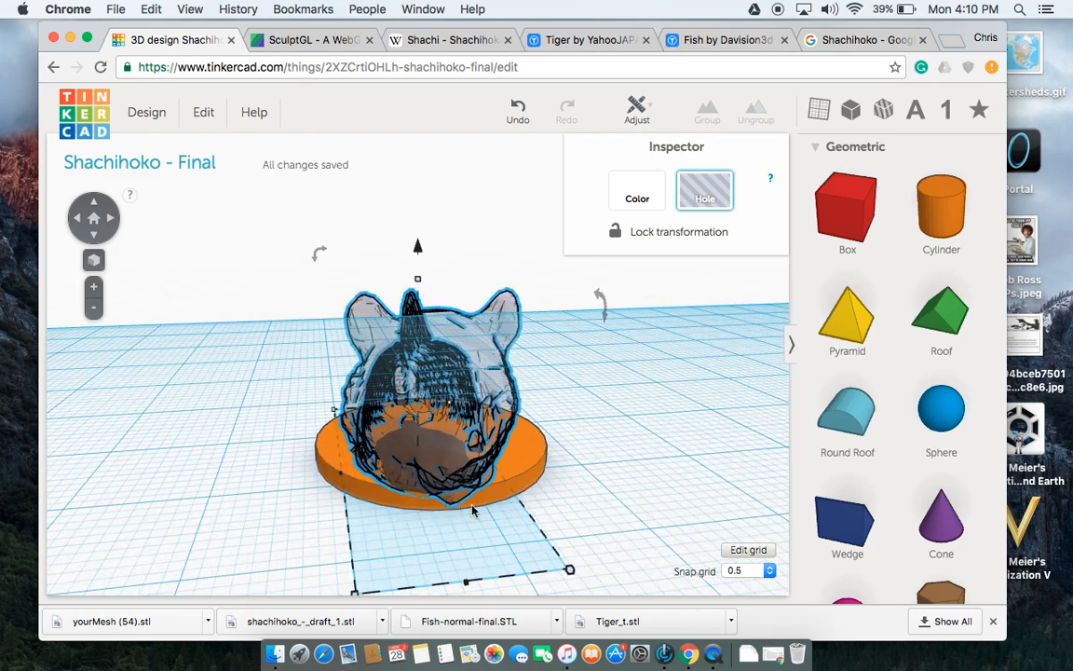
click(637, 191)
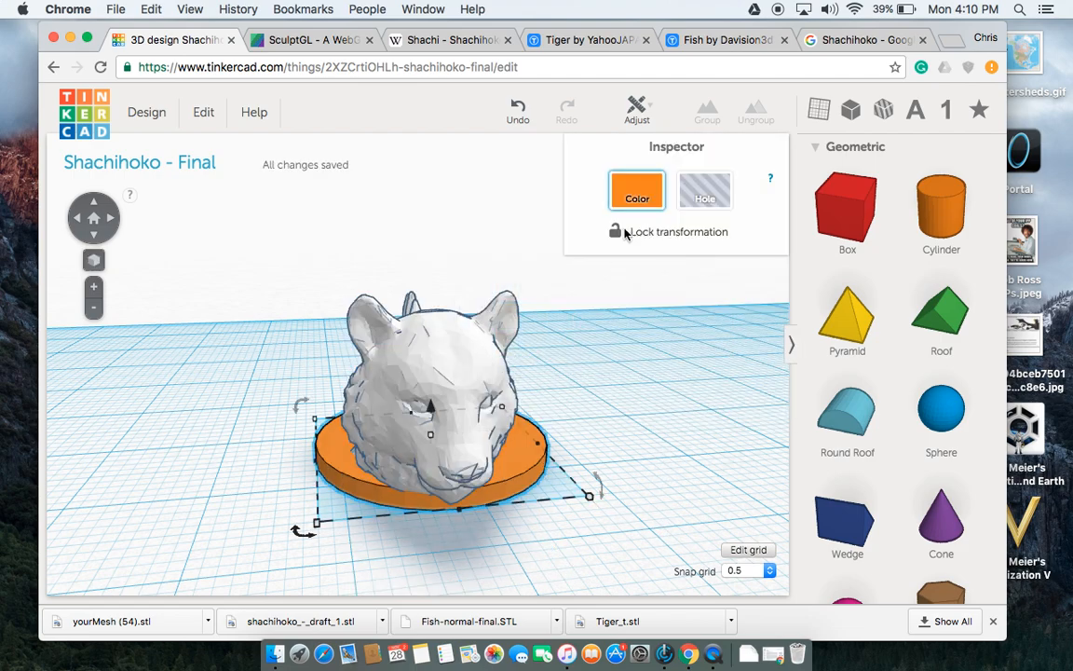
Colour the round base light blue and the shachihoko model green.
click(637, 190)
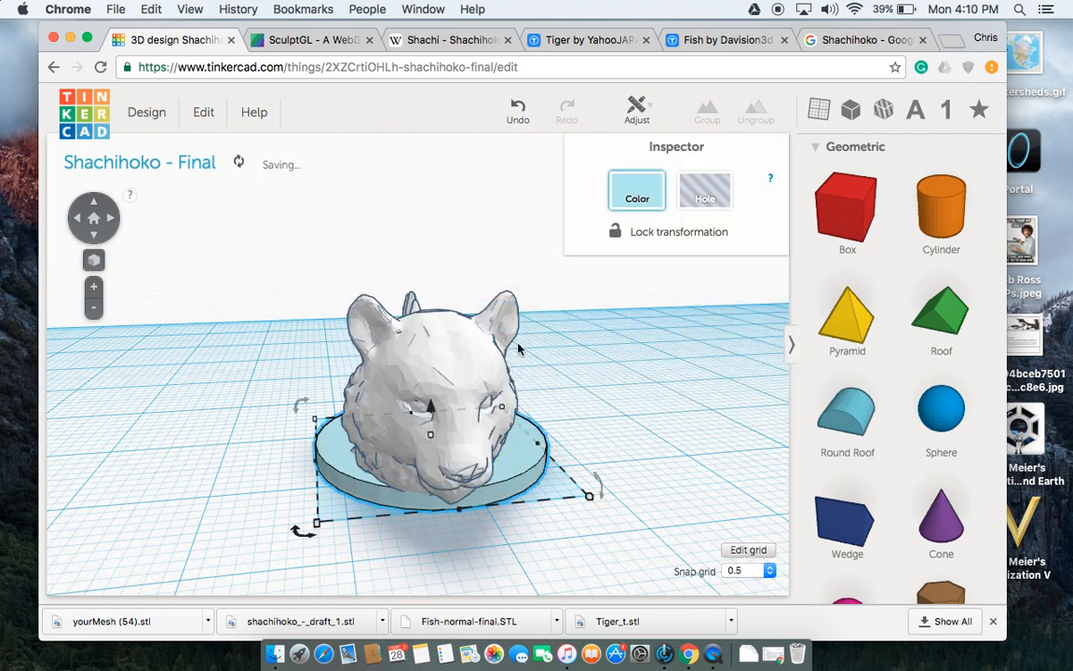
click(638, 190)
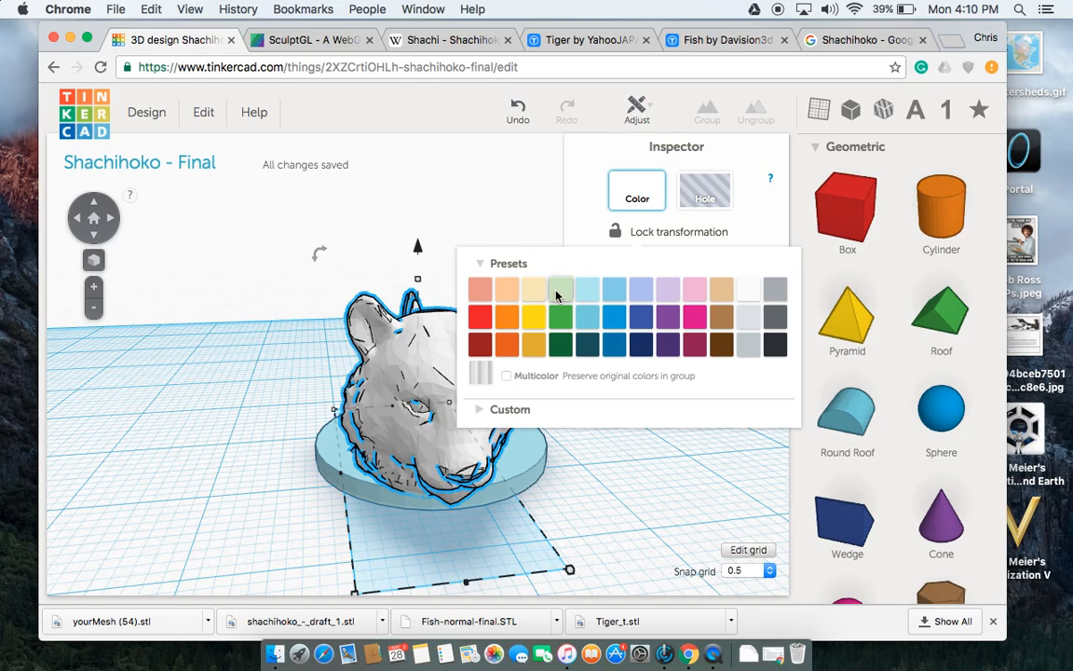
click(561, 317)
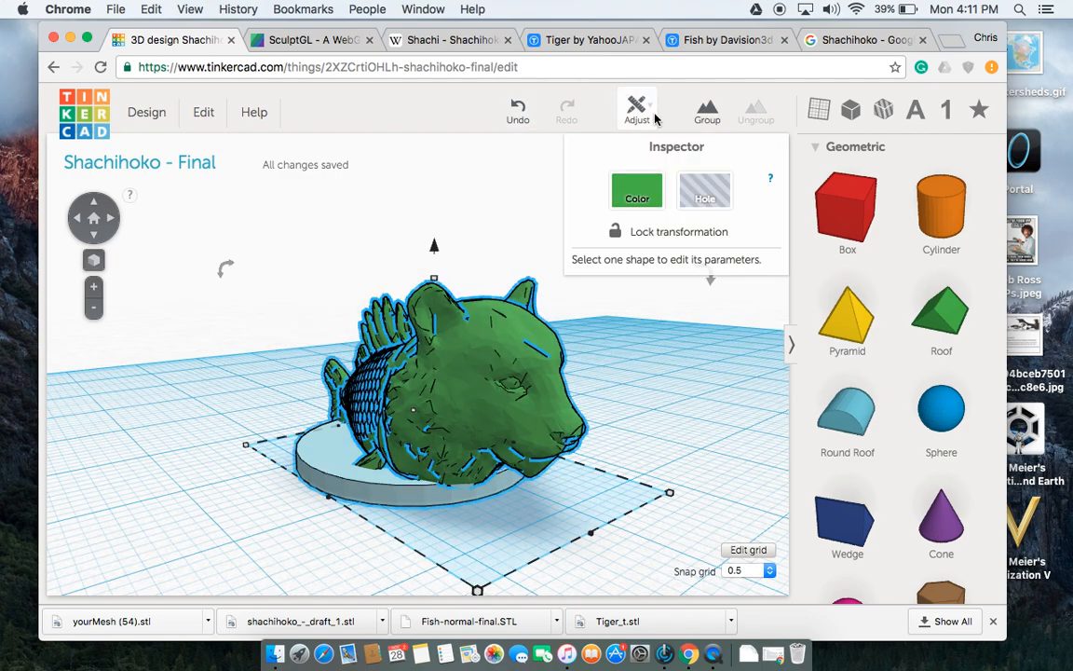
click(636, 111)
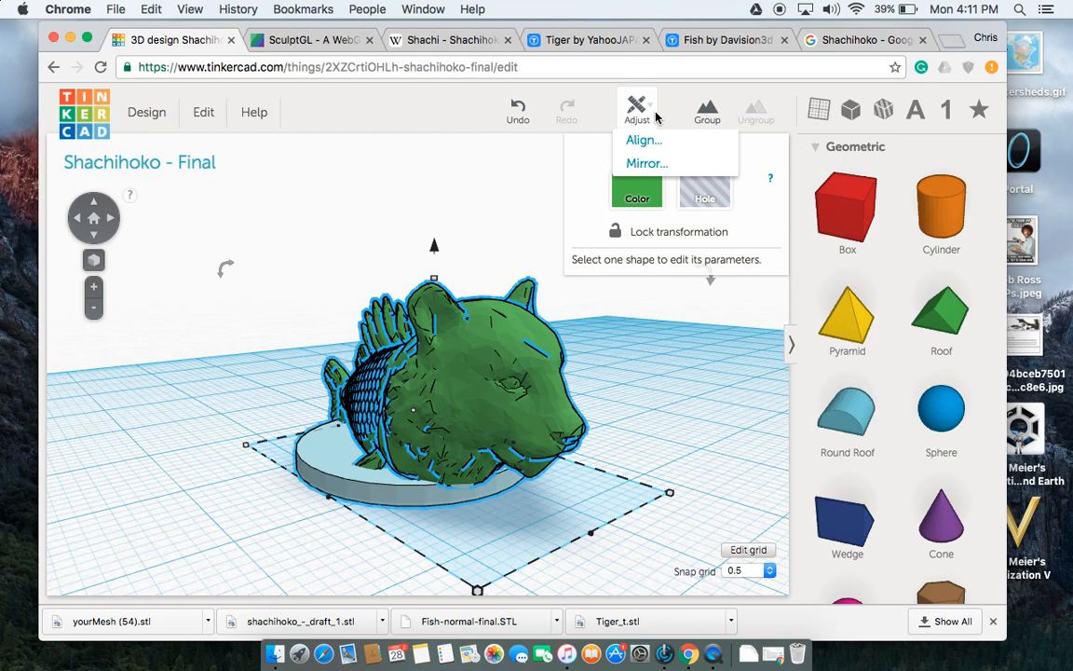
Activate Align on the selected green fish and light blue base.
click(643, 139)
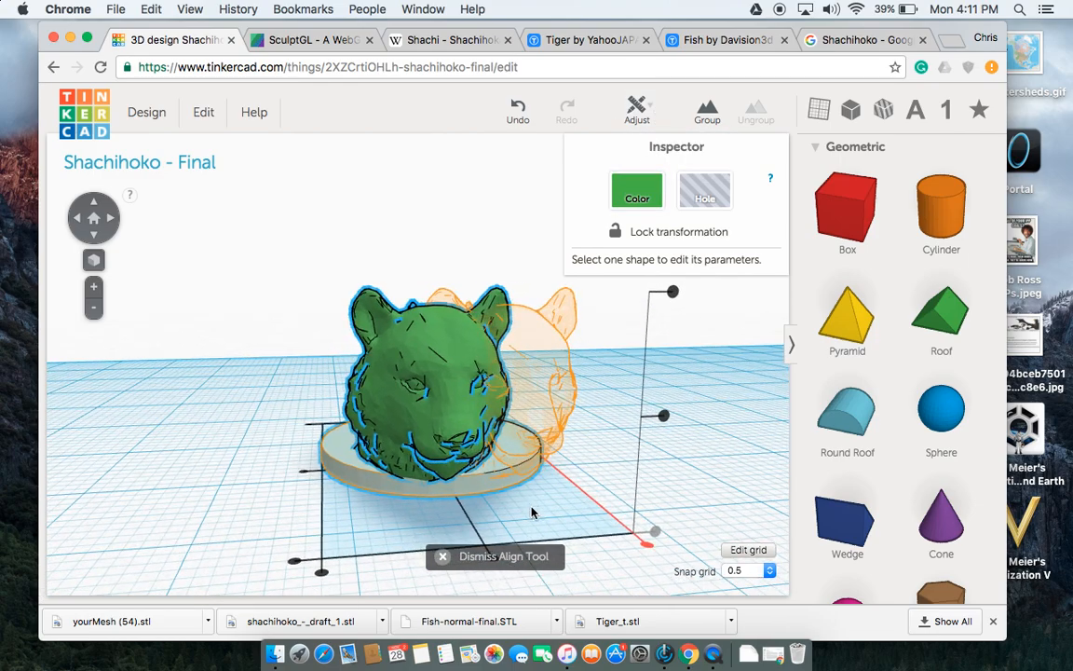
mouse_move(643, 545)
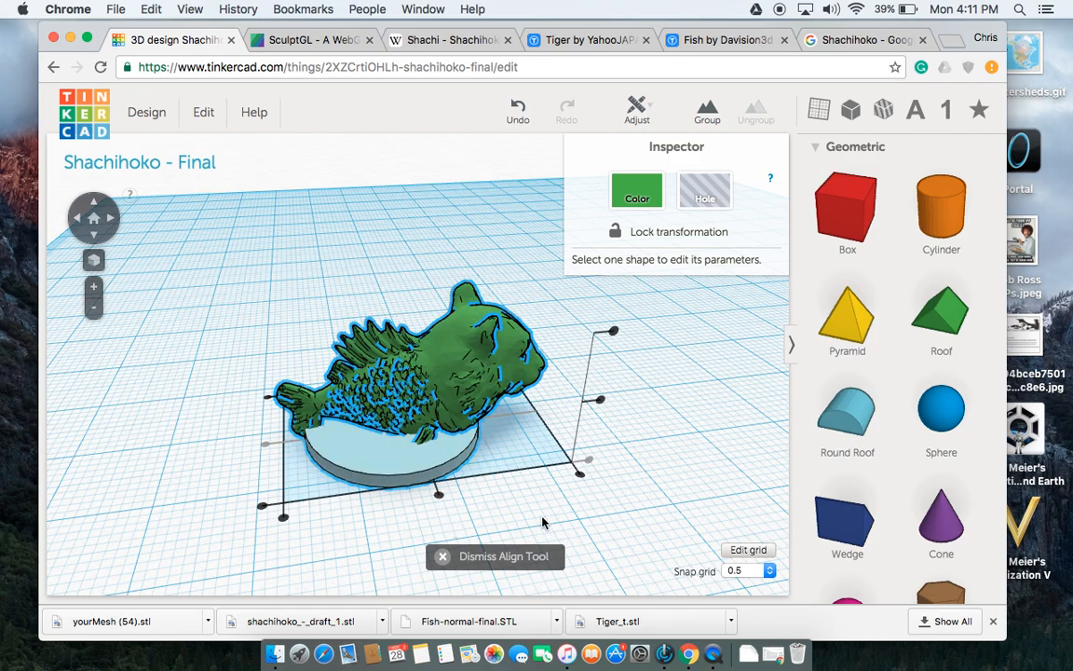
mouse_move(660, 542)
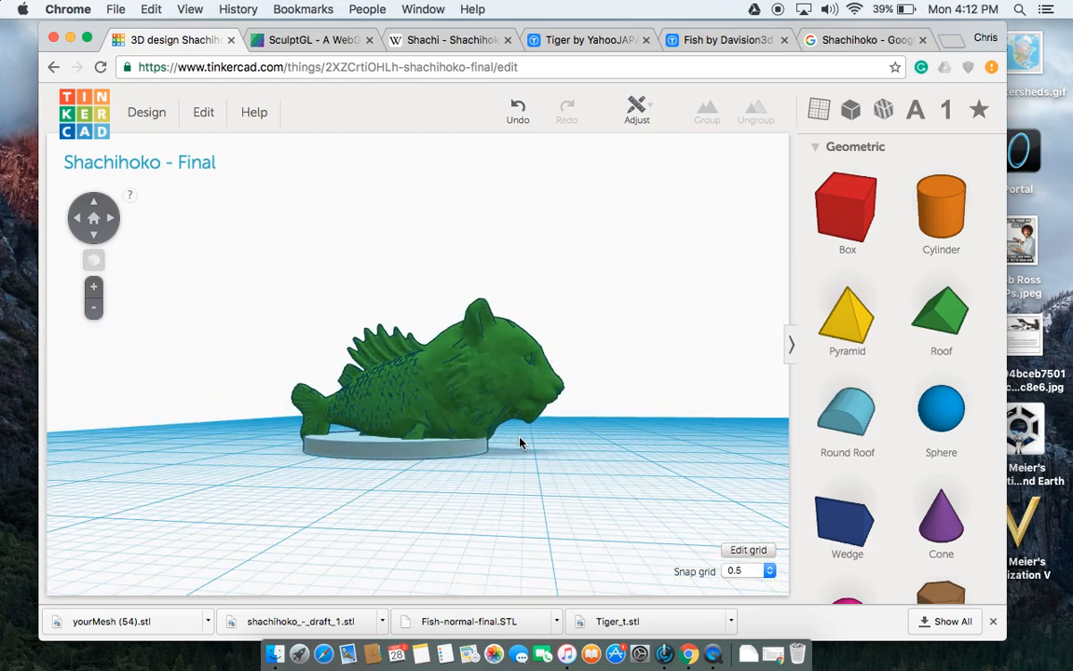
mouse_move(606, 504)
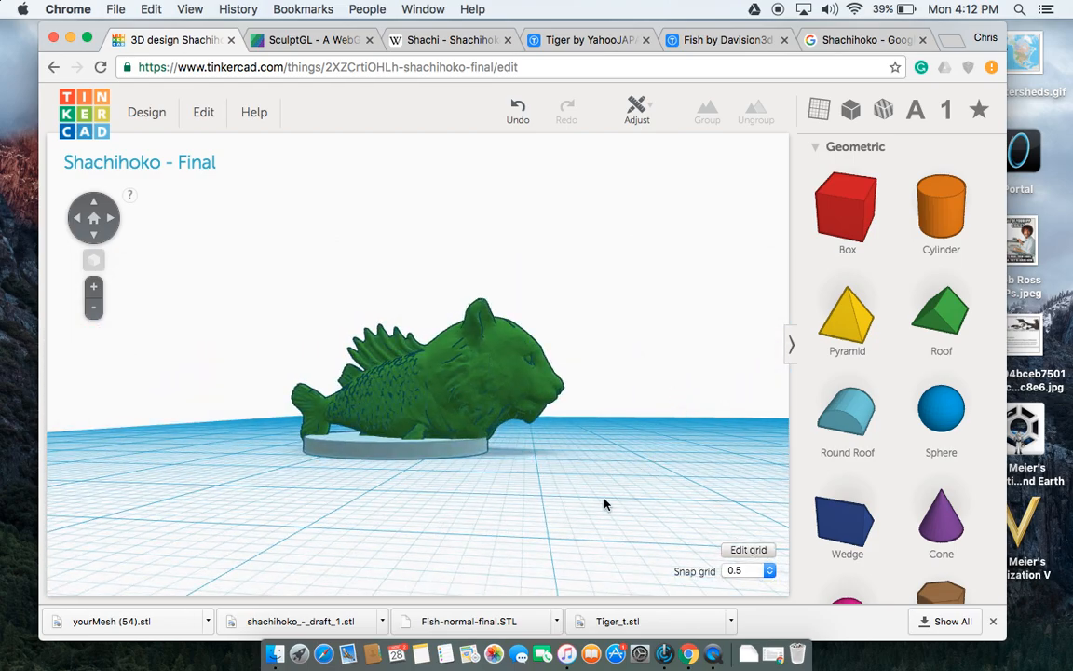
Select the fish and the base together and group them into one shape.
click(438, 372)
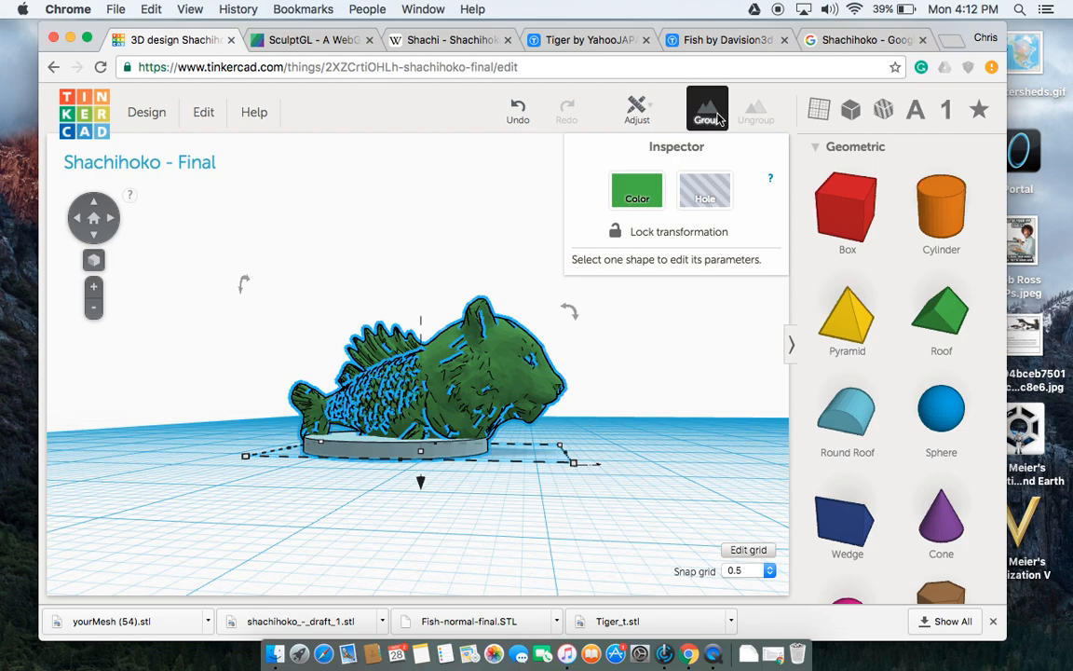
click(706, 109)
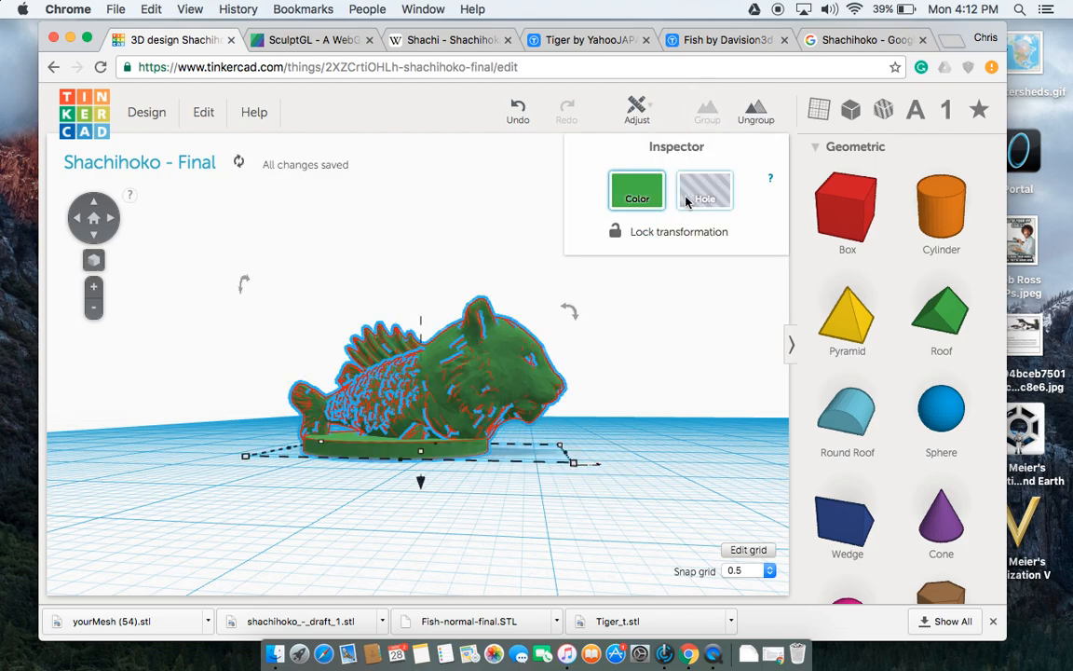
click(637, 190)
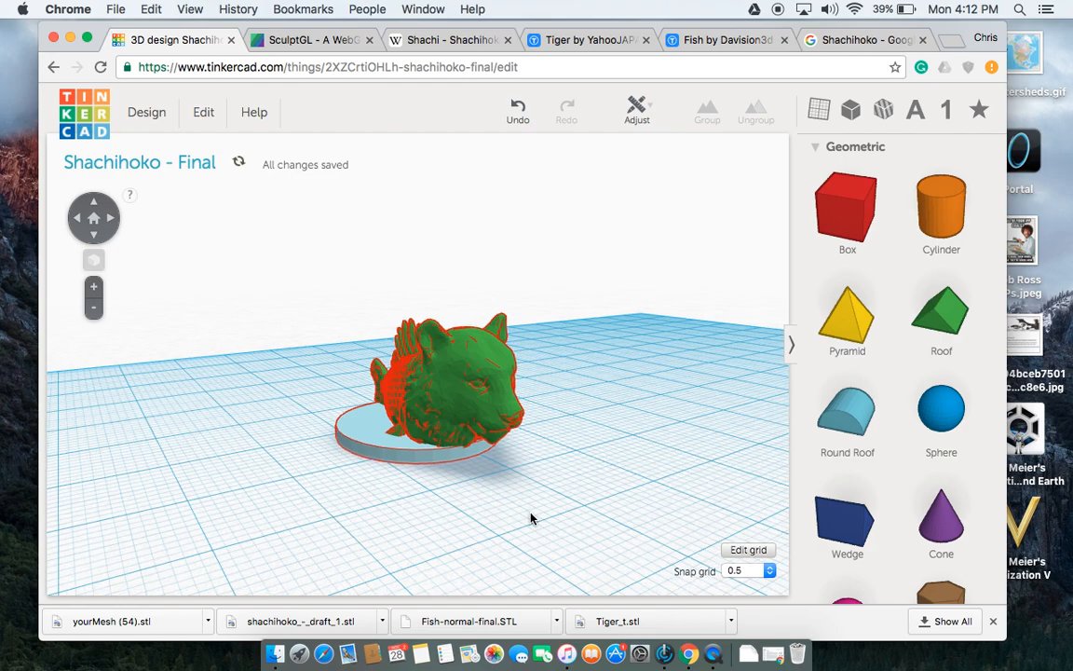
mouse_move(391, 288)
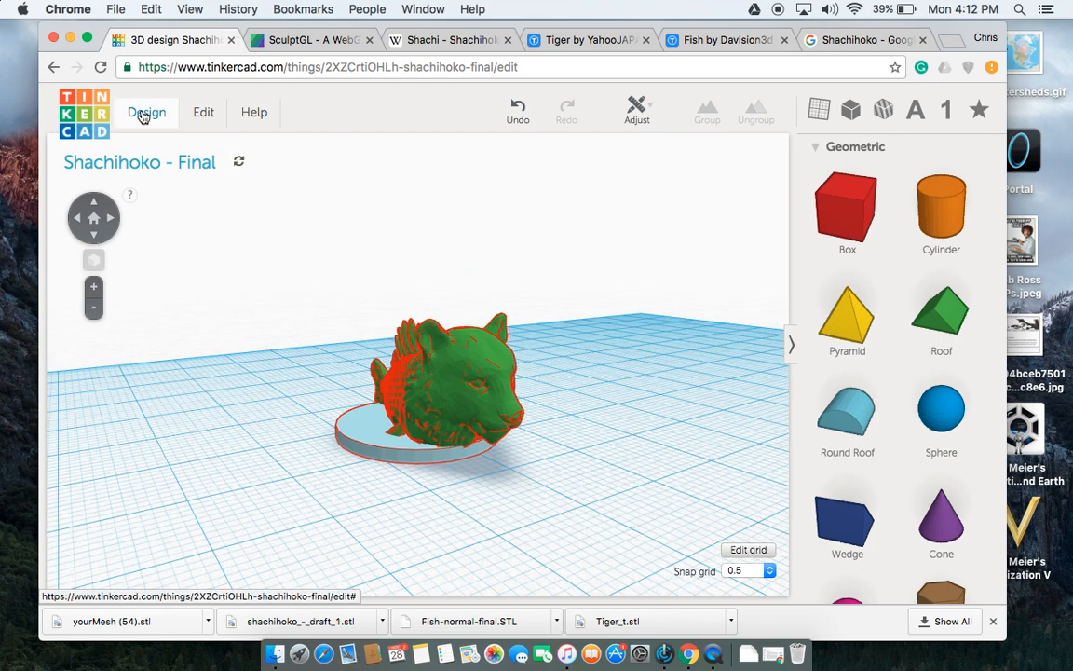
Export the grouped Shachihoko model as shachihoko_-_final.stl via Download for 3D Printing.
click(146, 111)
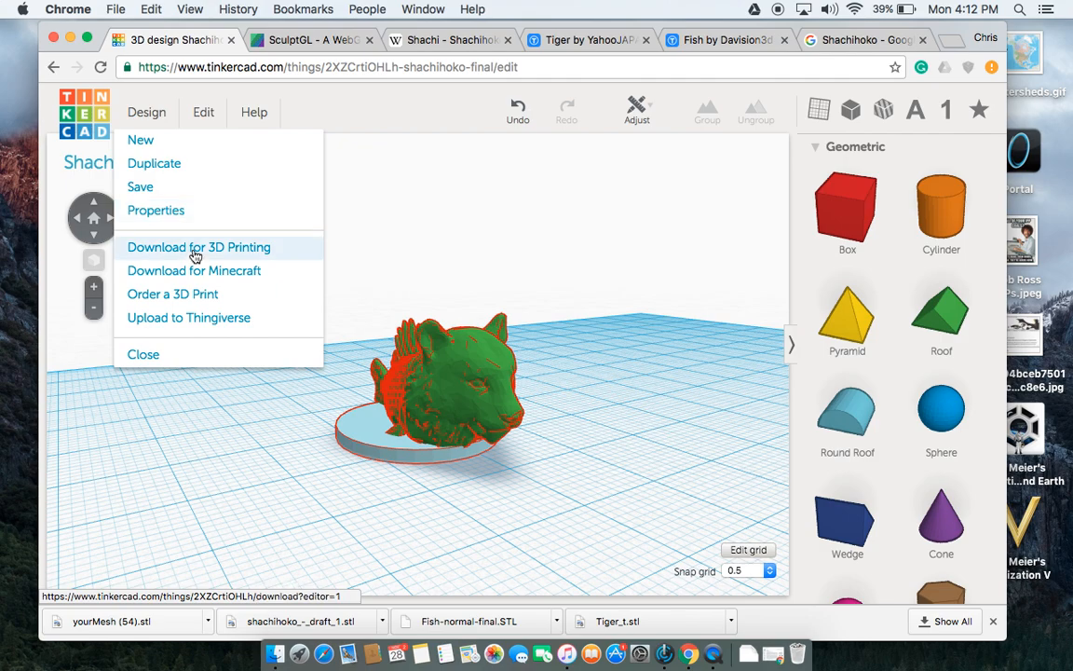
click(199, 247)
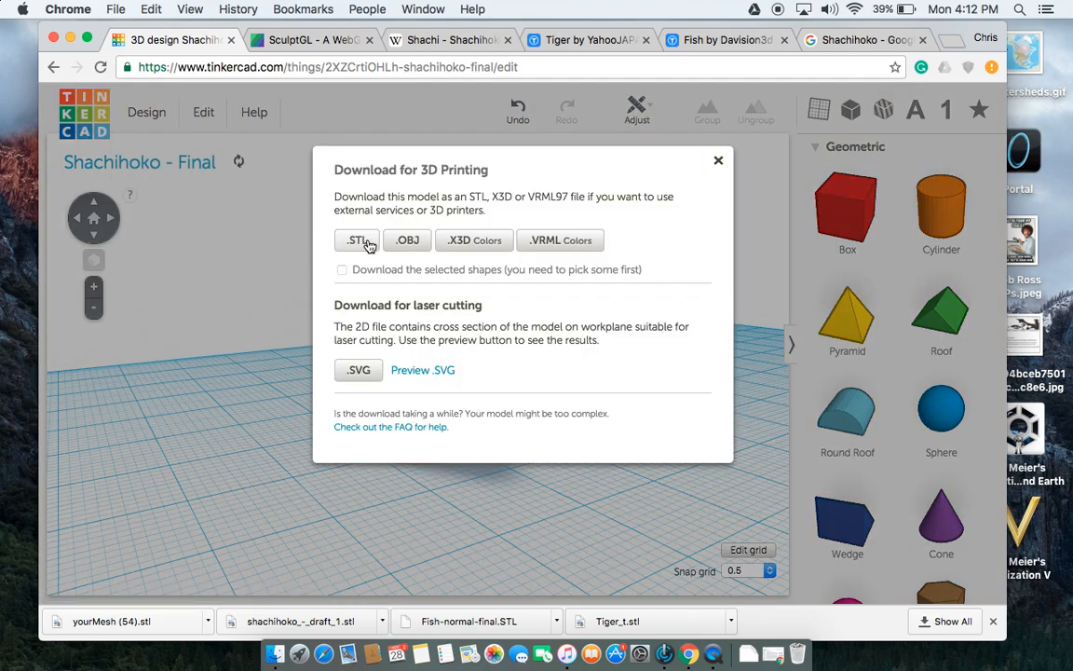
click(358, 240)
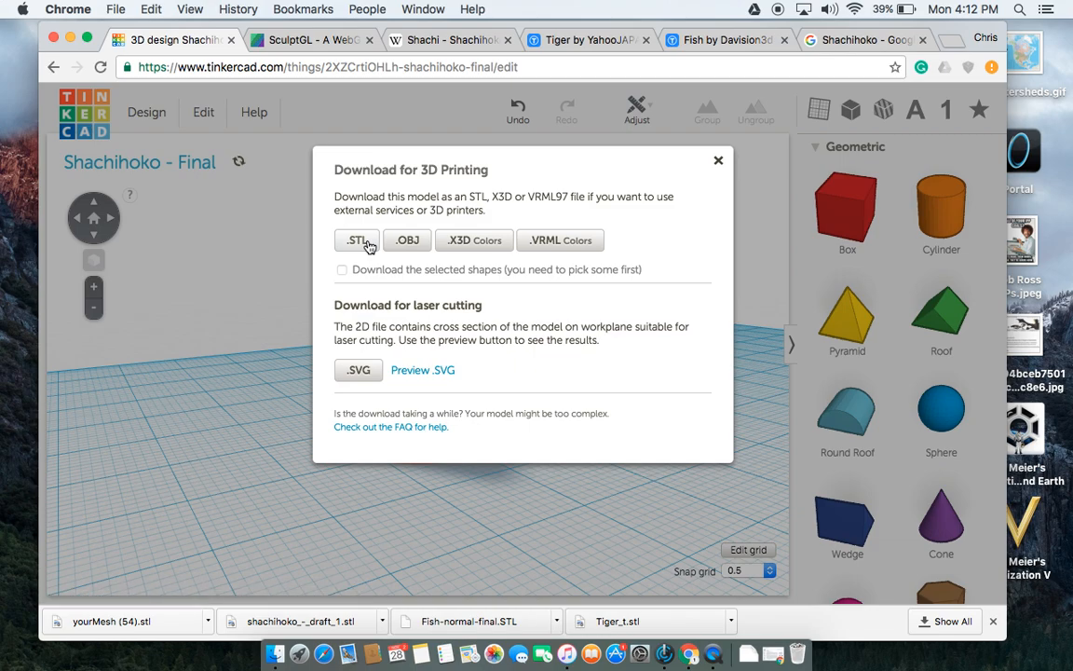
click(357, 239)
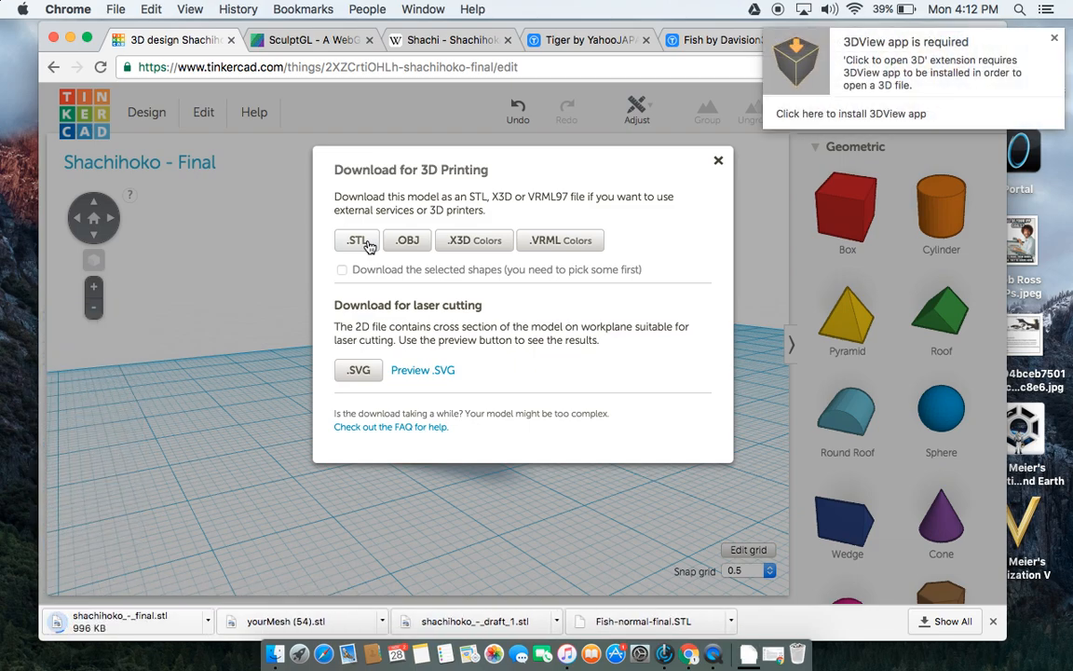